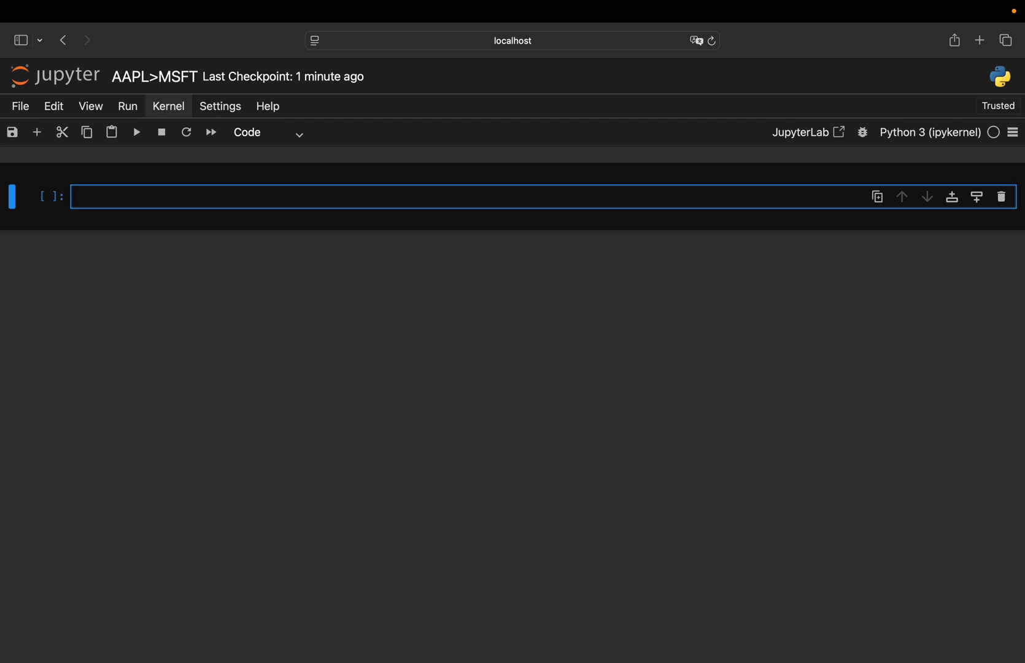
Focus the code cell and draft the line spread = price apple - price msft
left_click(261, 197)
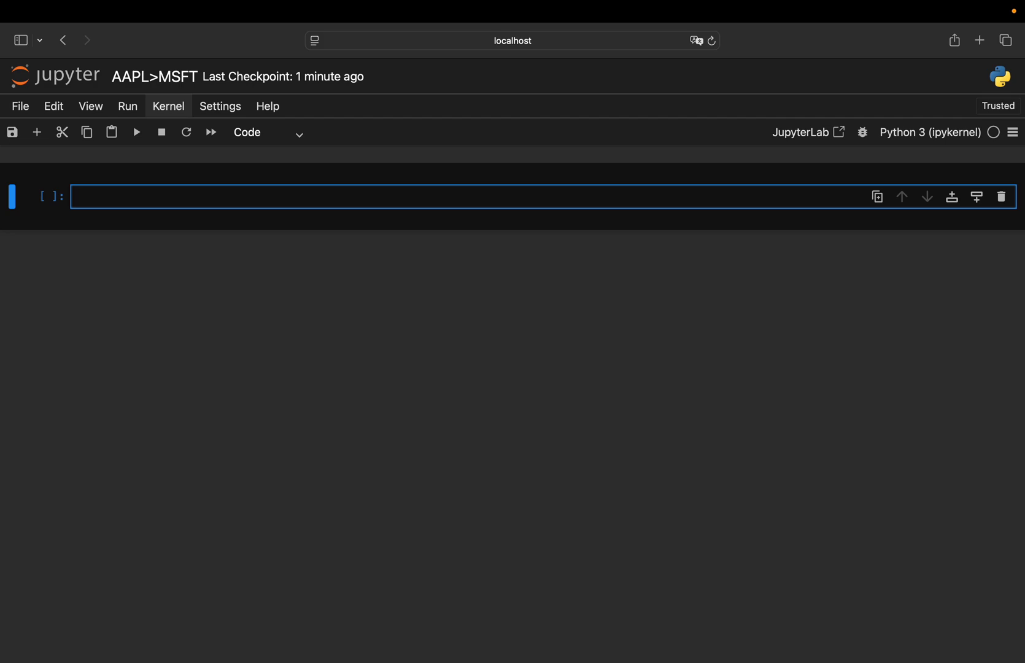
left_click(261, 197)
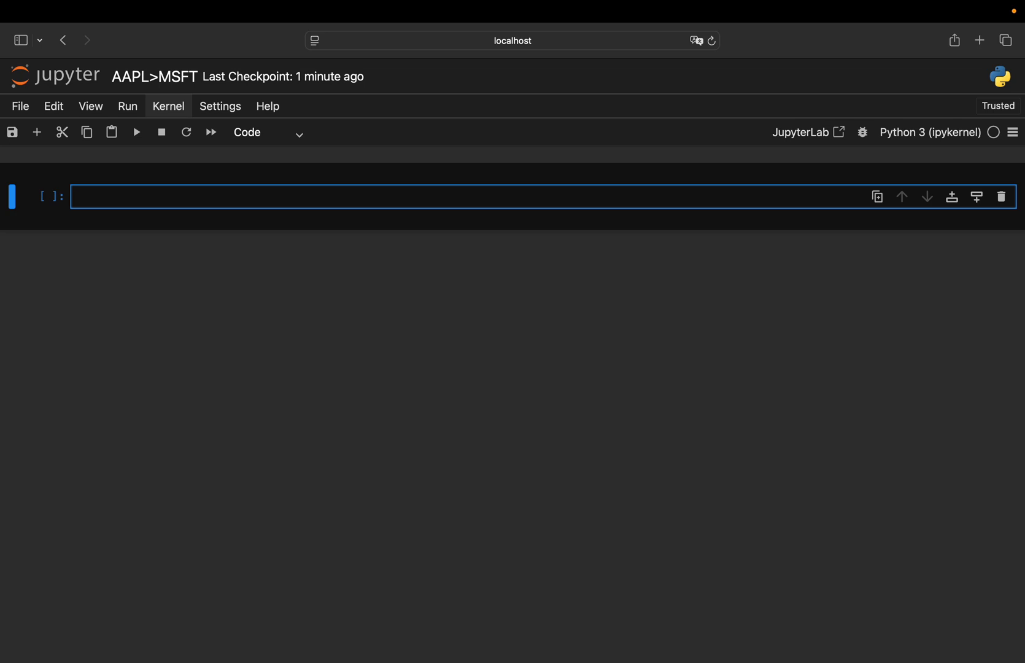
left_click(262, 196)
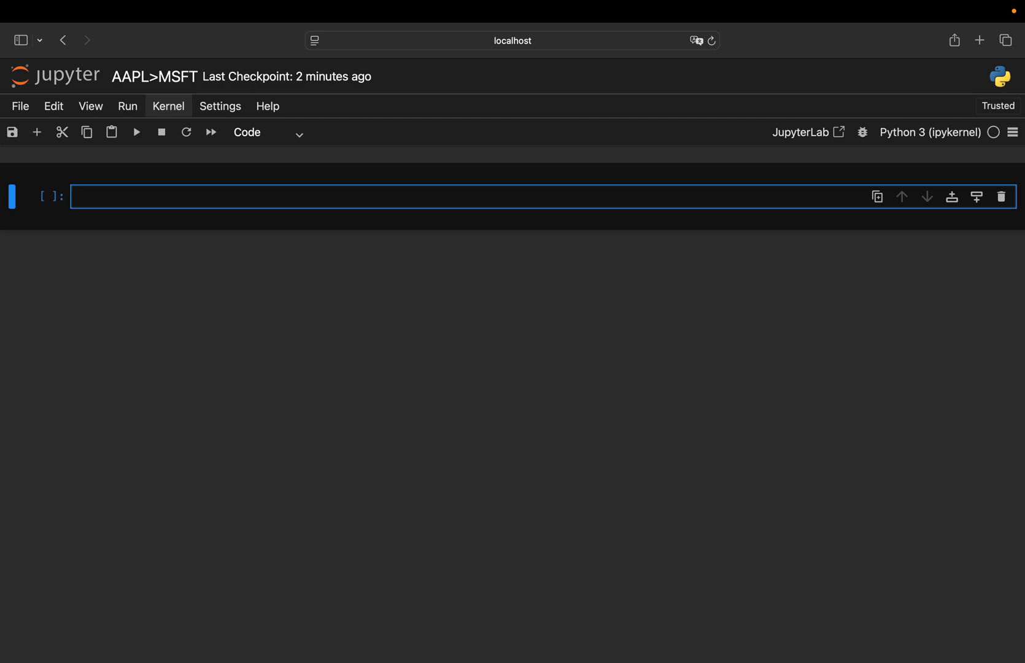
type("p")
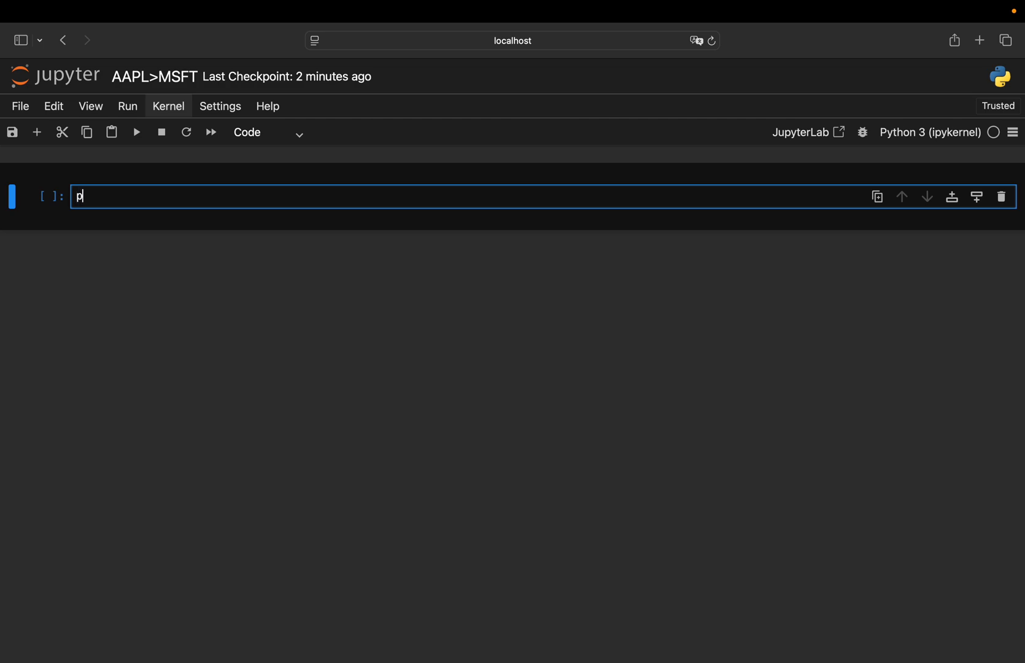
type("spread")
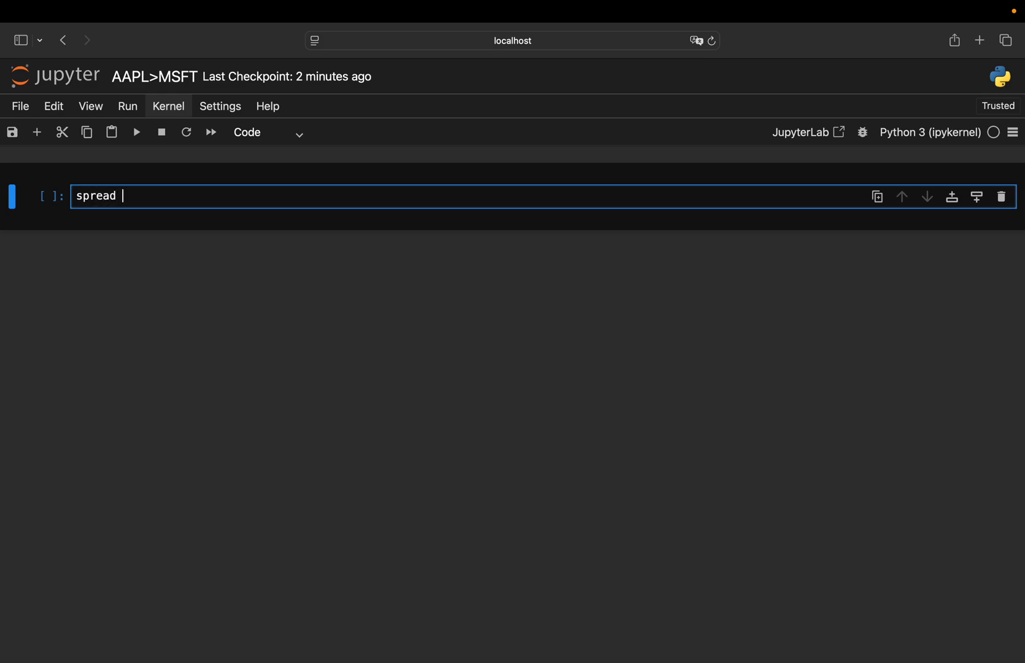
type("=")
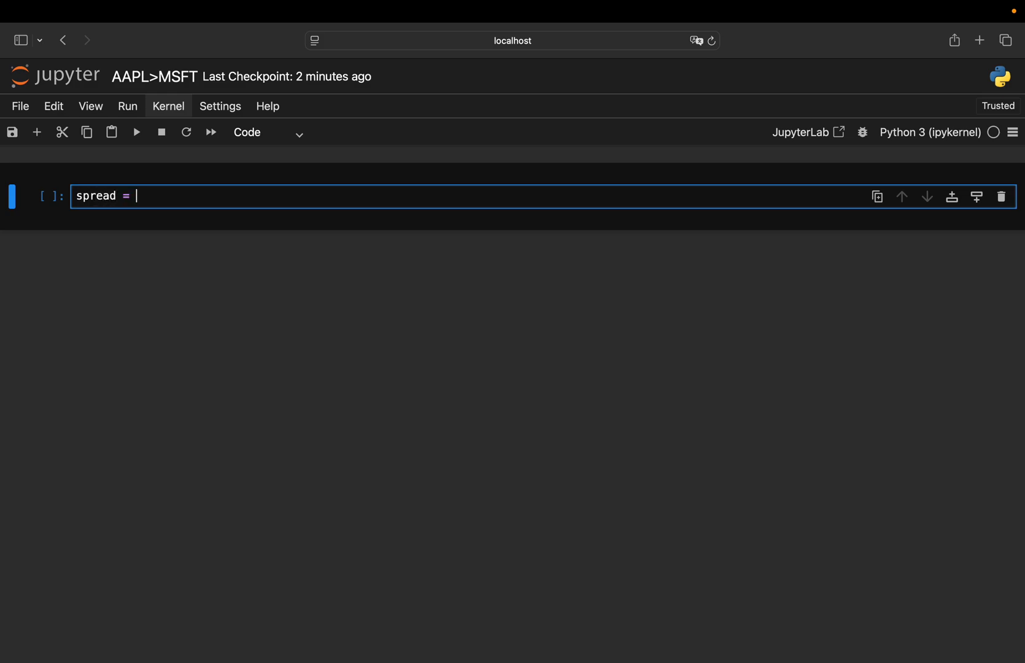
type("price apple - price m")
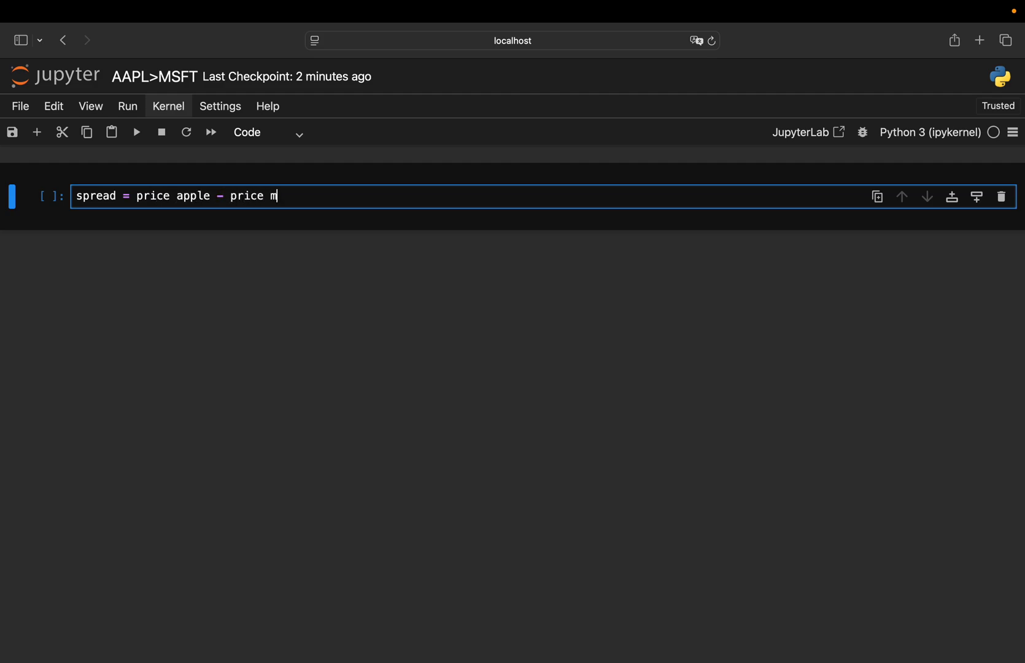
type("sft")
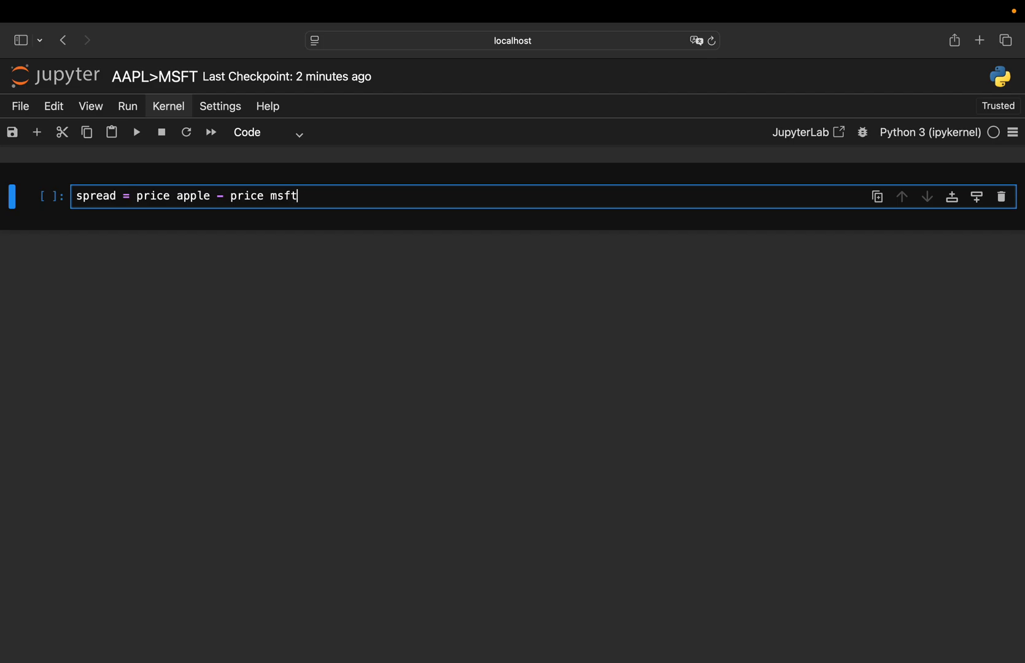
Replace the draft with the regression line Price A = alpha + beta * (Price B)
key("Backspace")
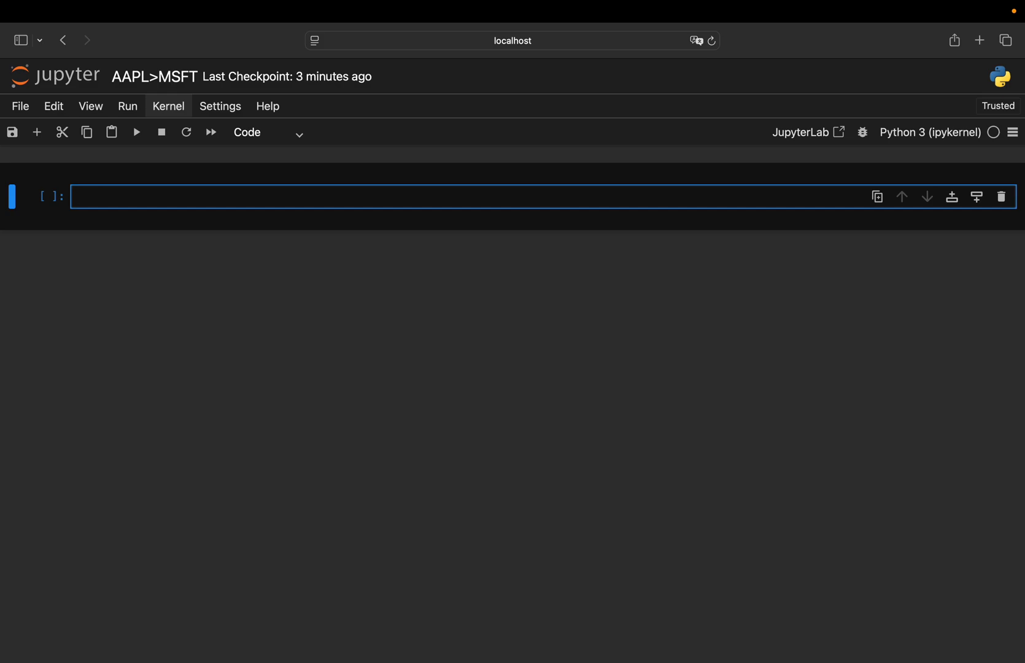
type("Price")
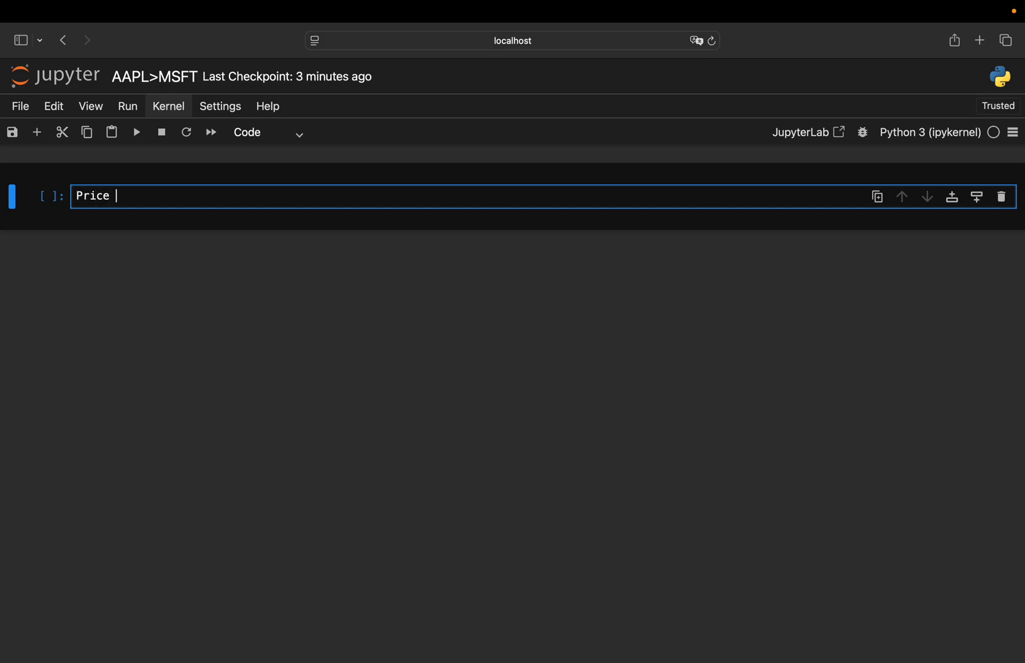
type("A")
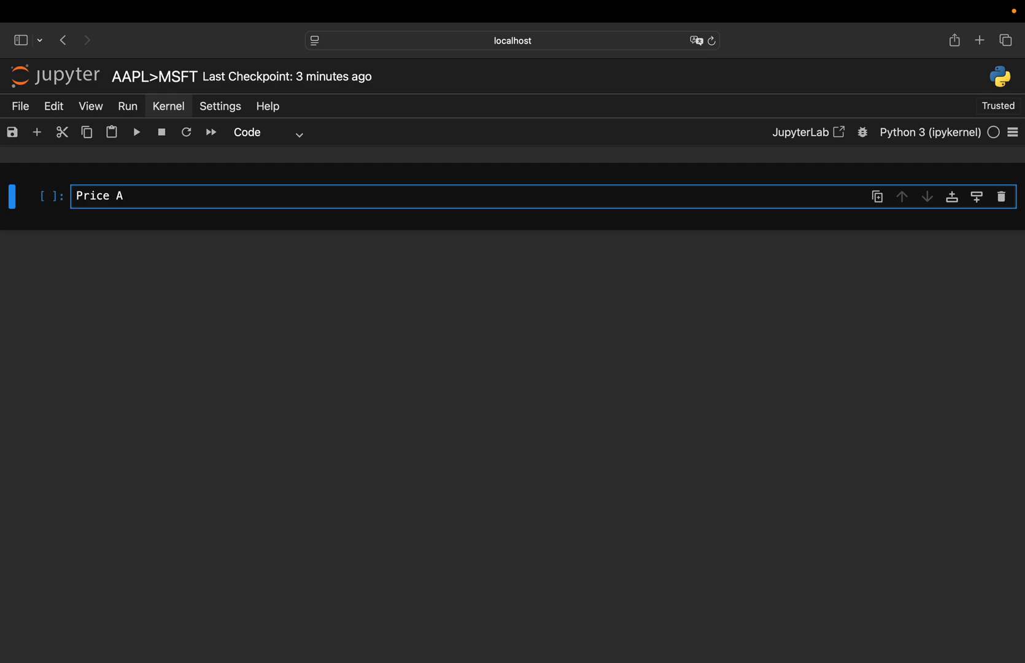
type("= alph")
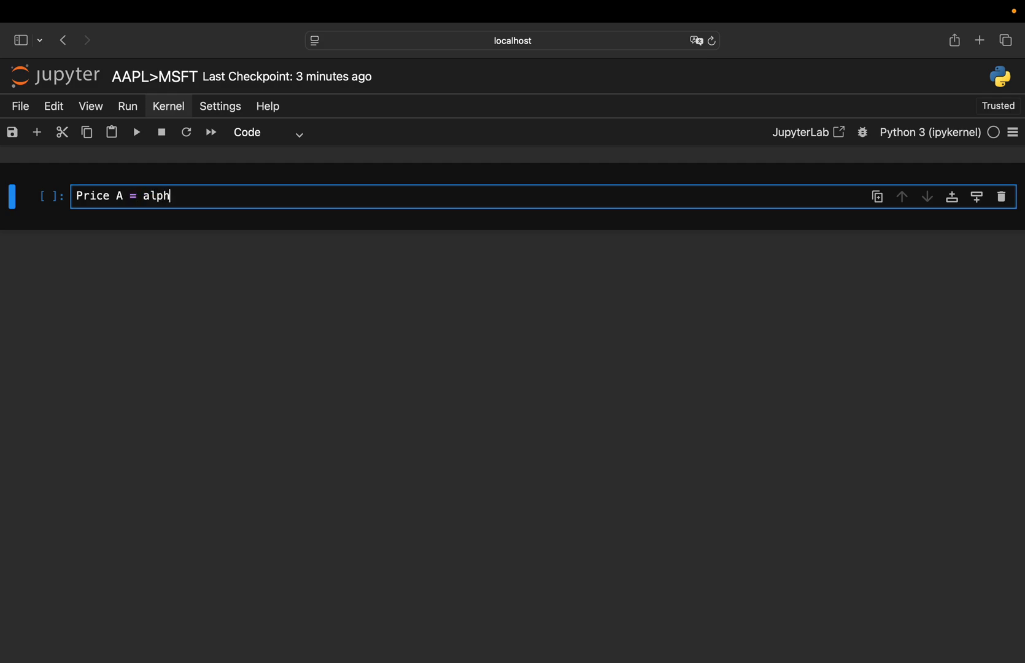
type("a +")
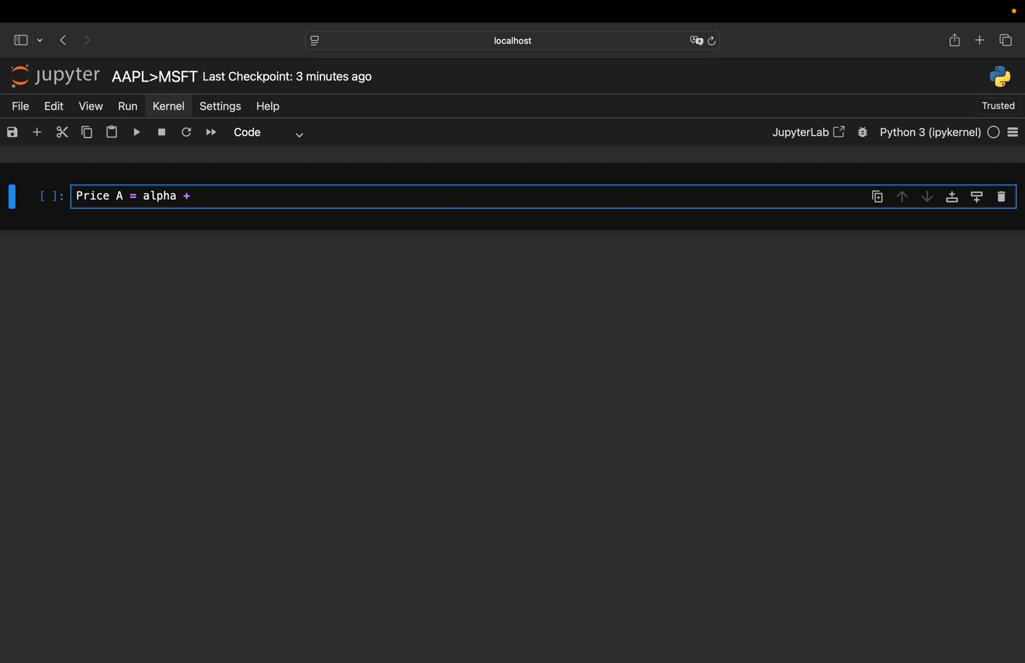
type("beta")
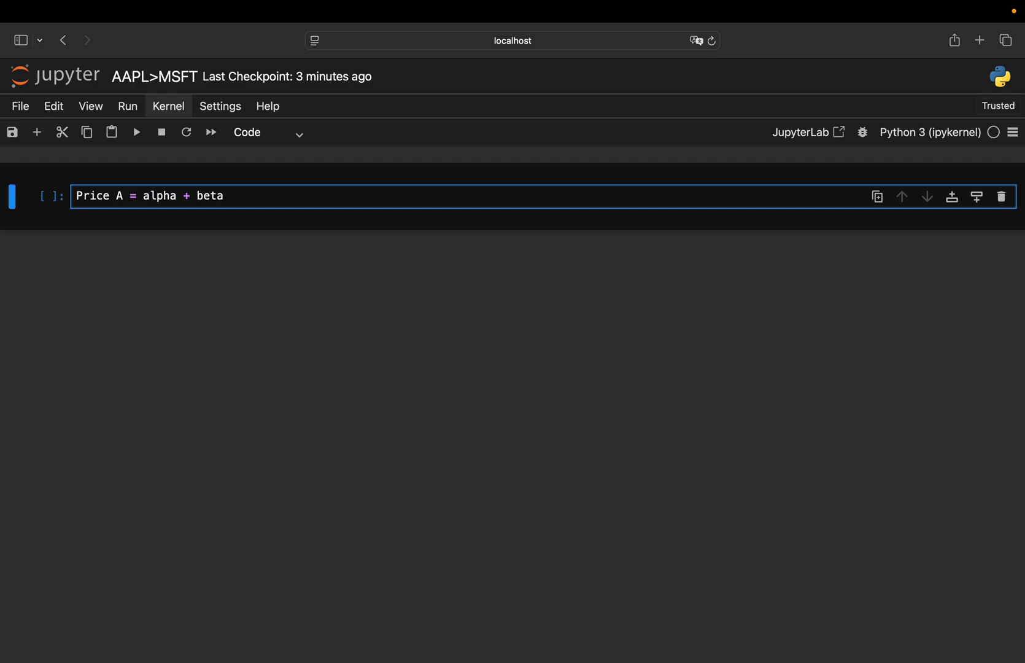
type("* (")
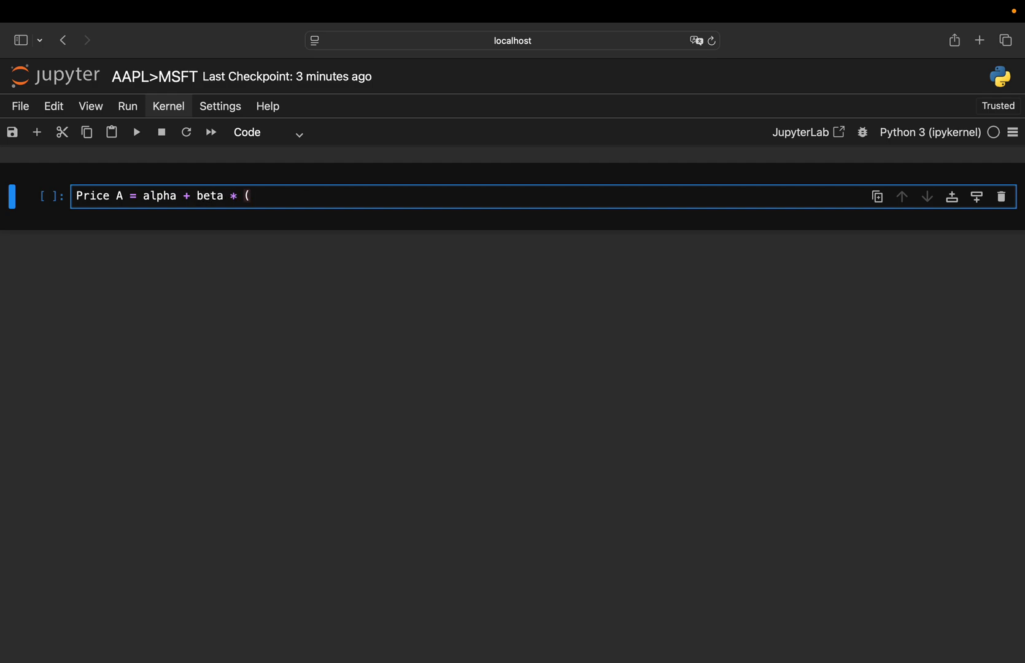
type("Price")
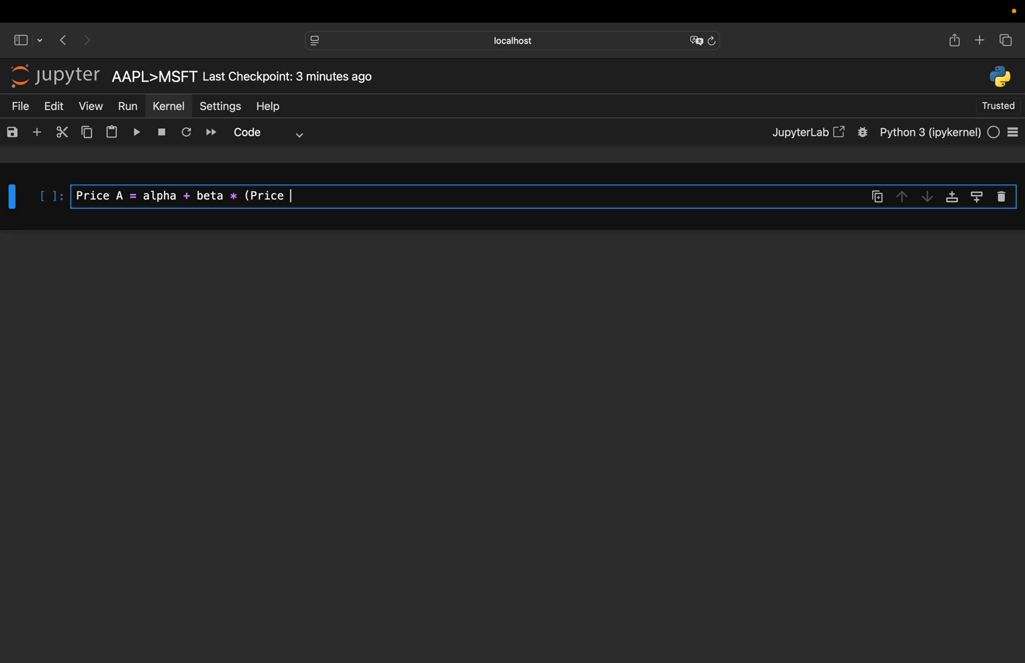
type("B)")
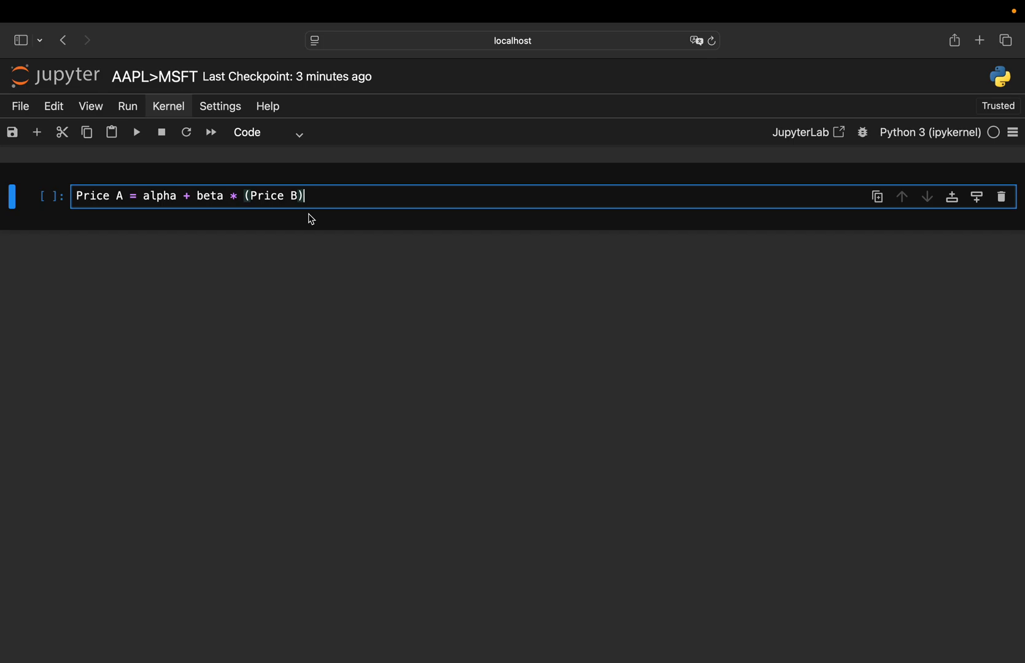
On a new line, write spread = price A - (alpha + beta * (Price B))
key("Enter")
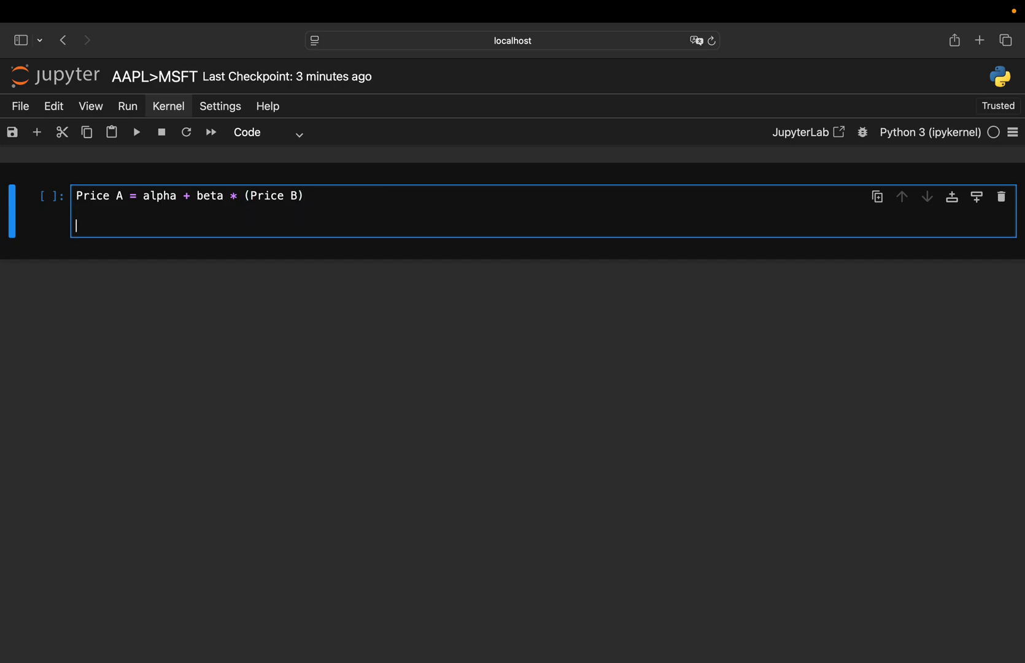
type("s")
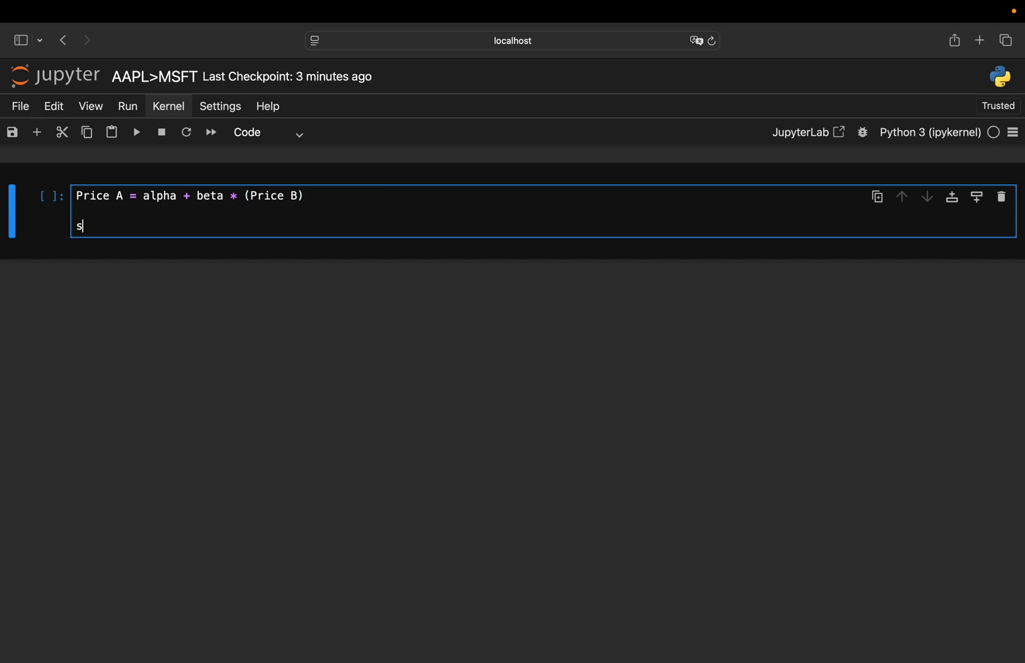
type("pread = pri")
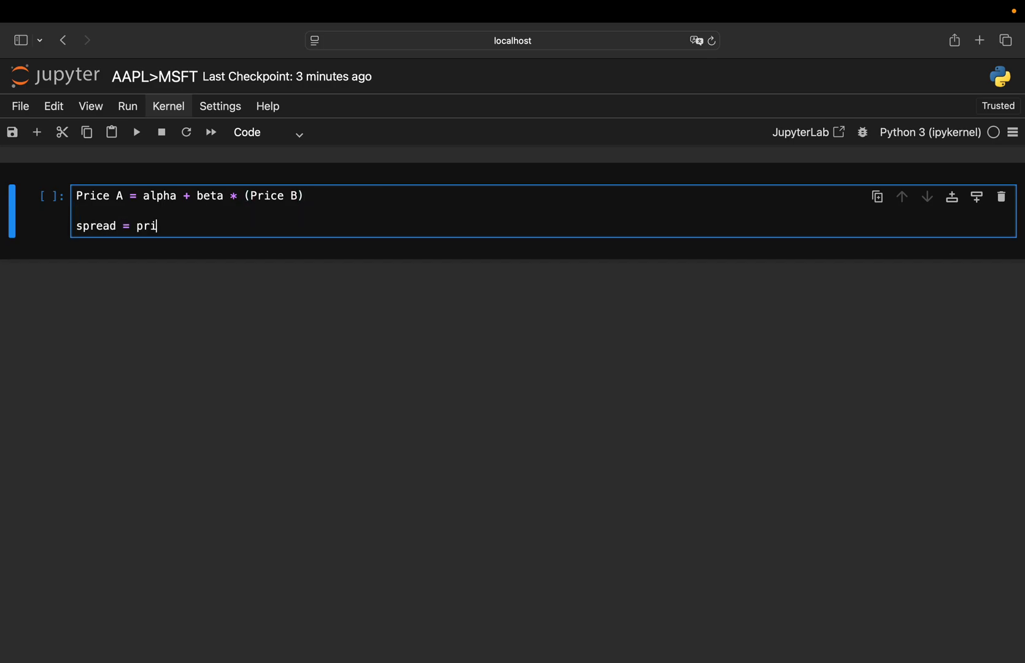
type("ce A -")
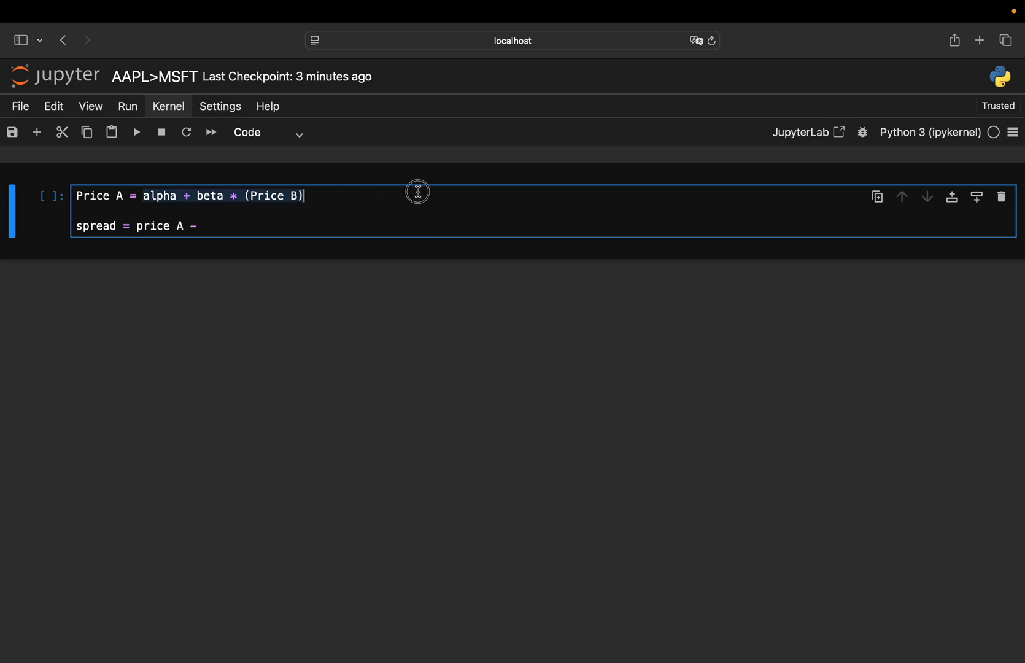
type("alpha + beta * (Price B))")
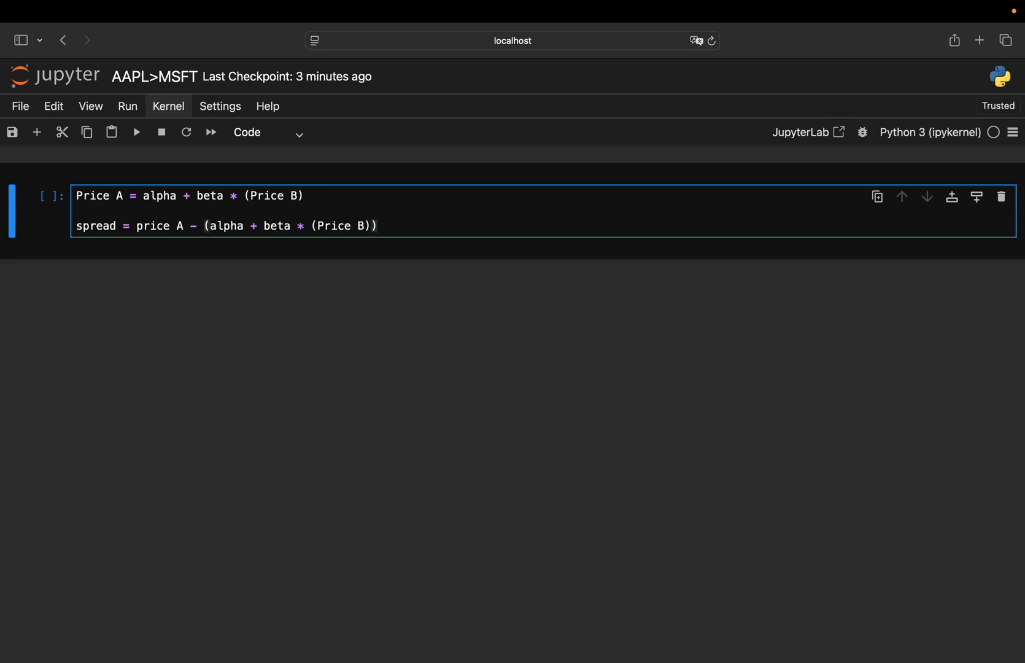
Write imports for yfinance as yf, pandas, sklearn LinearRegression and matplotlib.pyplot as plt
left_click(379, 227)
type("i")
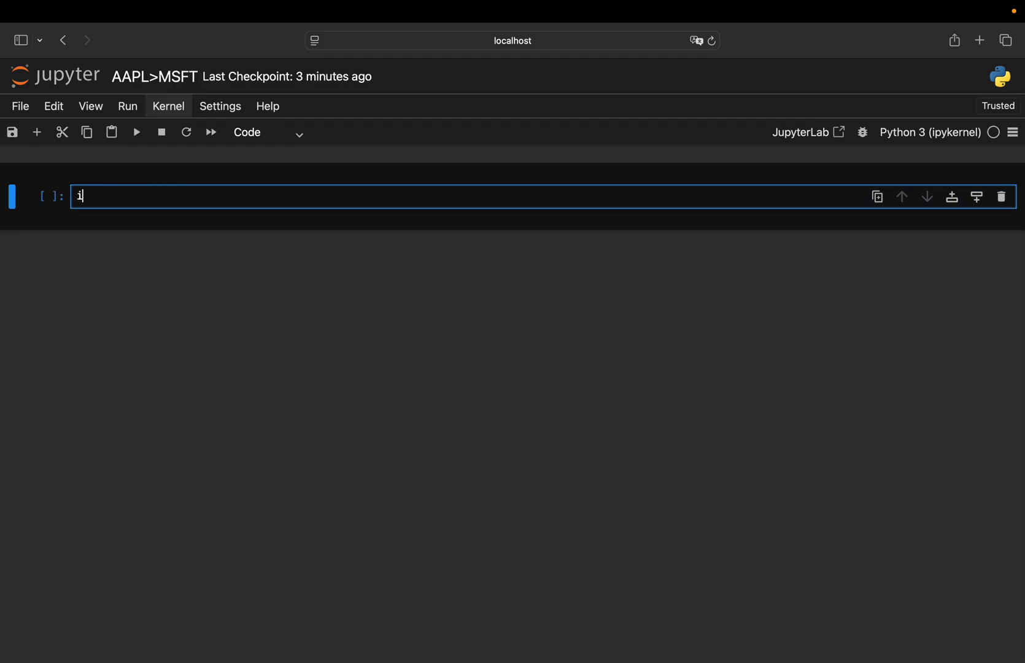
type("mport yfinance as yf")
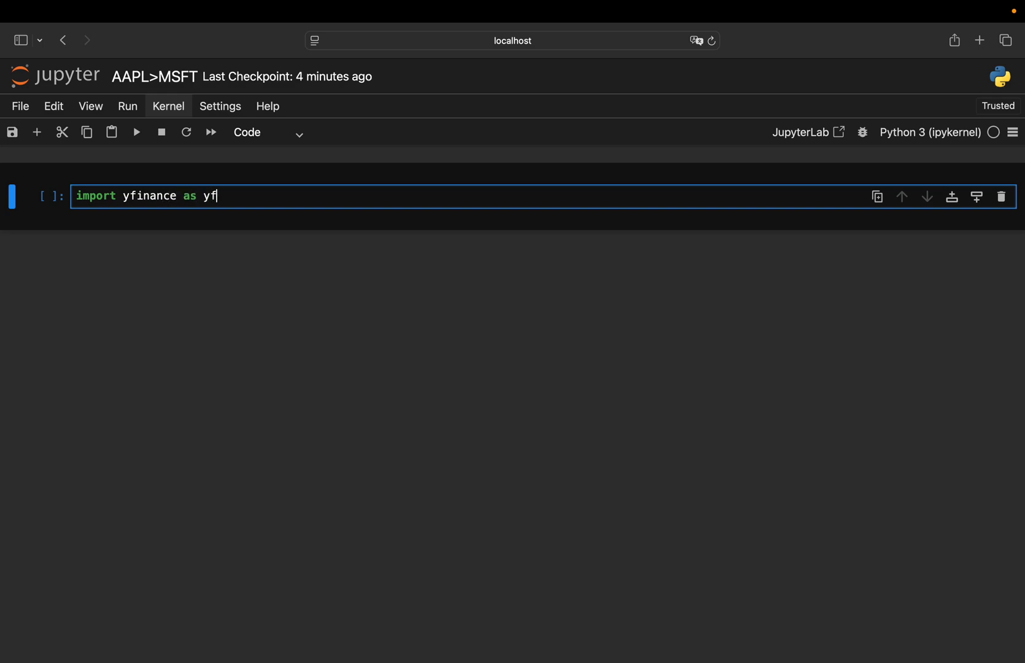
type("import pandas as pd")
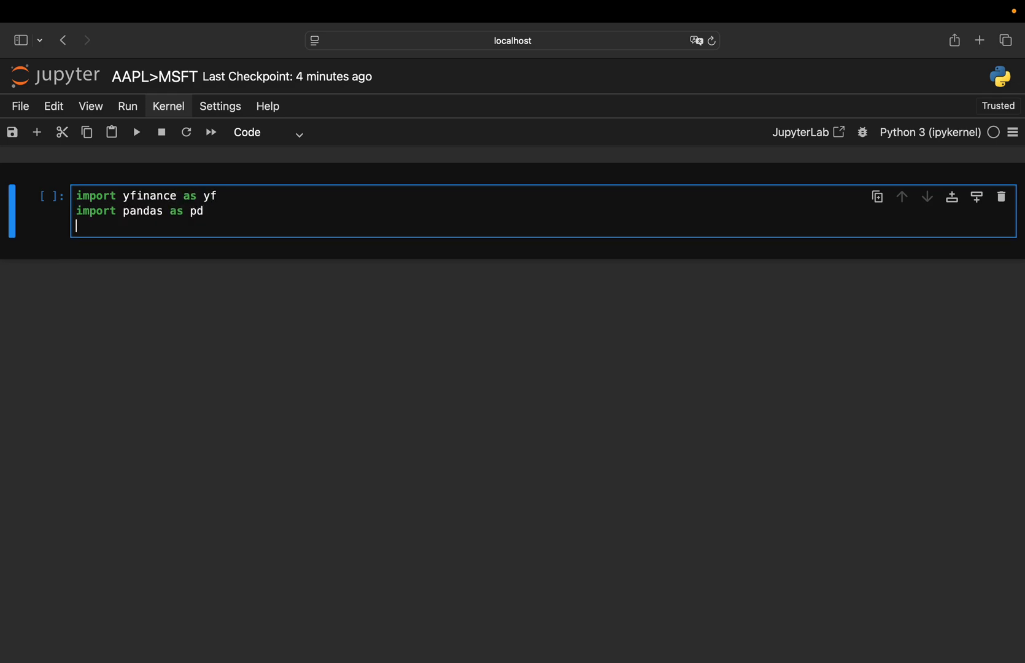
type("from")
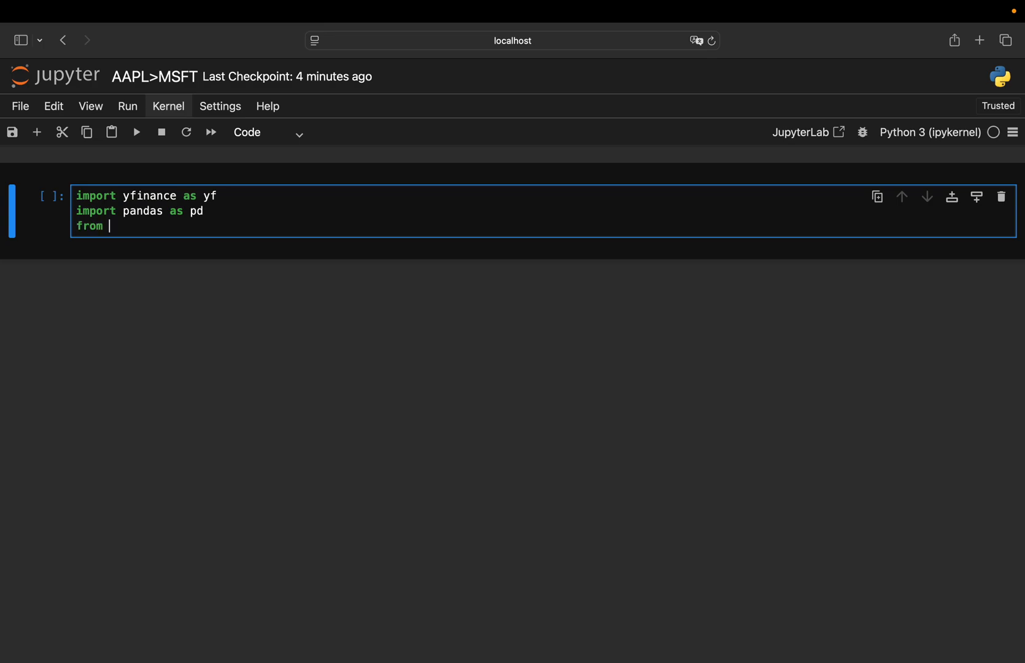
type("sklearn.linea")
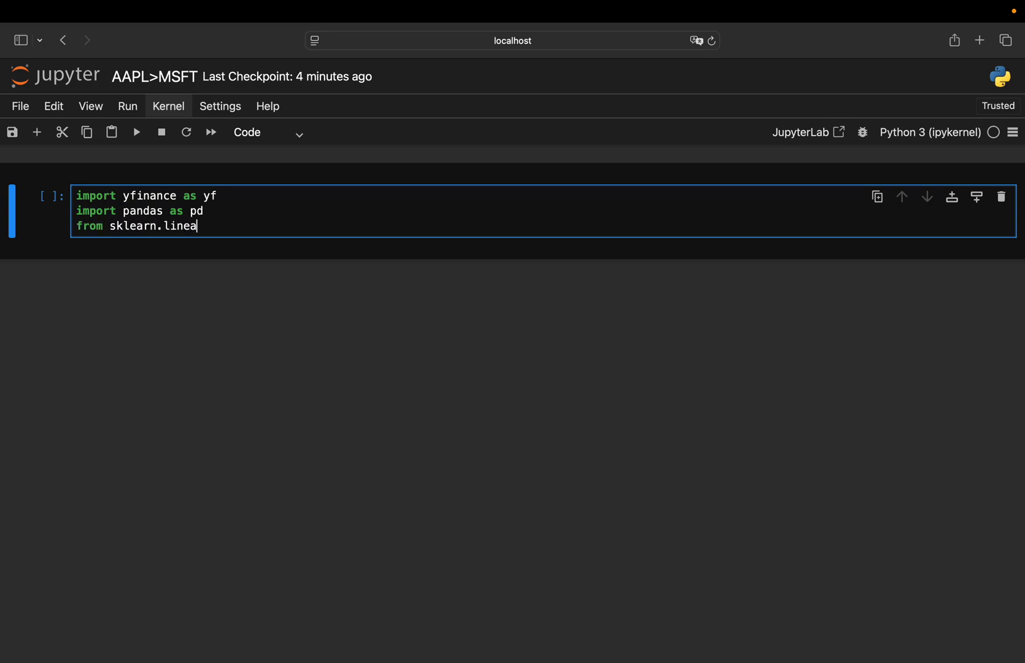
type("r_model")
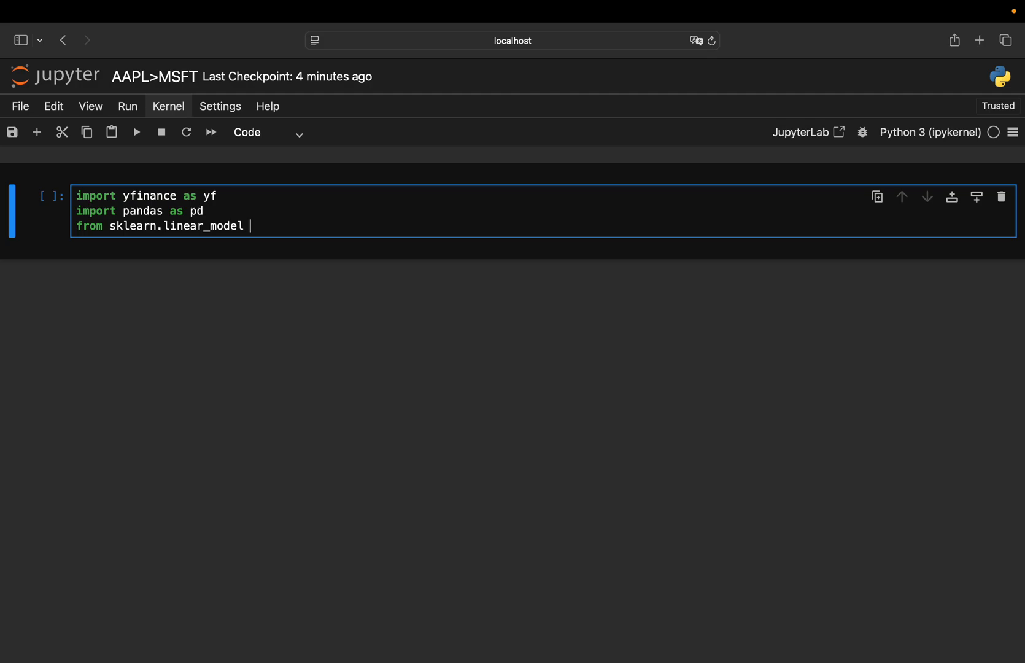
type("import L")
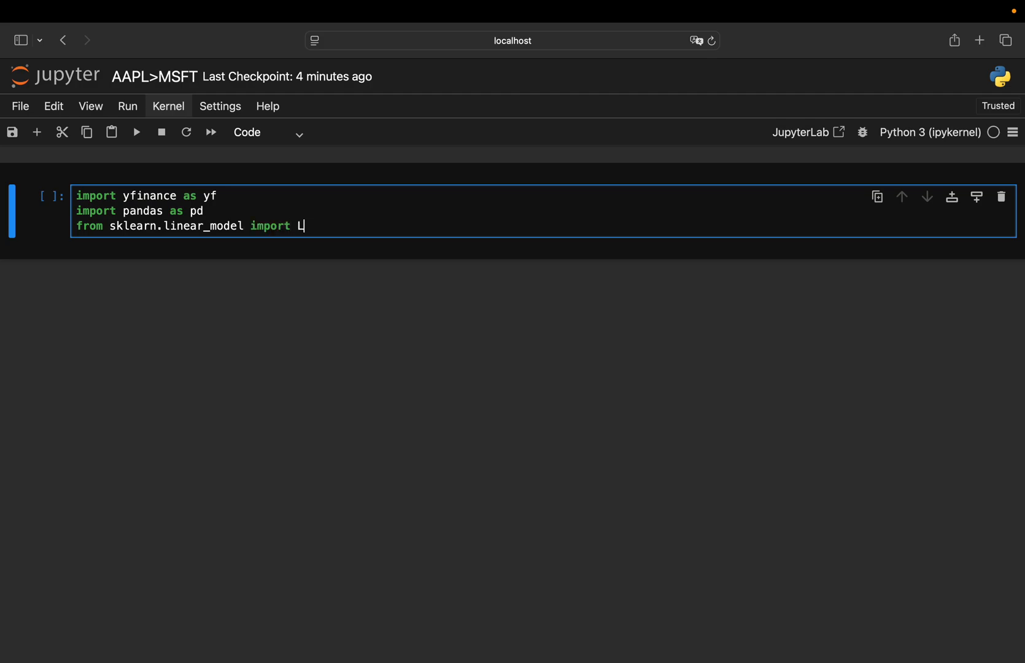
type("inearRegre")
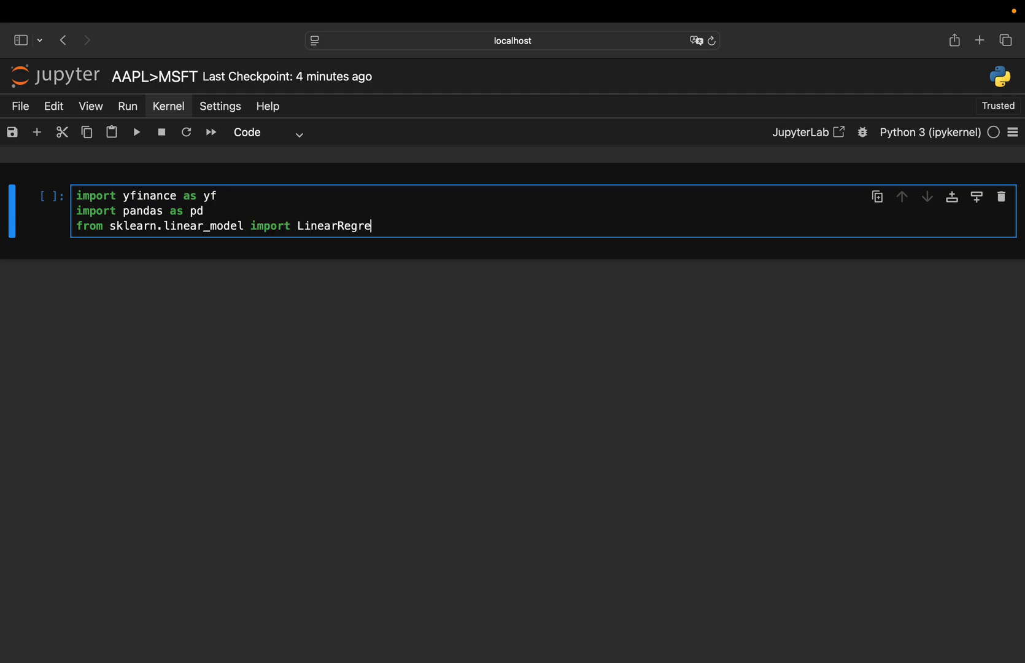
type("ssion")
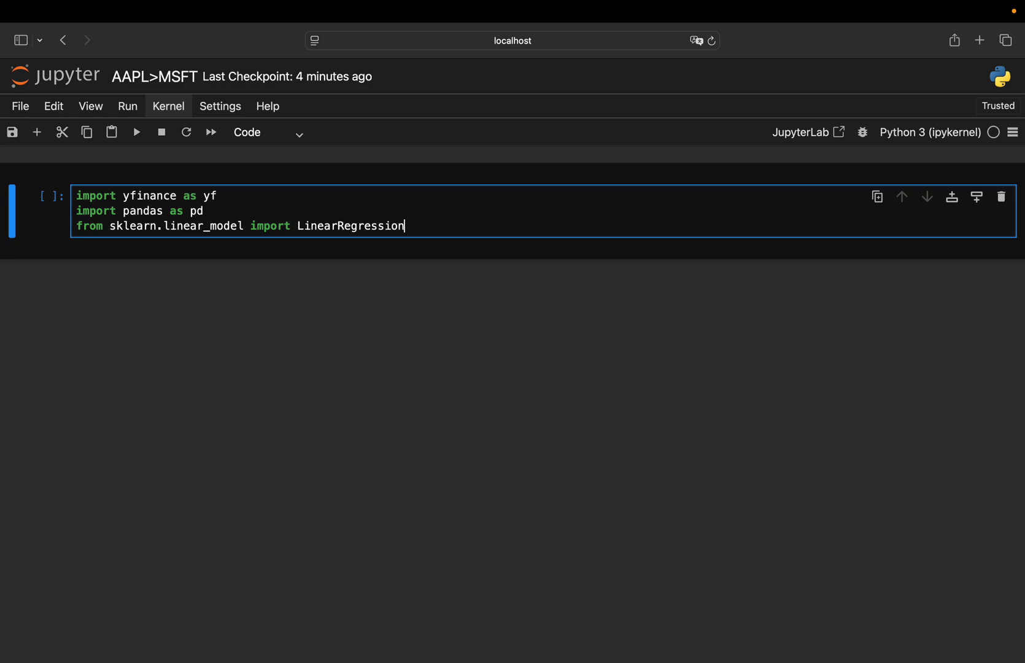
type("import matpl")
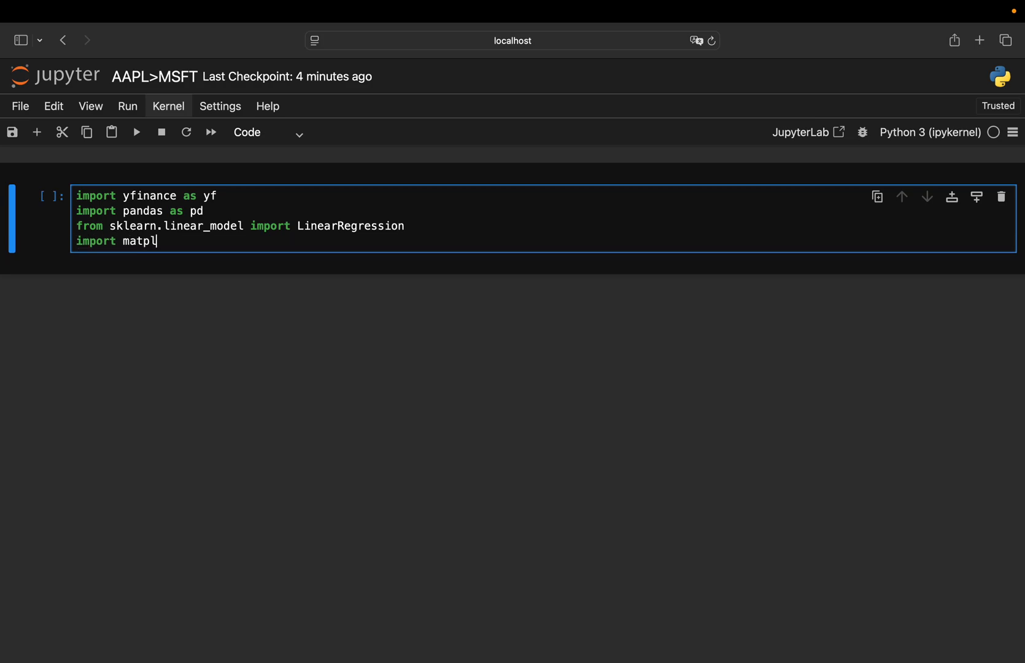
type("otlib.")
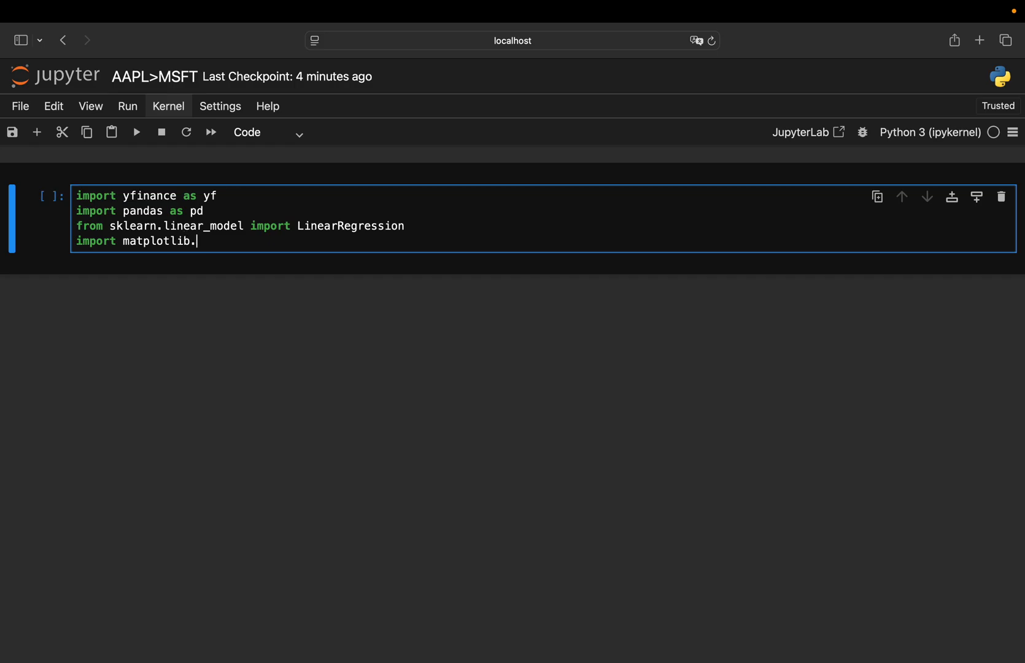
type("pyplot as plt")
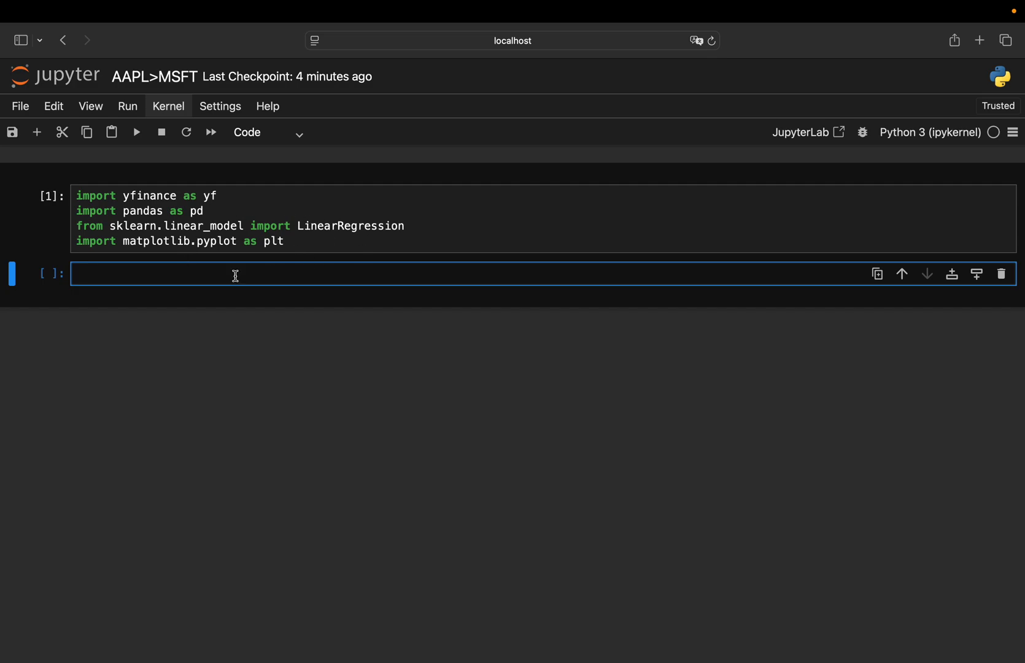
Define tickers = ['AAPL','MSFT']
type("tickers =")
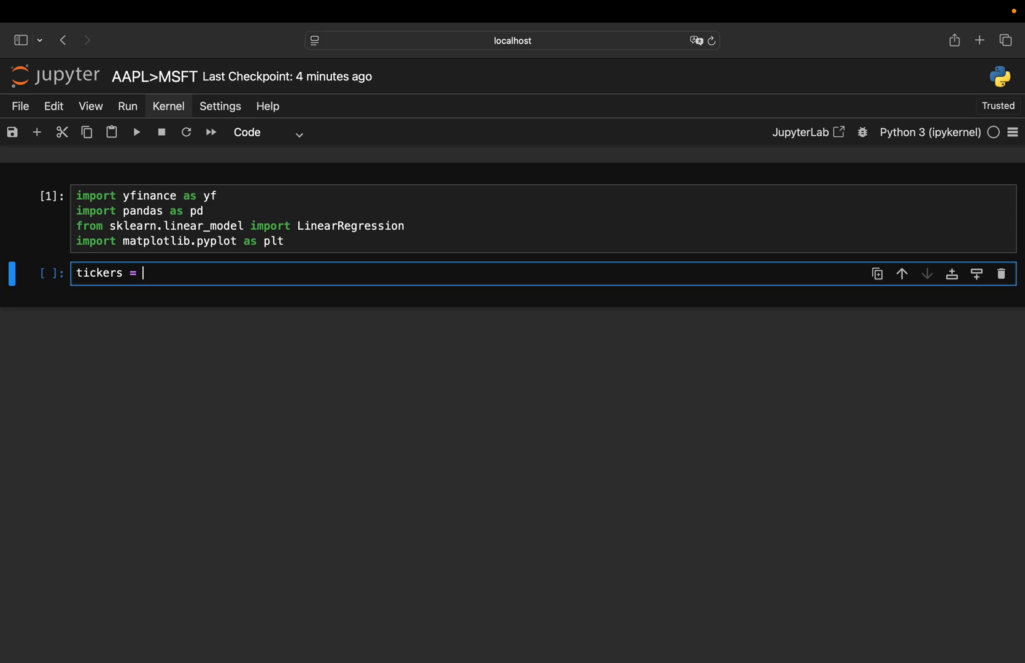
type("['AAP")
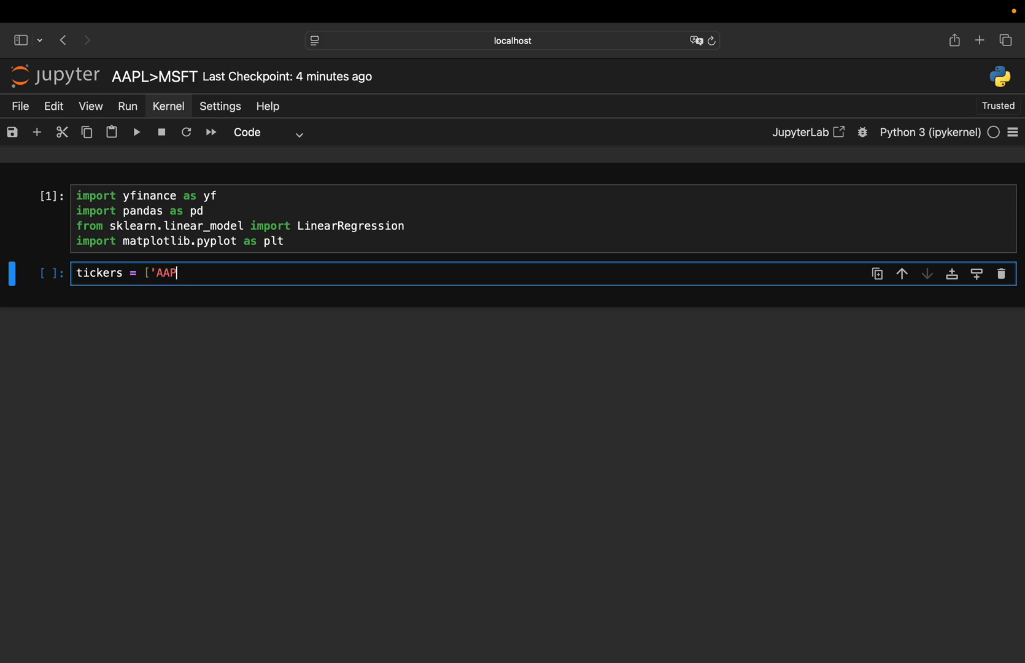
type("L'")
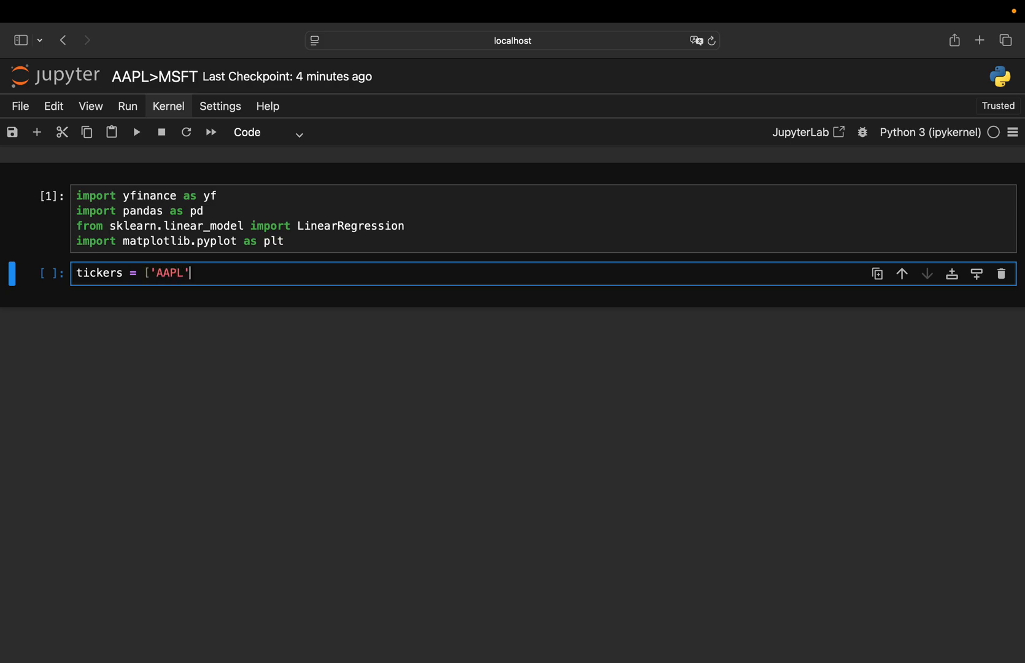
type(",'MSFT']")
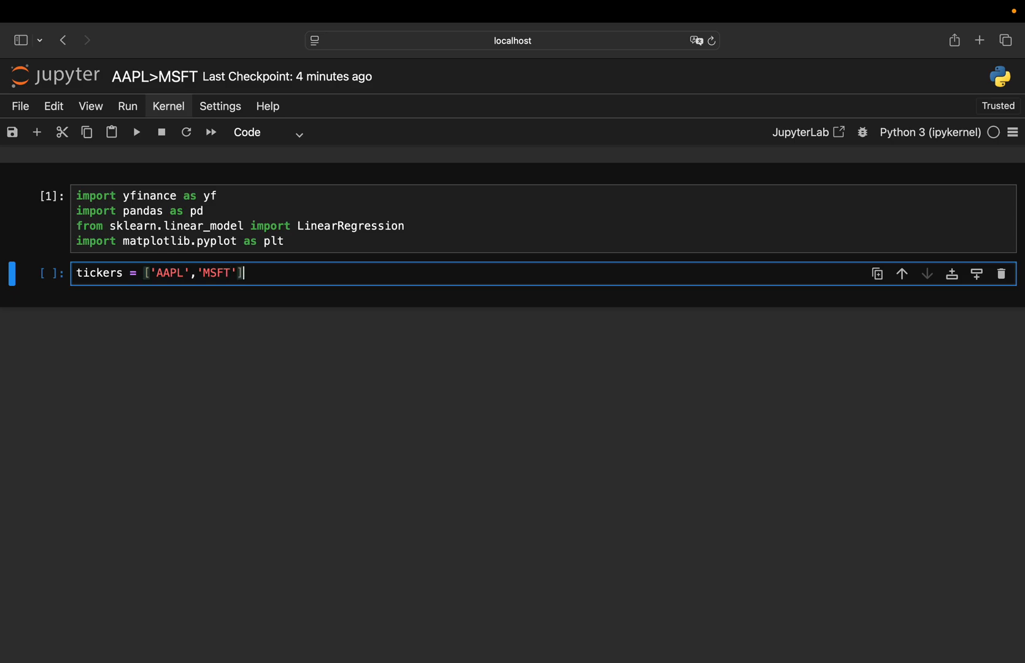
Download closing prices since 2020-01-01 into data via yf.download(tickers, start='2020-01-01')['Close']
type("data")
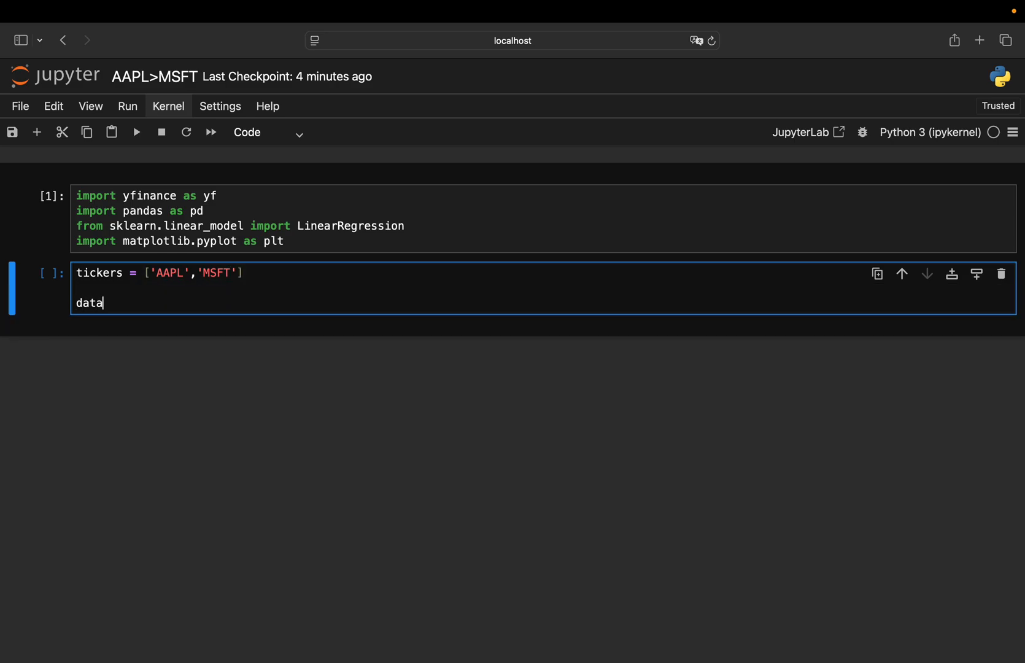
type("= yf.o")
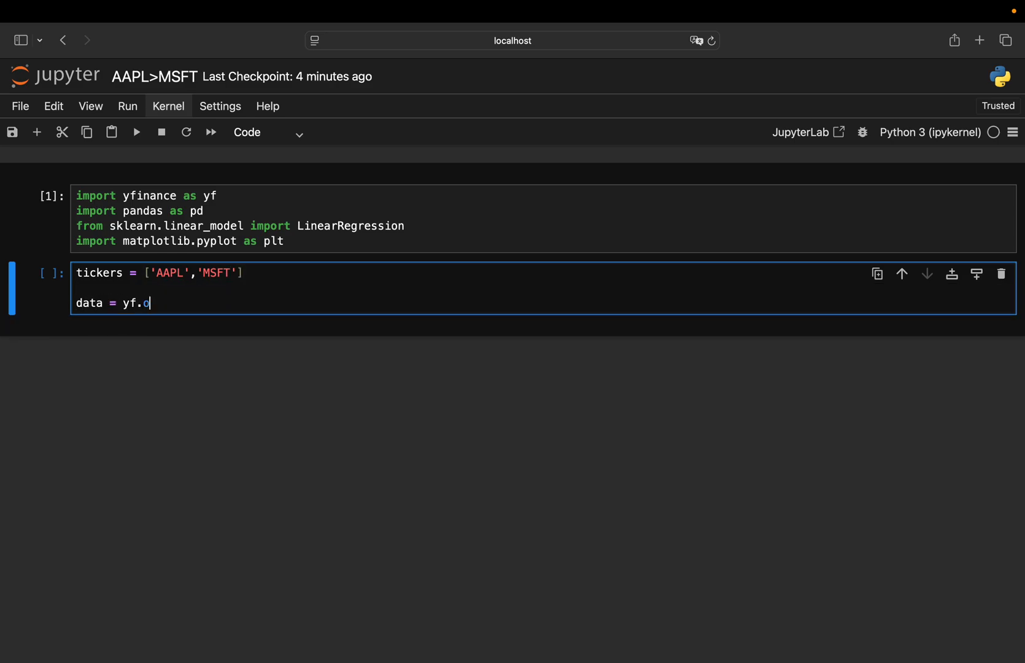
type("ownload(t")
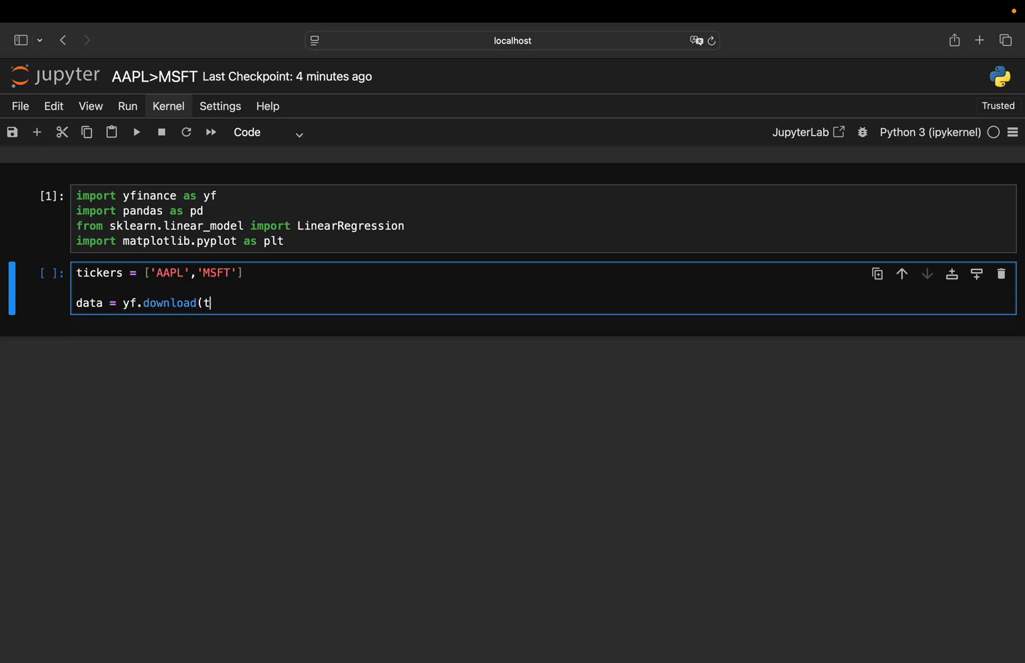
type("ickers,start0")
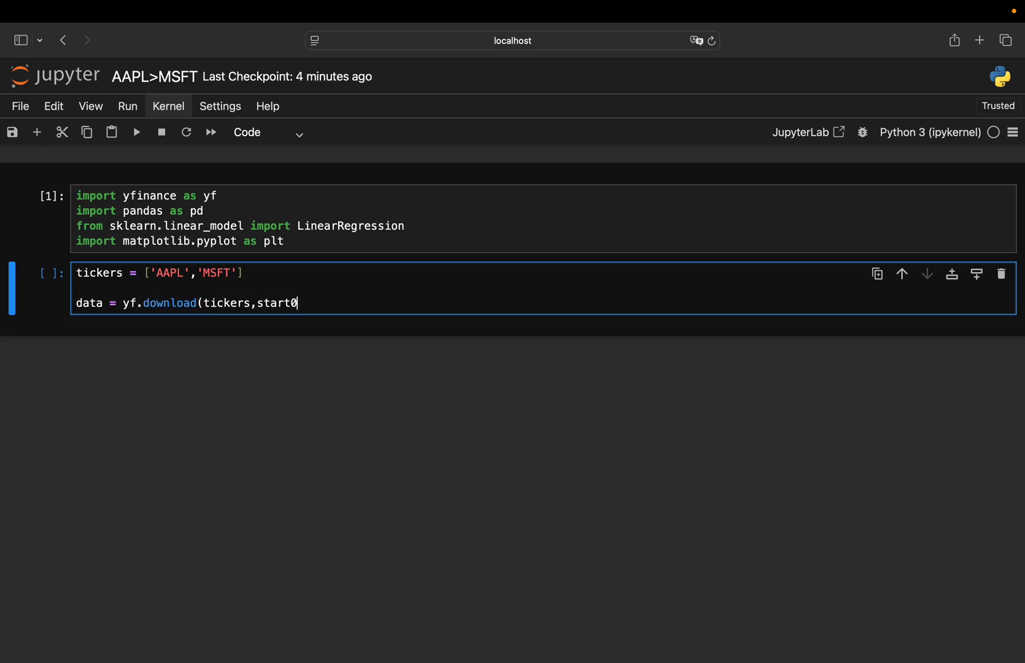
type("='2020")
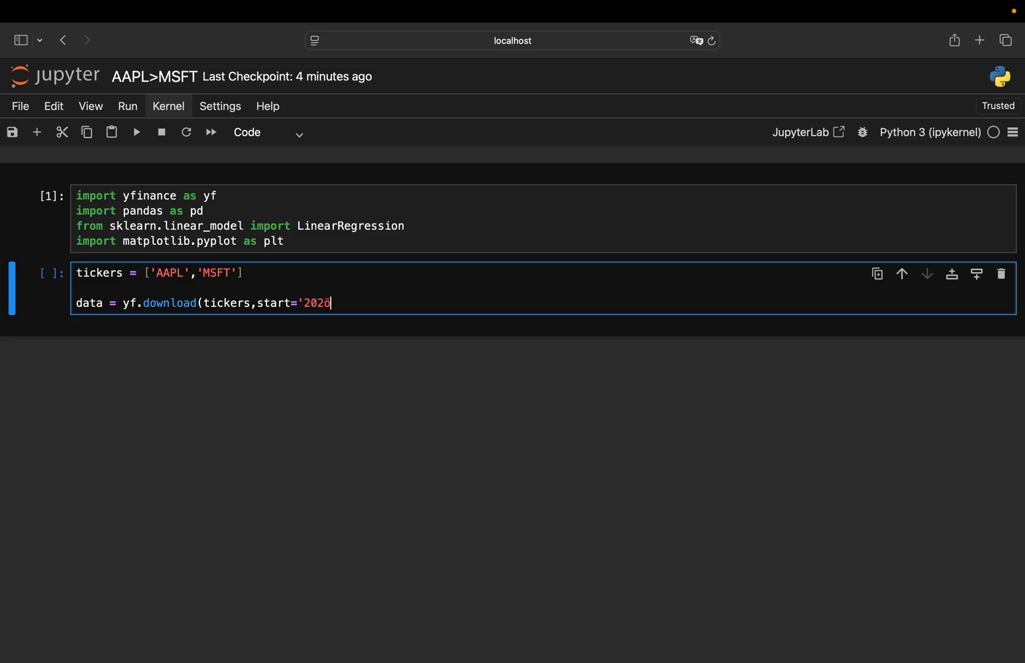
type("-01-01")
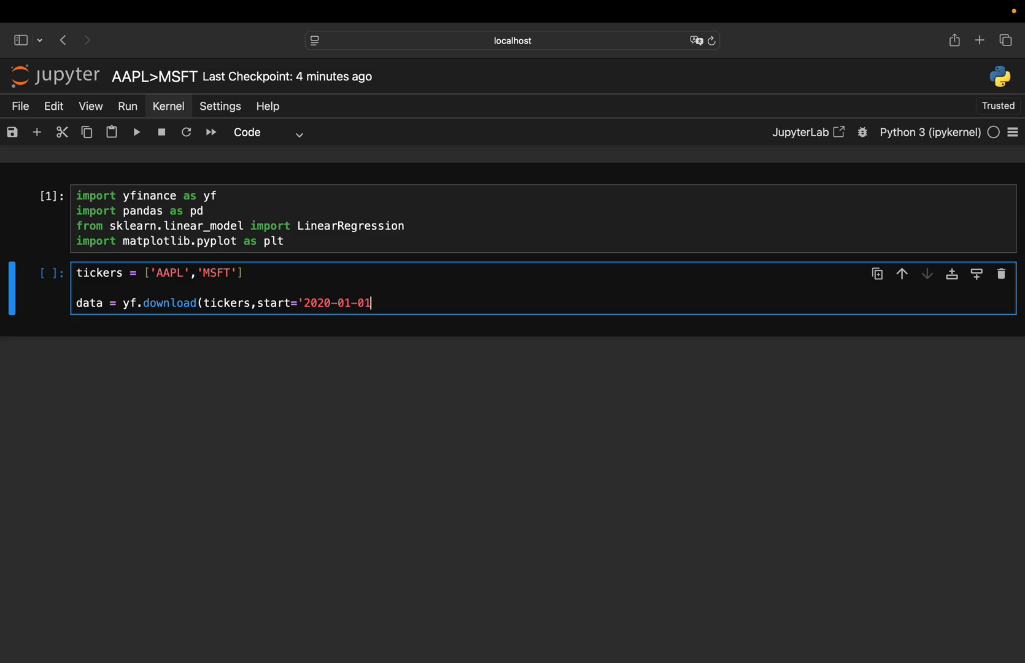
type(")")
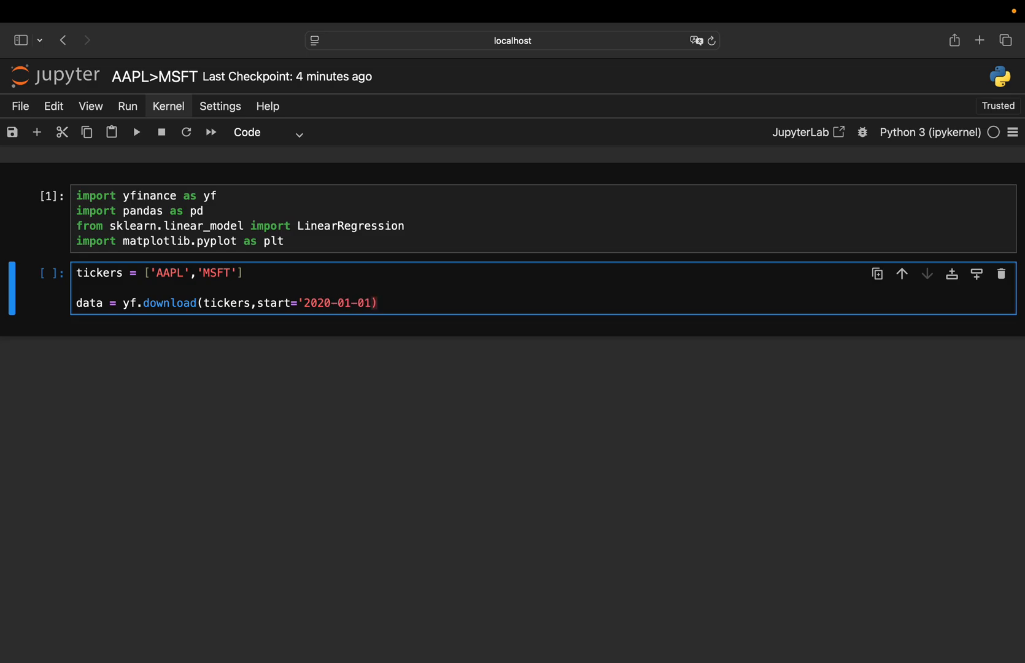
type("['")
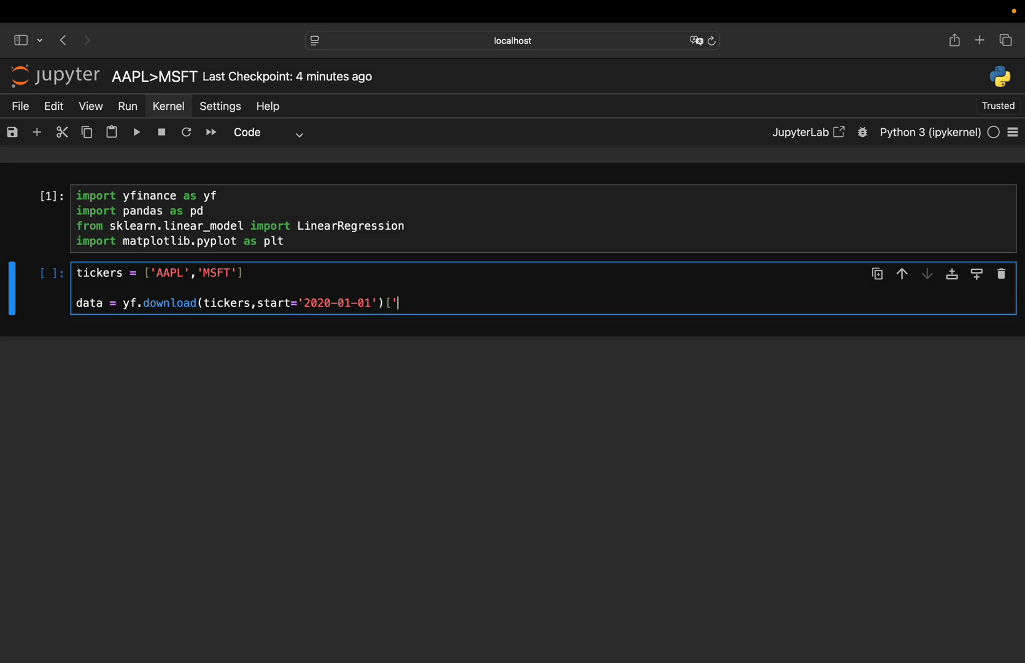
type("Close'")
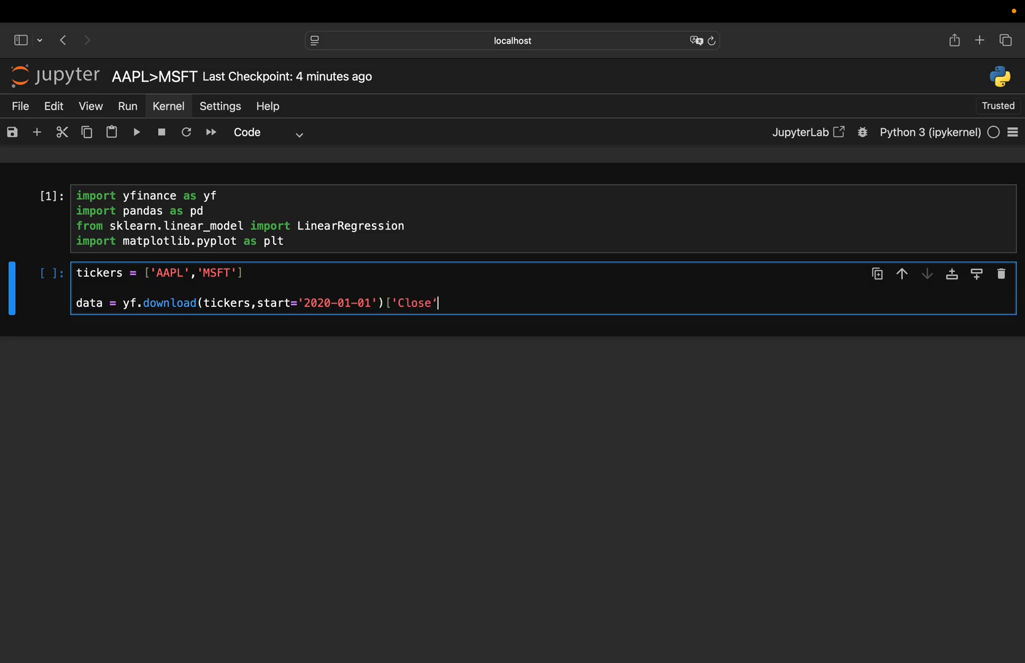
type("]")
type("data")
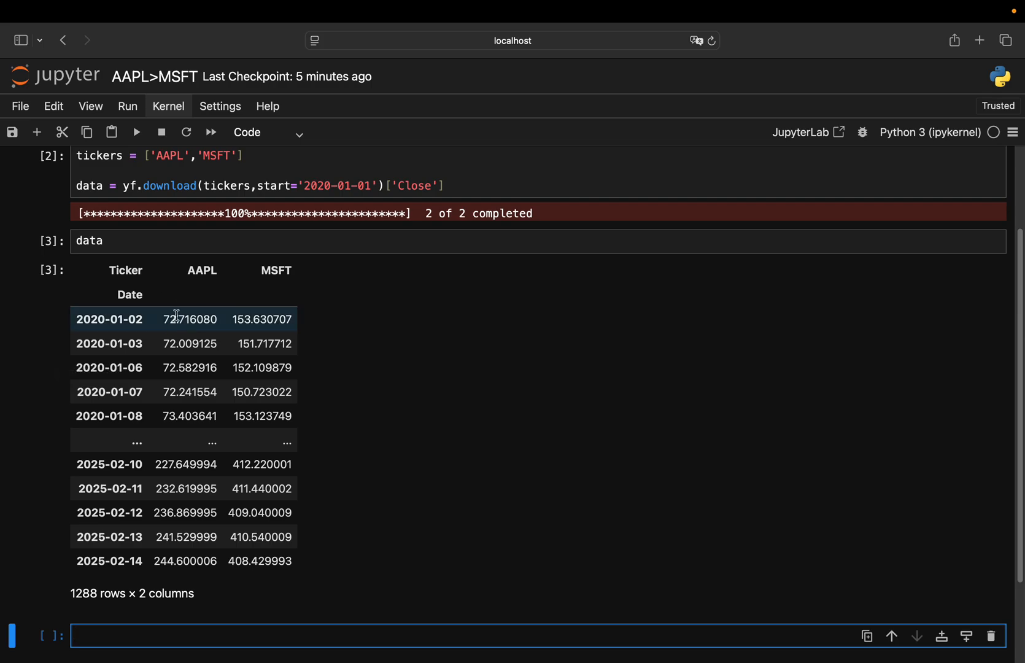
mouse_move(302, 320)
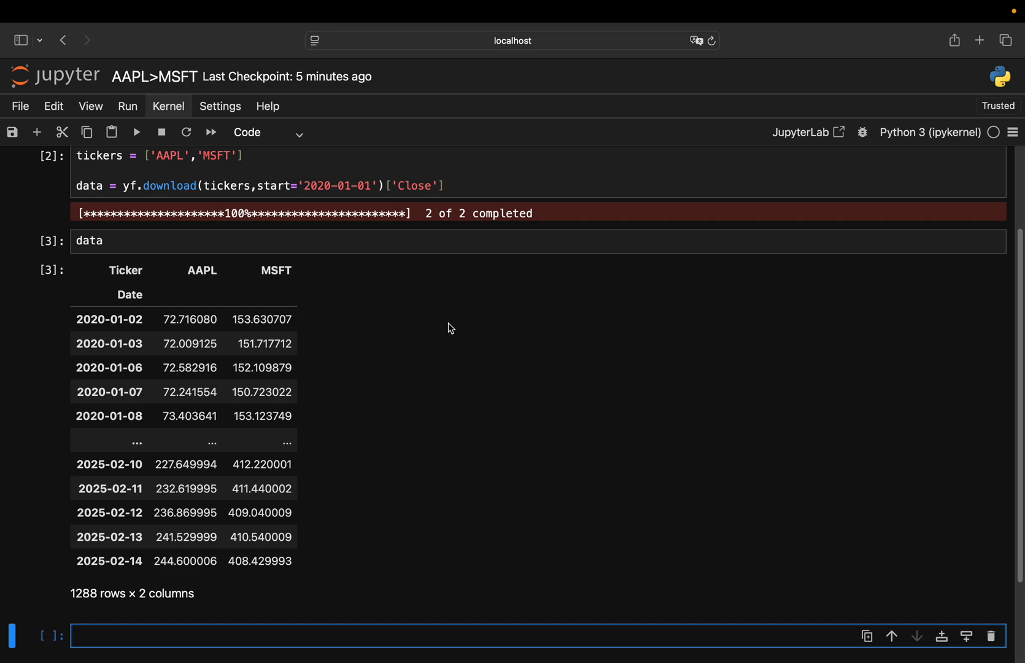
Store MSFT prices as X = data['MSFT'].values.reshape(-1,1) and view the 1288-by-1 output
scroll("down", 3)
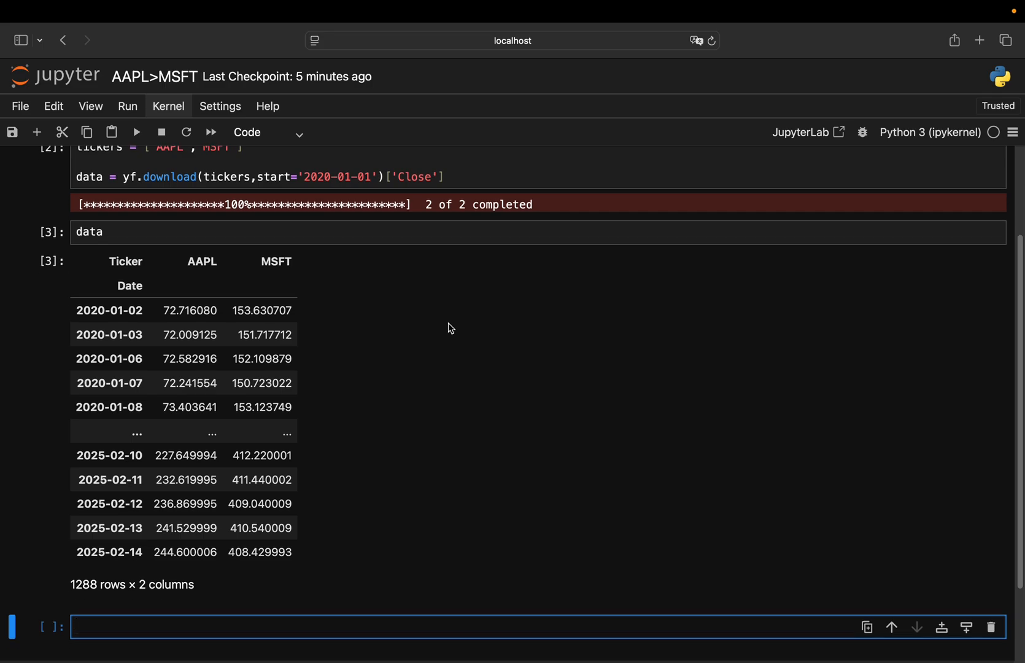
type("X")
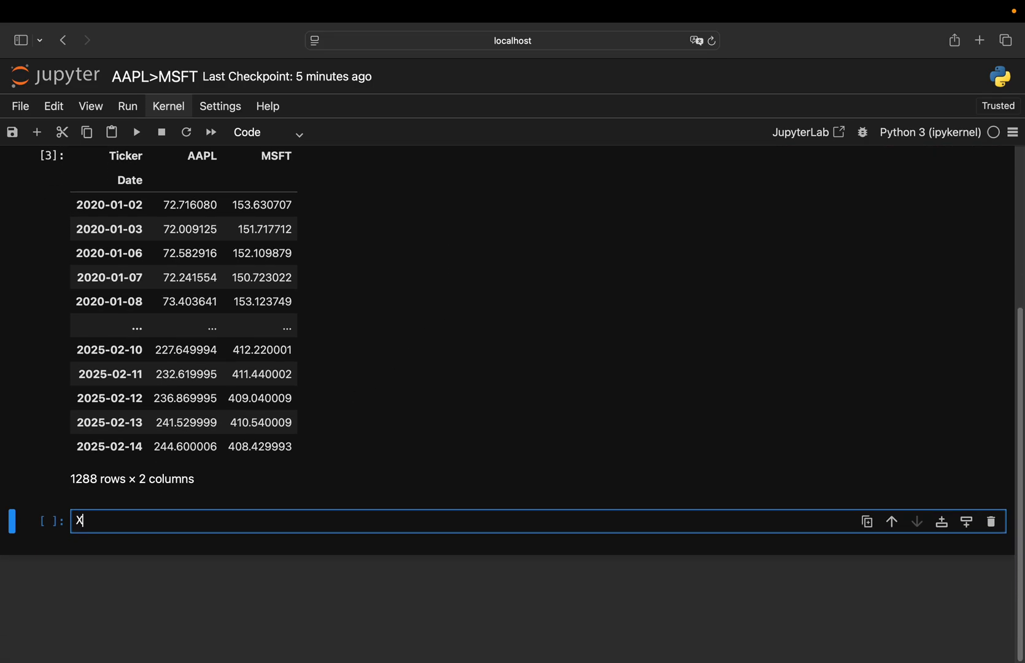
type("=")
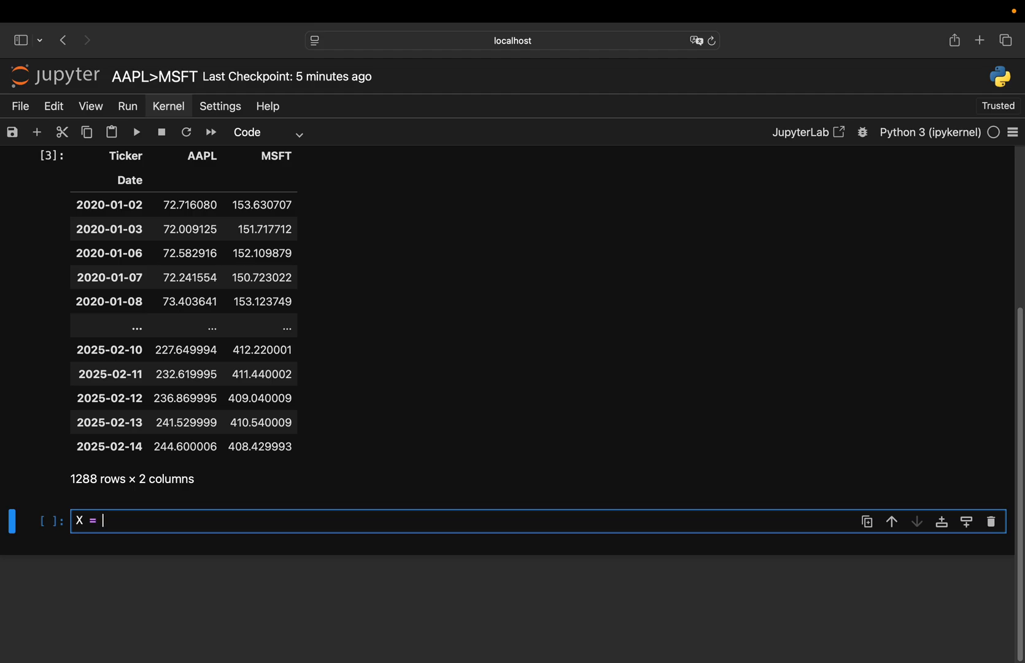
type("data['MSF")
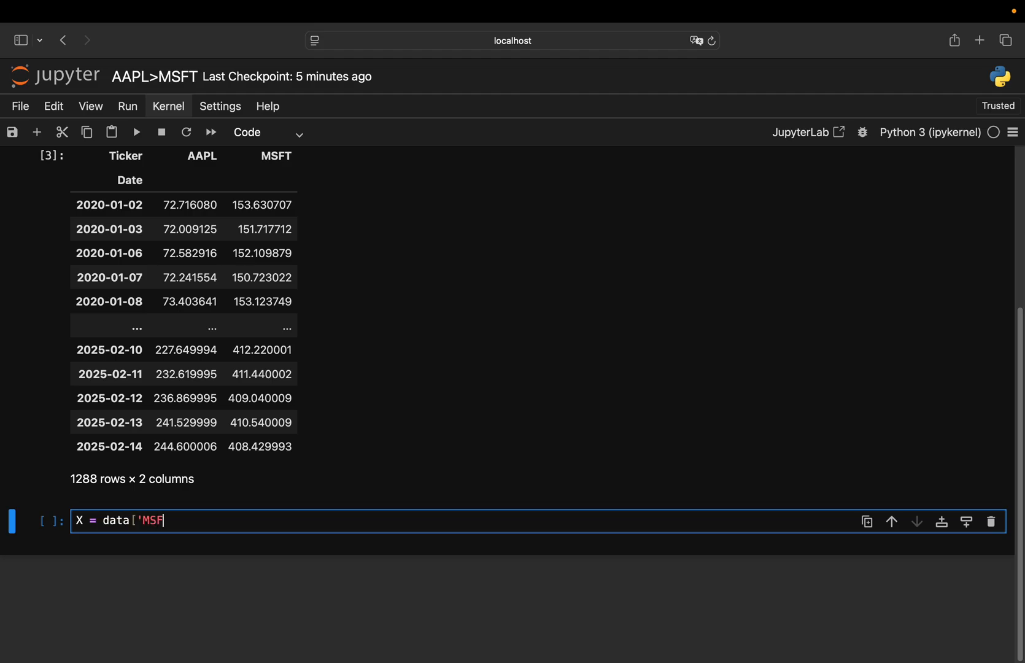
type("T'")
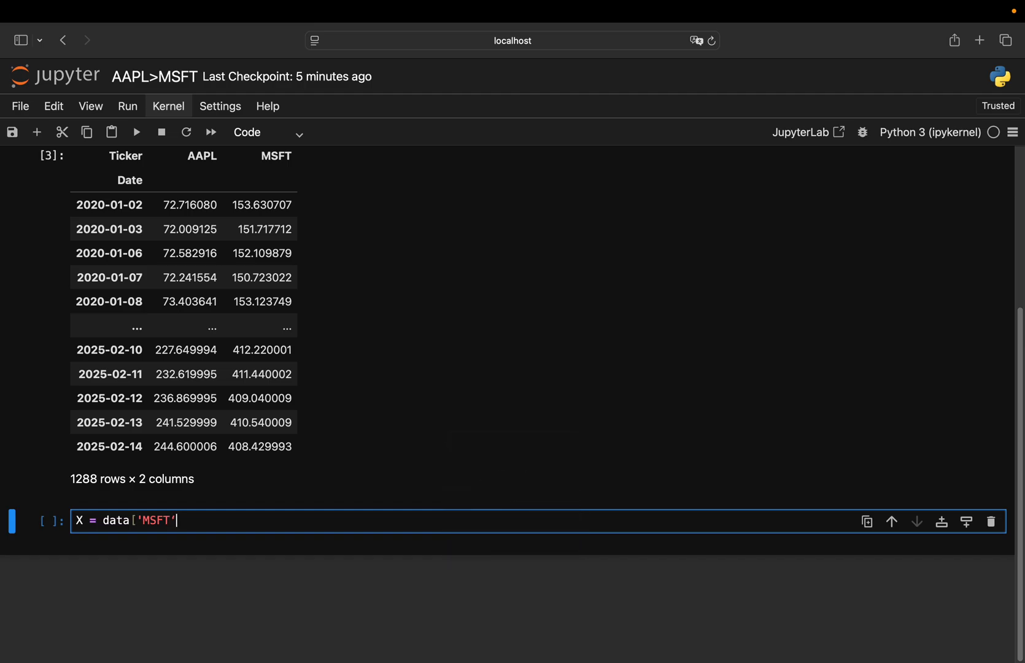
type("]")
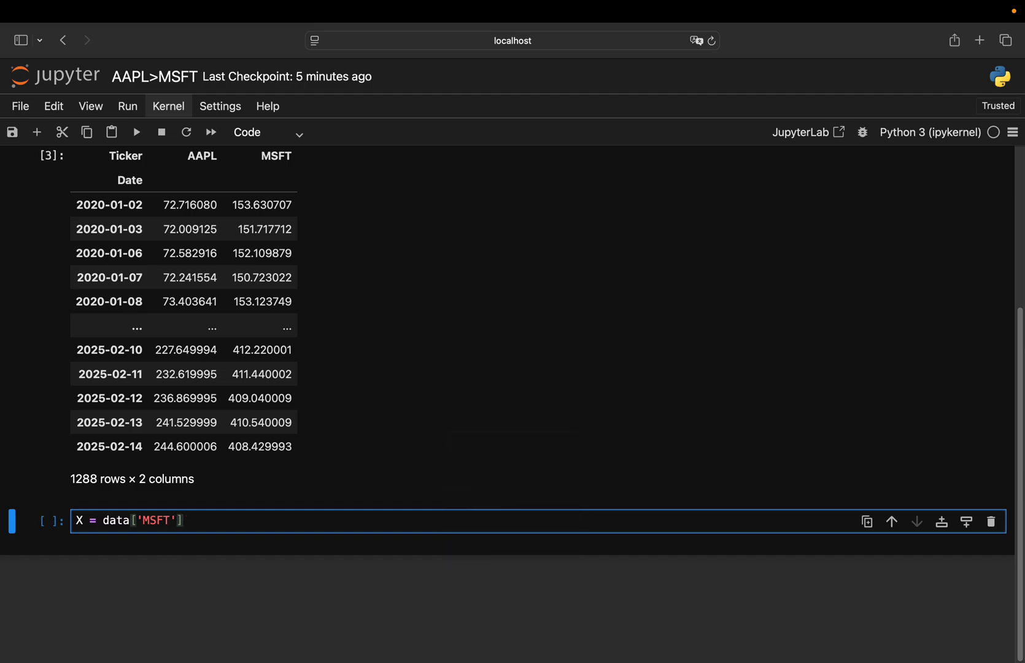
type(".values.")
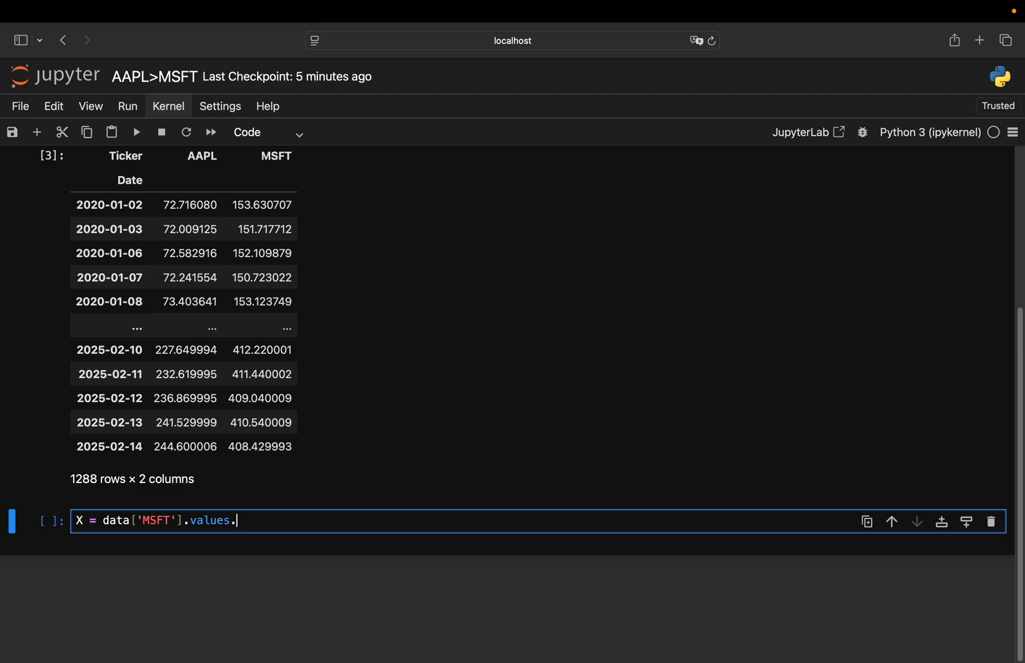
type("reshape(")
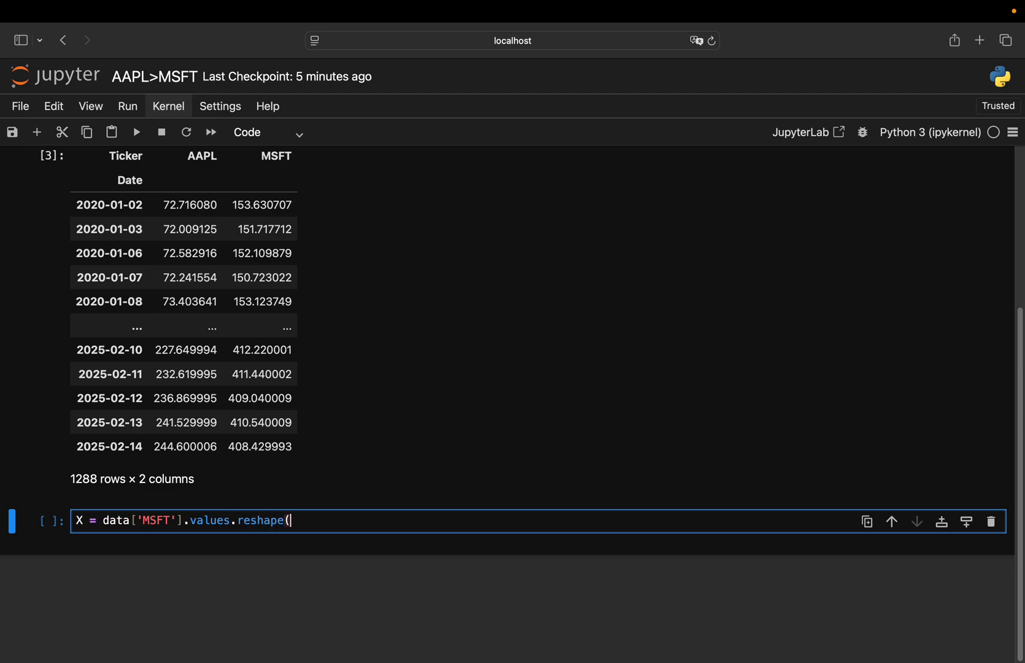
type("-1,1)")
type("X")
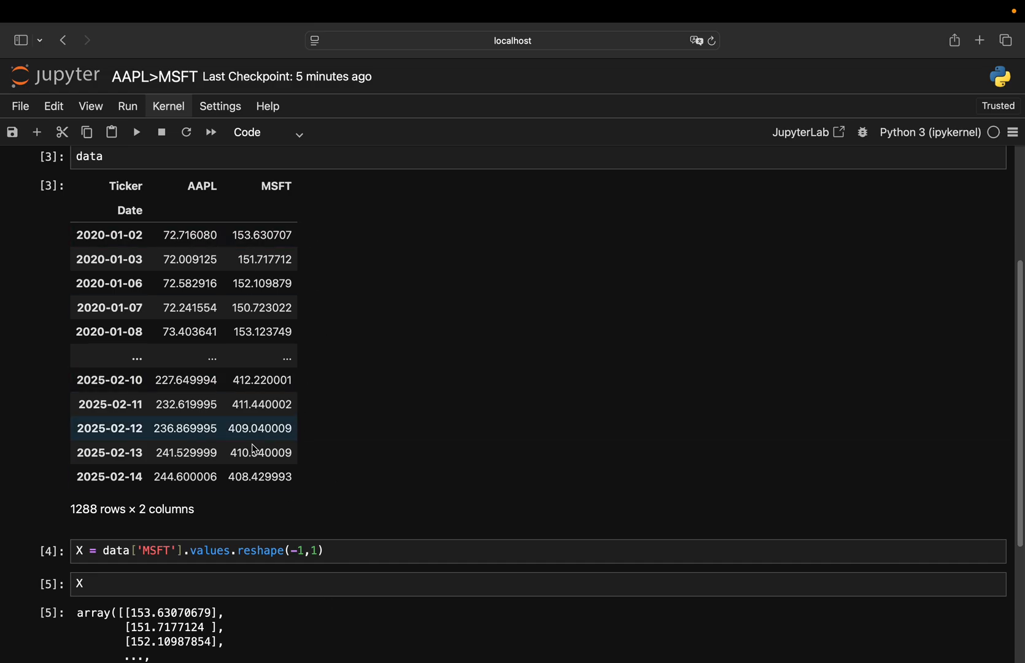
scroll("down", 3)
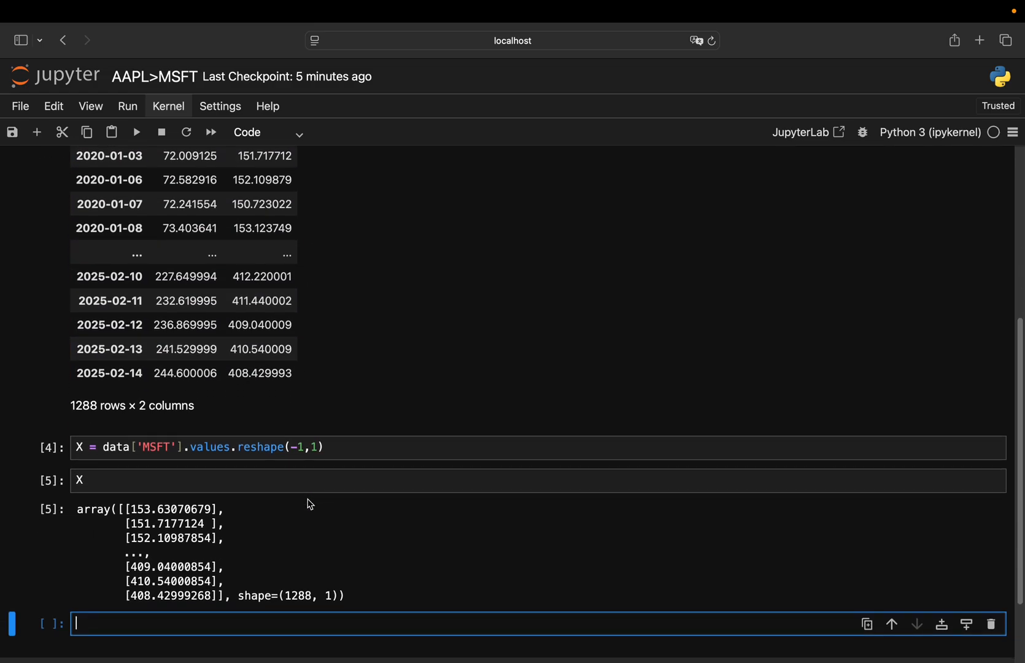
scroll("down", 3)
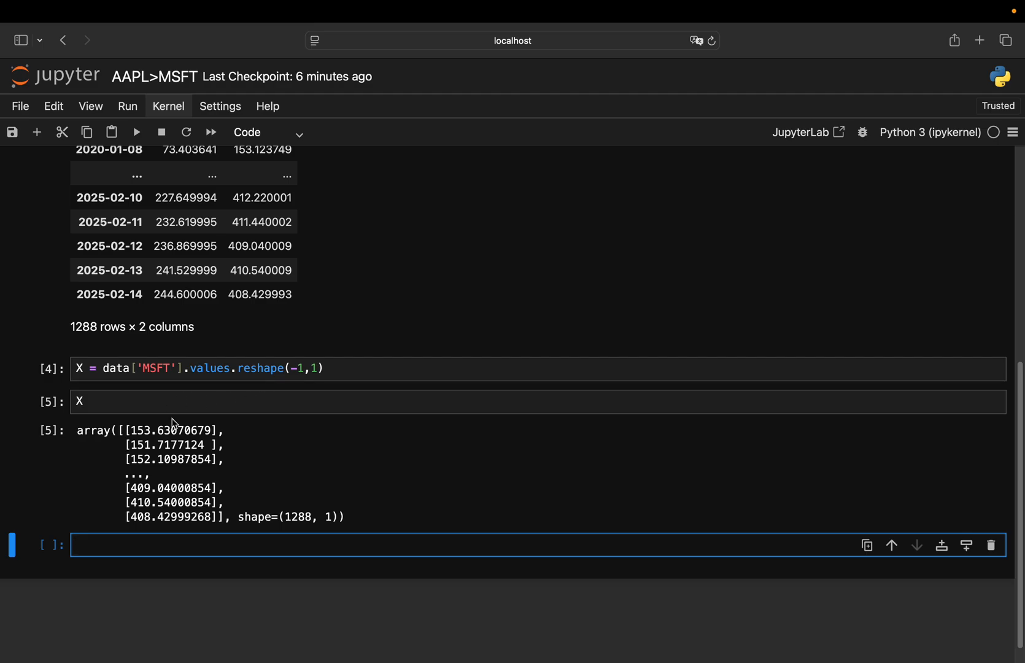
Write Y = data['AAPL'].values to hold the AAPL prices as a flat array
type("Y =")
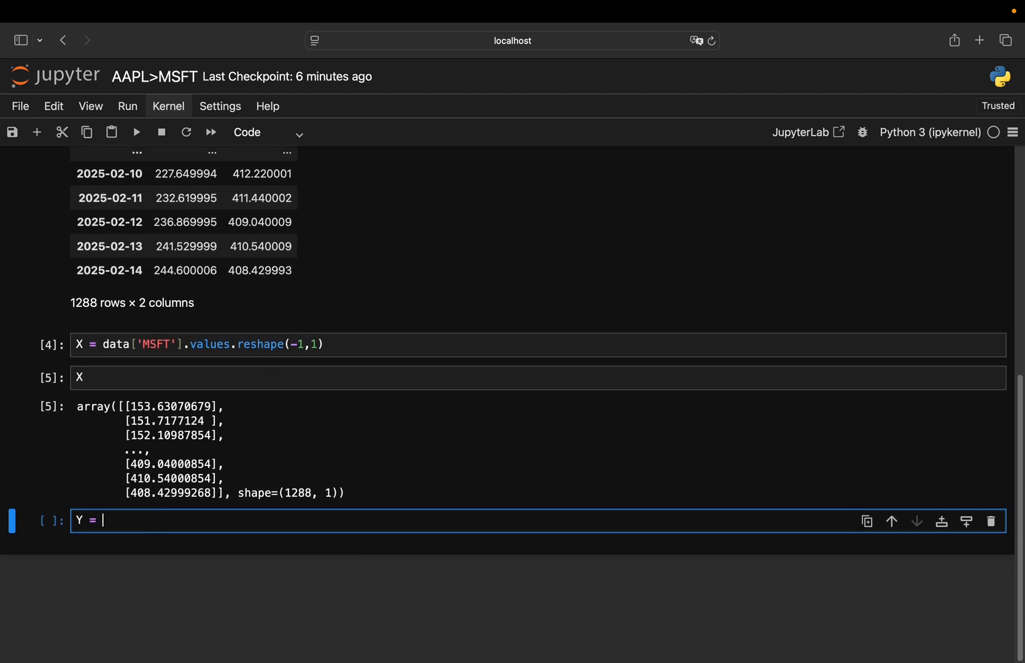
type("data")
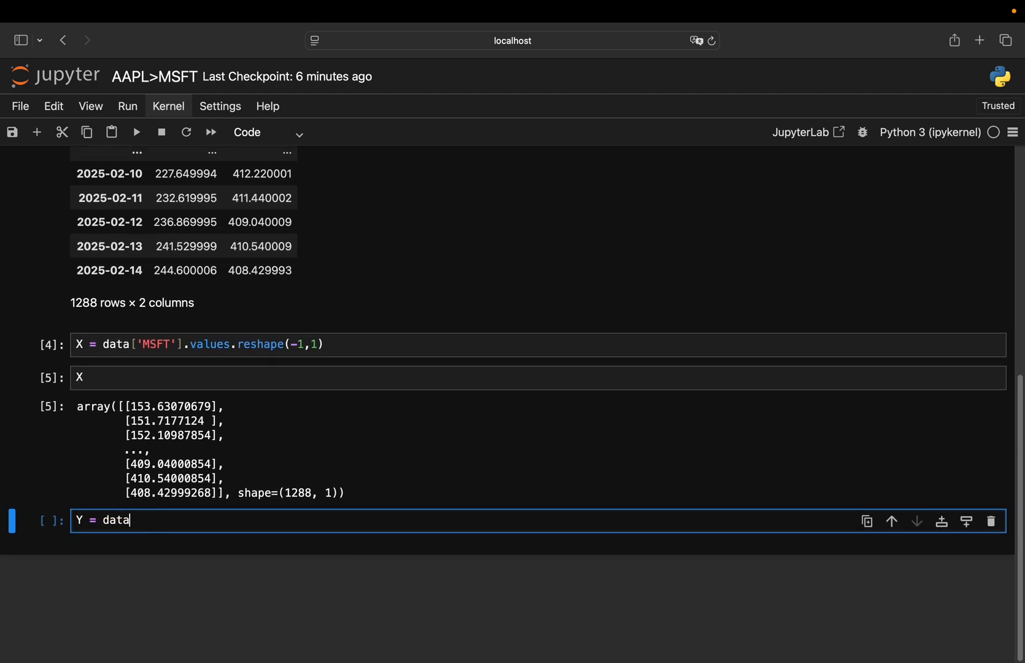
type("['A")
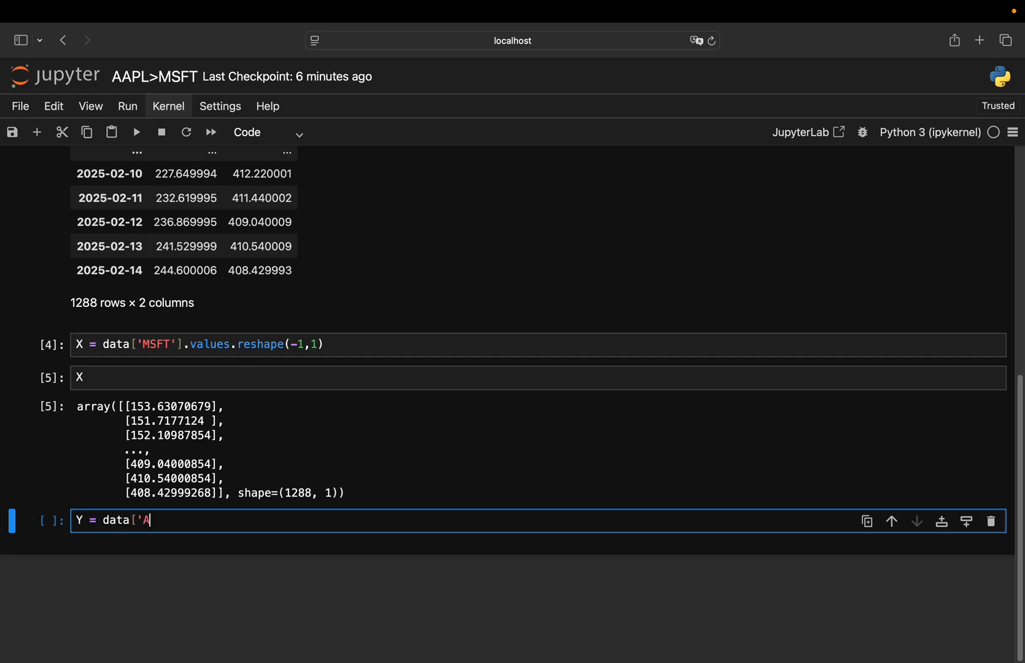
type("APLE']")
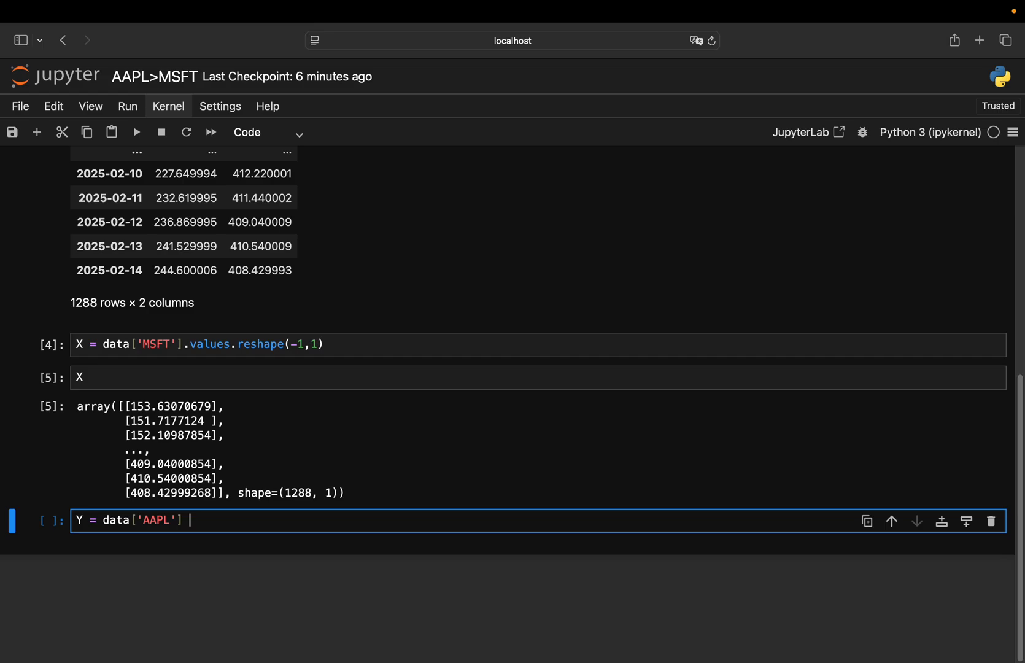
type(".valze")
type("Y")
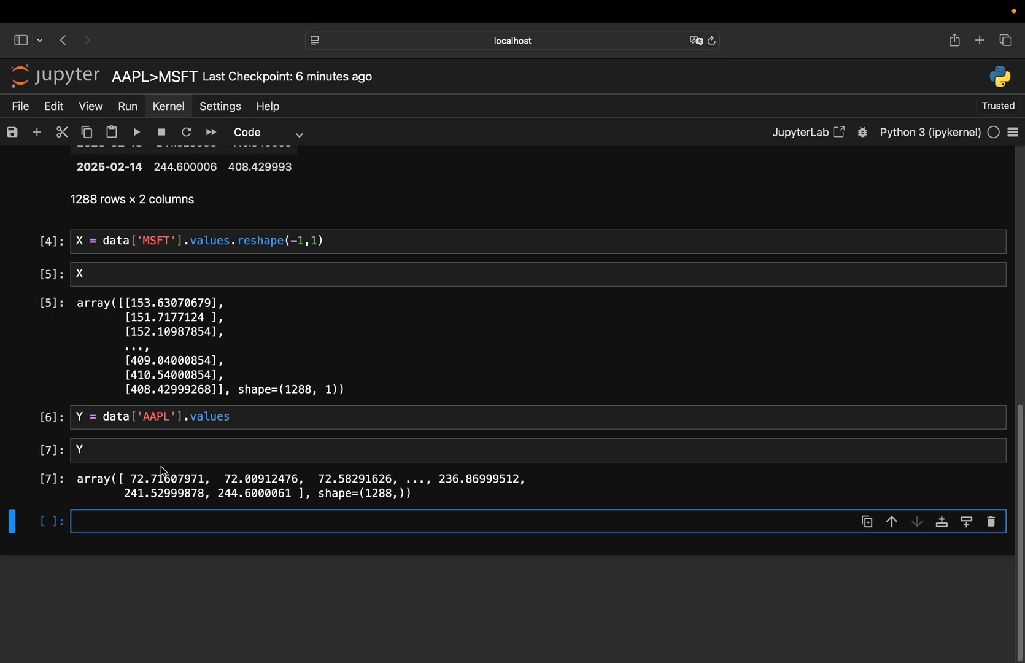
Create model = LinearRegression() and fit it with model.fit(X, y)
type("model =")
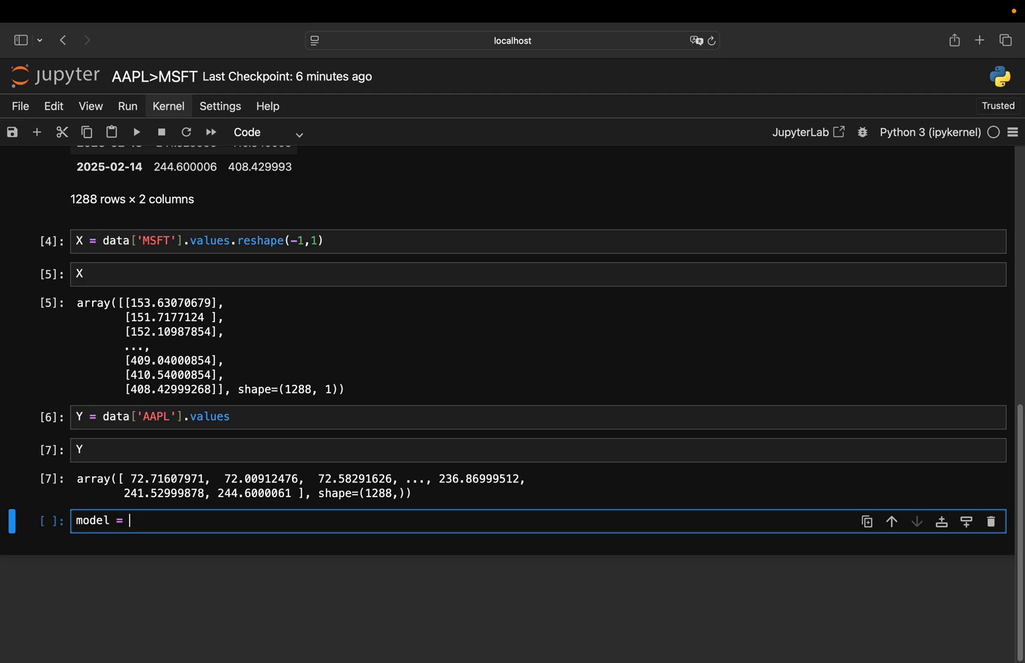
type("LinearRe")
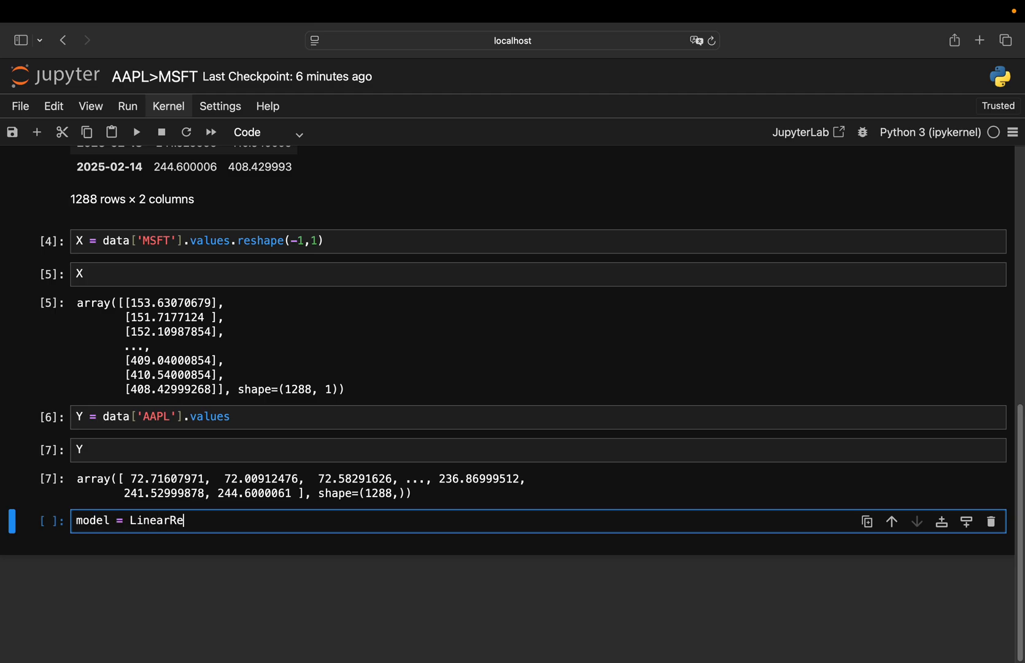
type("gression()")
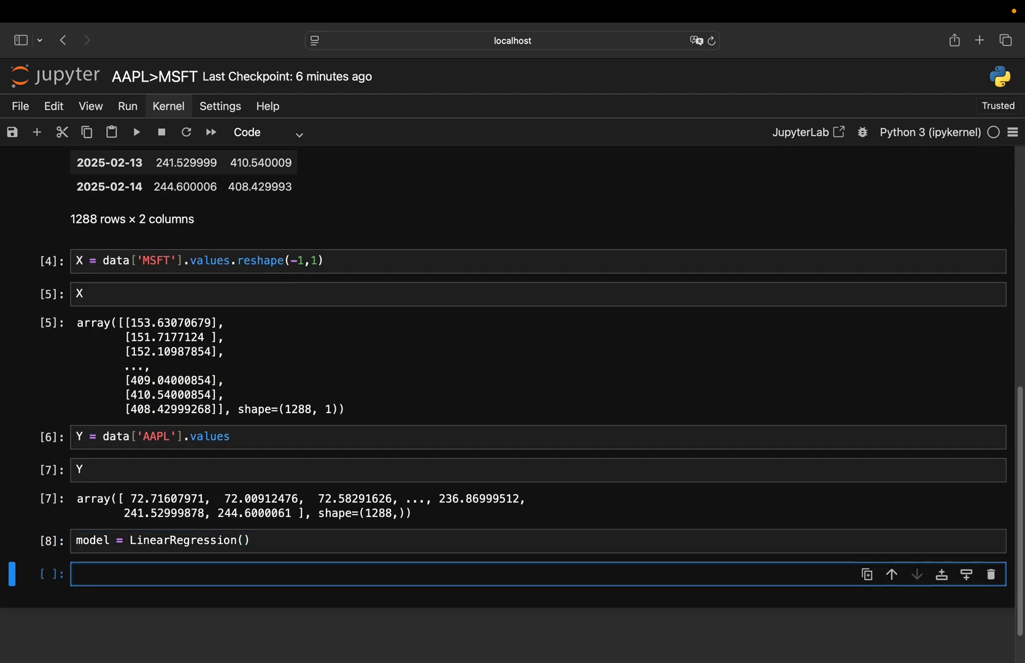
scroll("down", 3)
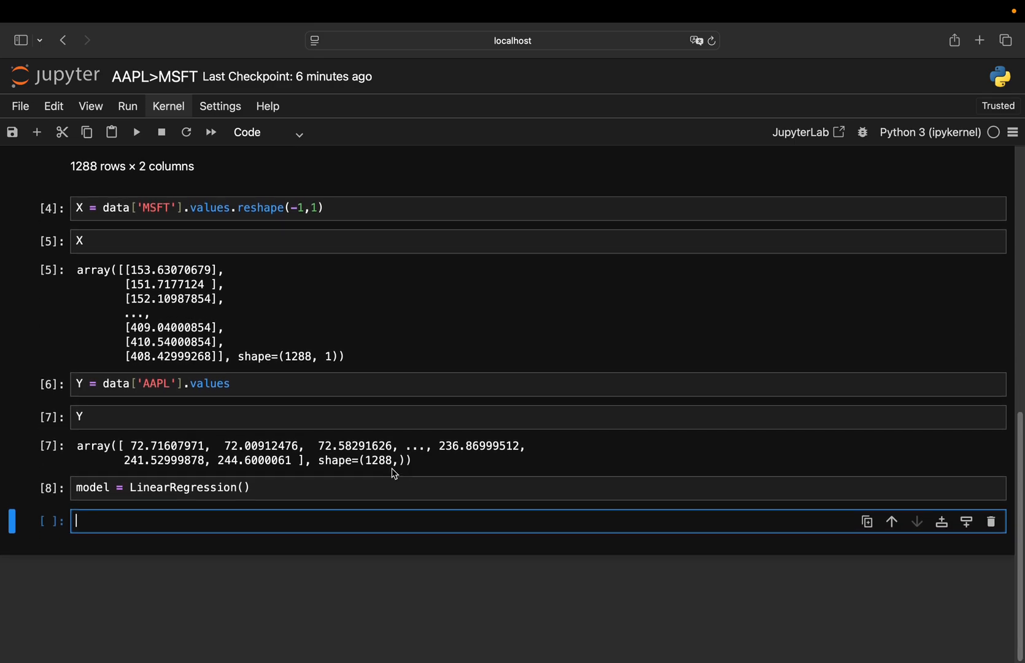
type("m")
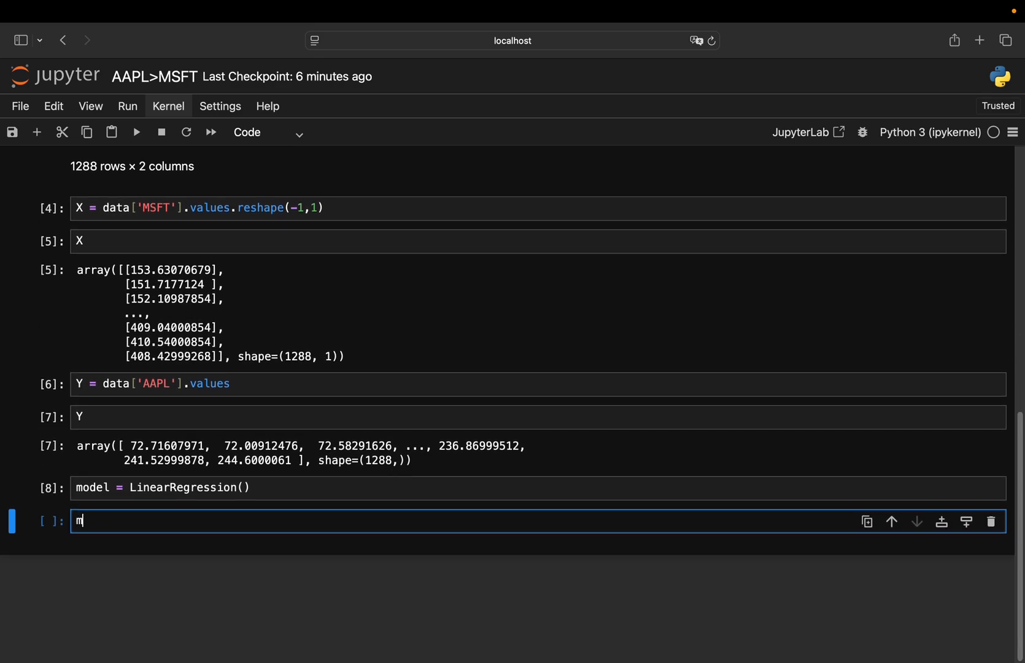
type("odel.fit(")
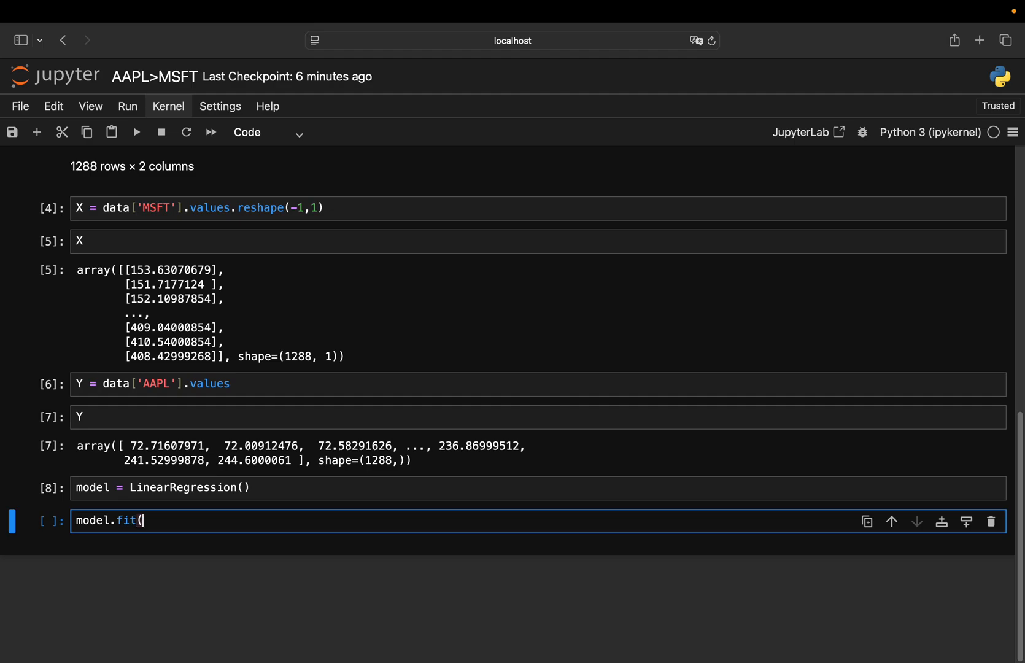
type("X,y")
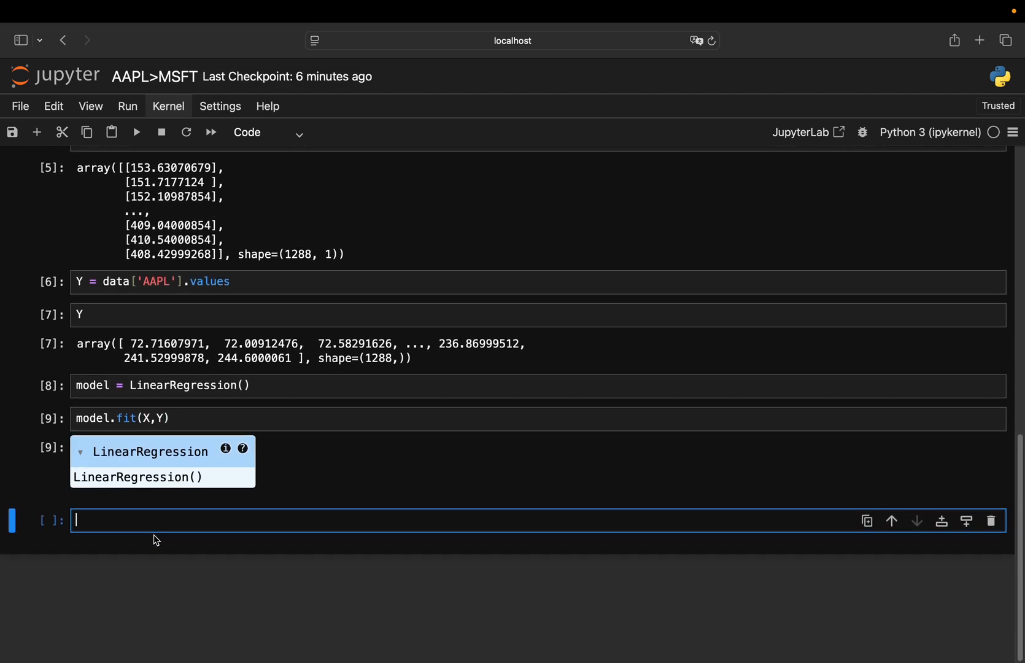
Write model.intercept_ in the next cell
type("m")
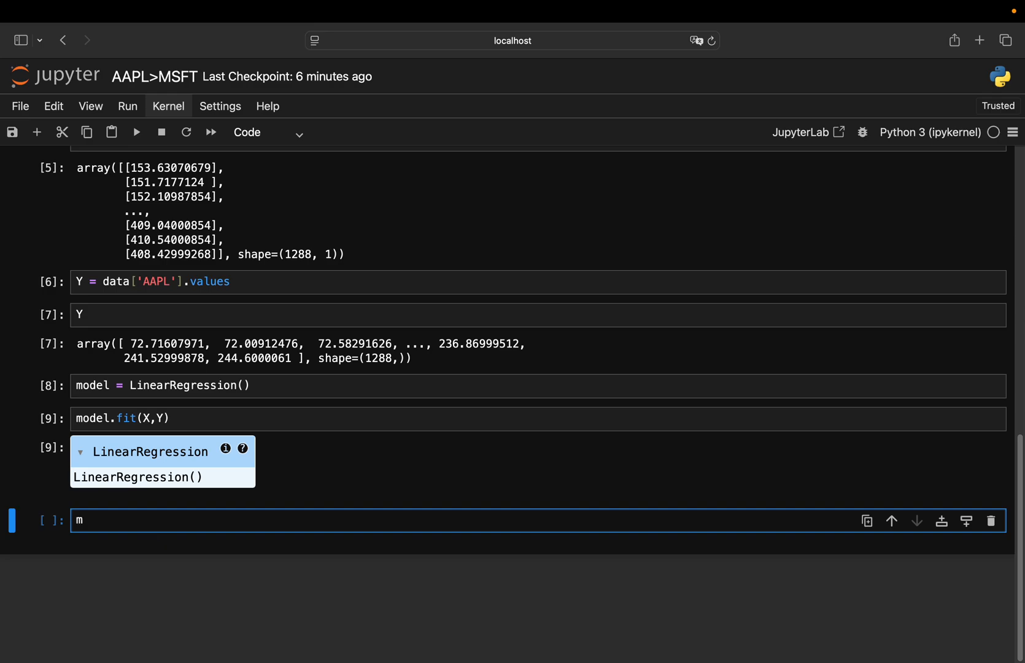
type("odel")
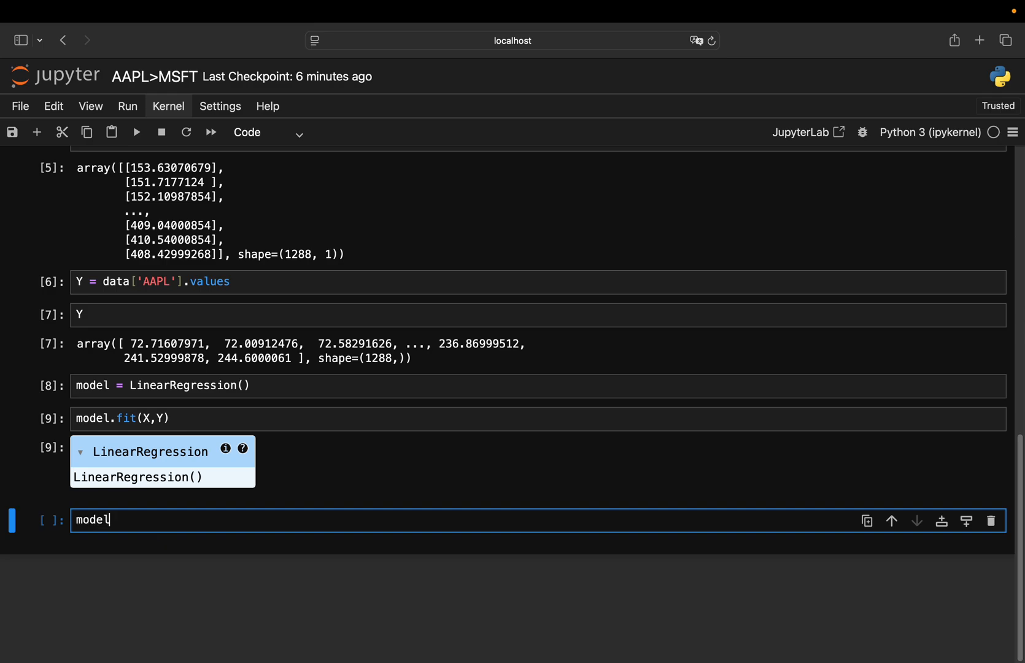
type(".intercept_")
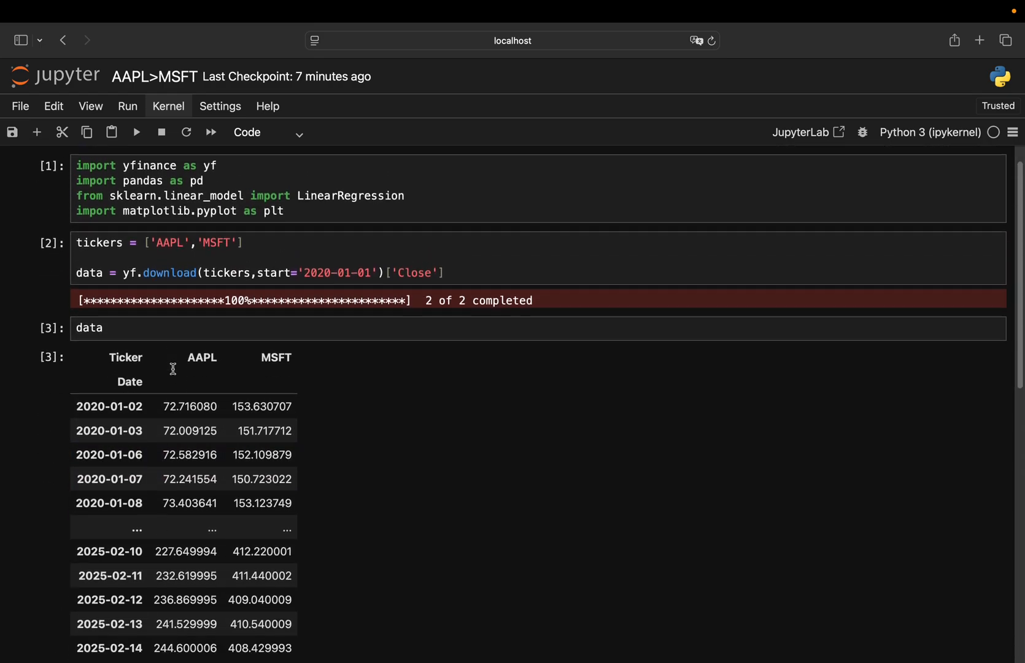
Add a cell reading alpha + beta * price above the intercept cell
scroll("down", 3)
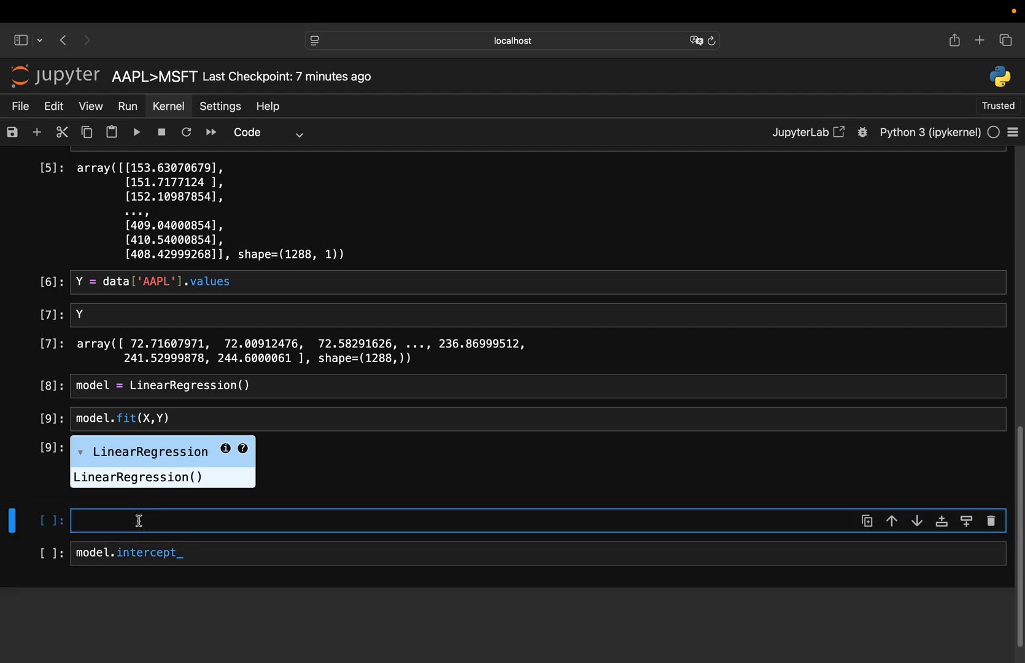
type("a")
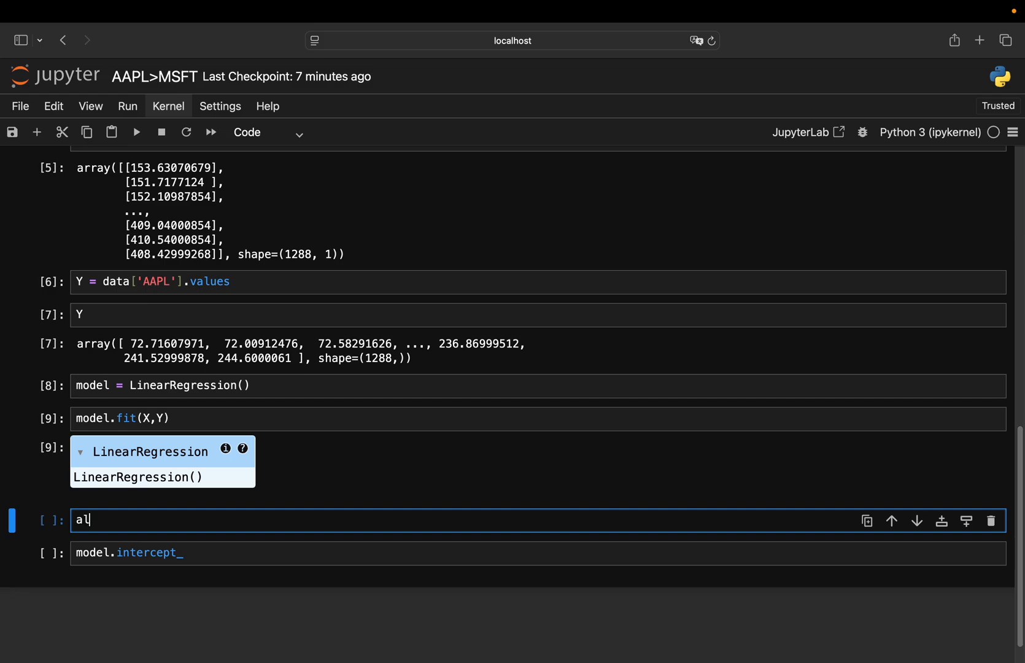
type("lpha + b")
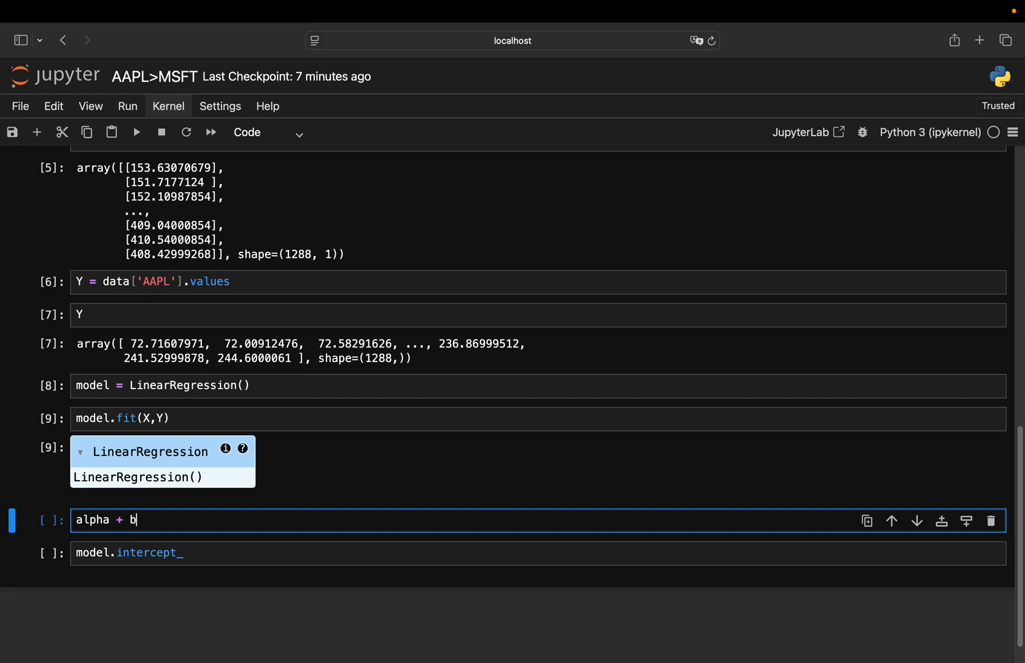
type("eta * price")
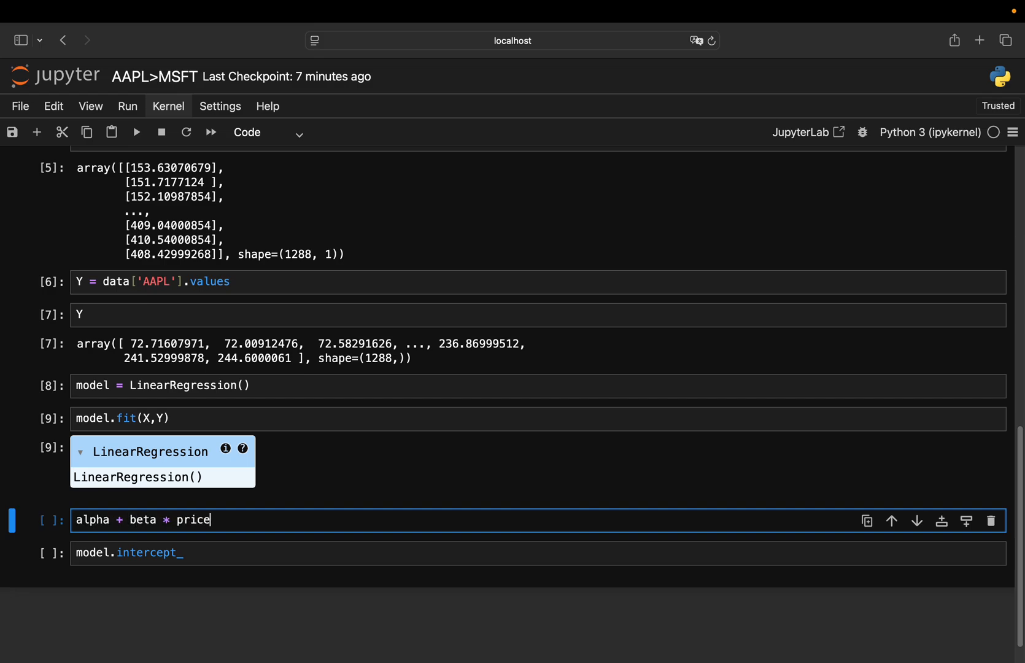
mouse_move(265, 545)
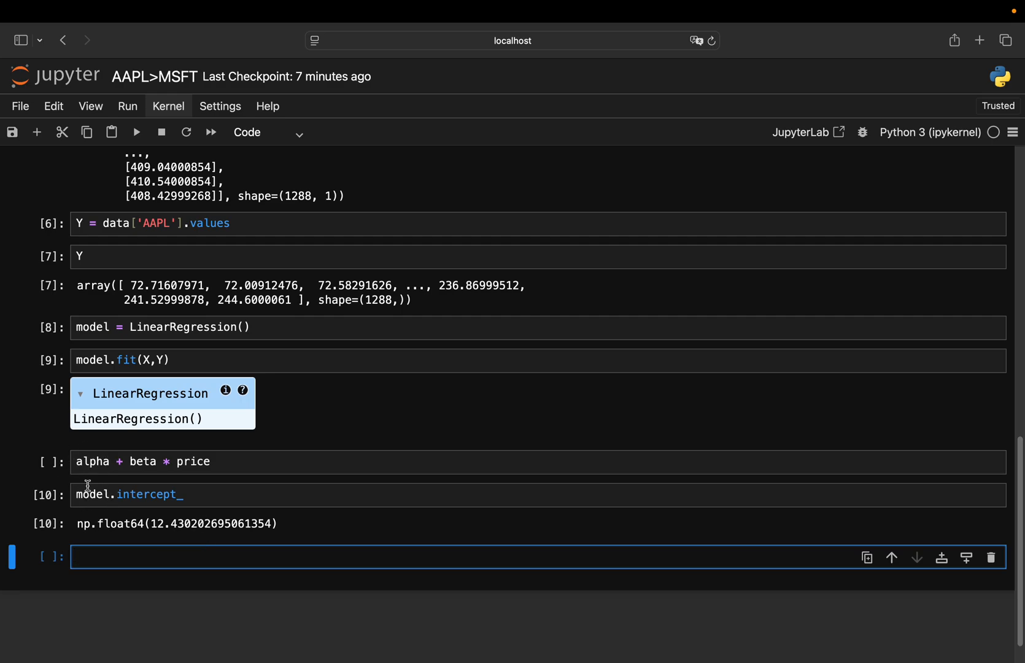
Enter model.coef_ in the empty cell to show the fitted slope
left_click(261, 556)
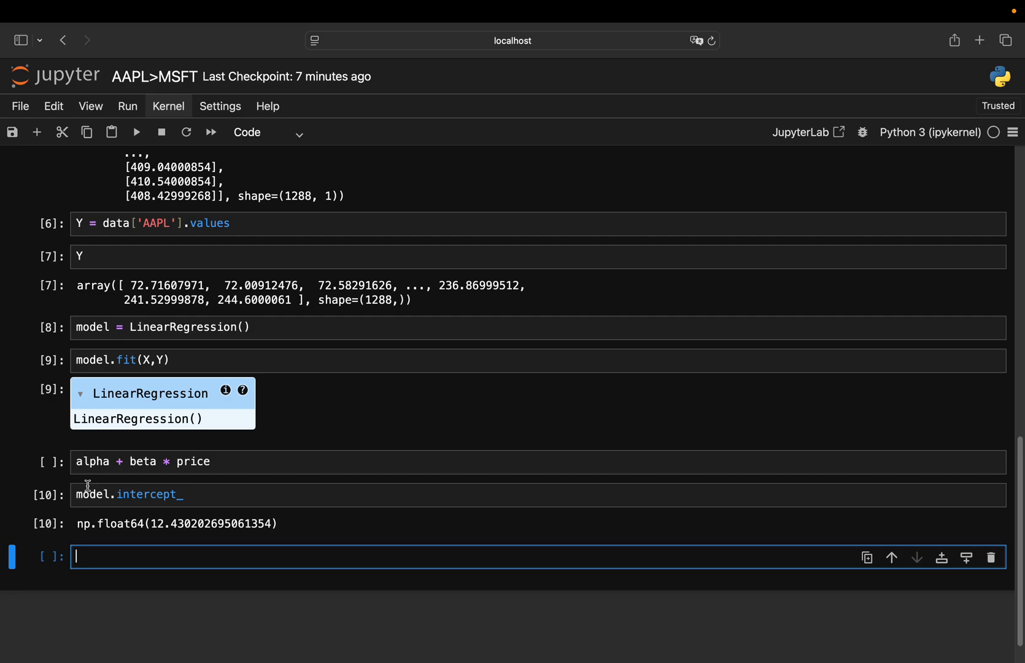
type("mo")
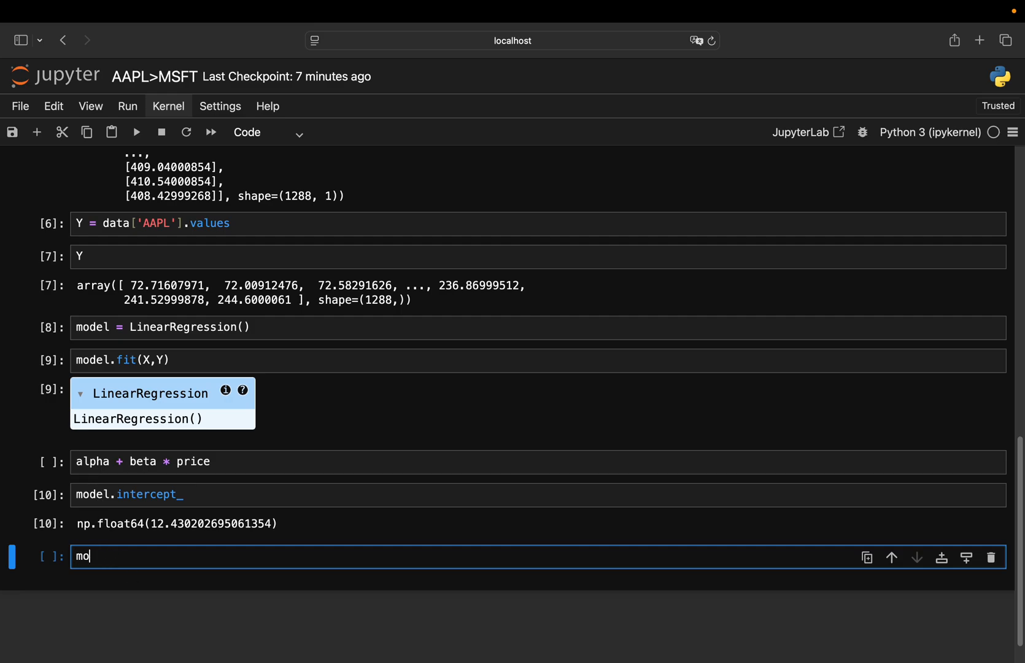
type("del.coef_")
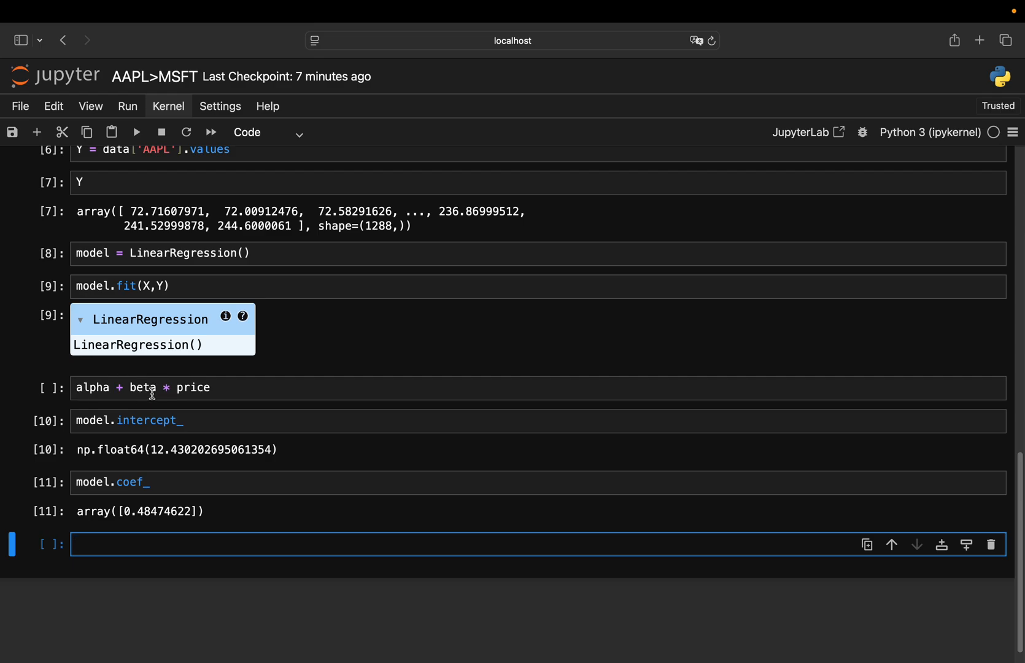
mouse_move(191, 386)
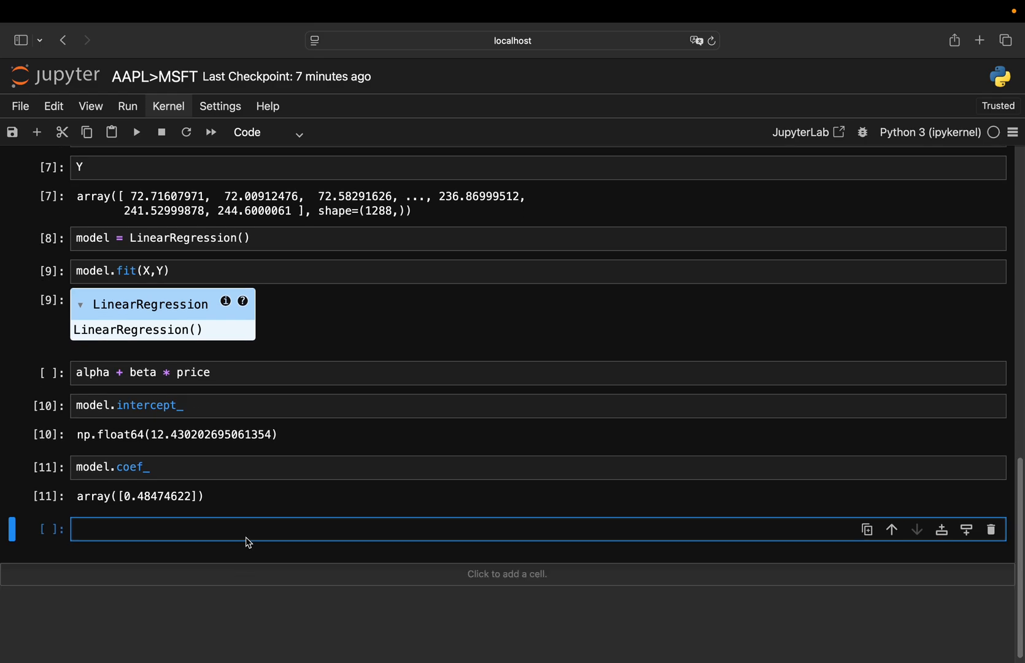
Write data['spread'] = data['AAPL'] - (alpha + beta * data['MSFT'])
type("data['")
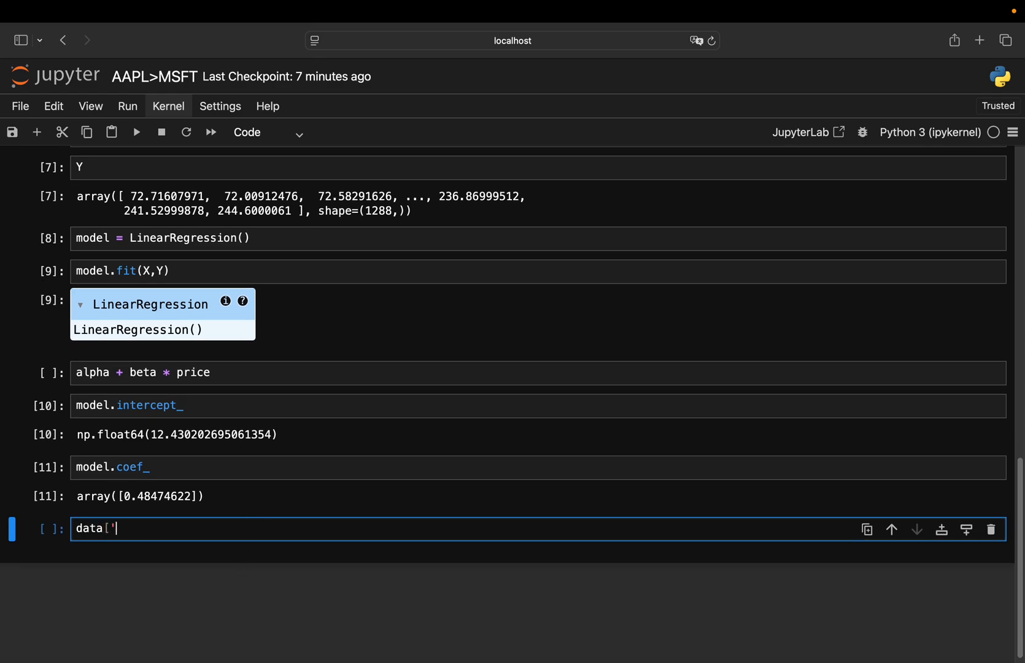
type("spread'] =")
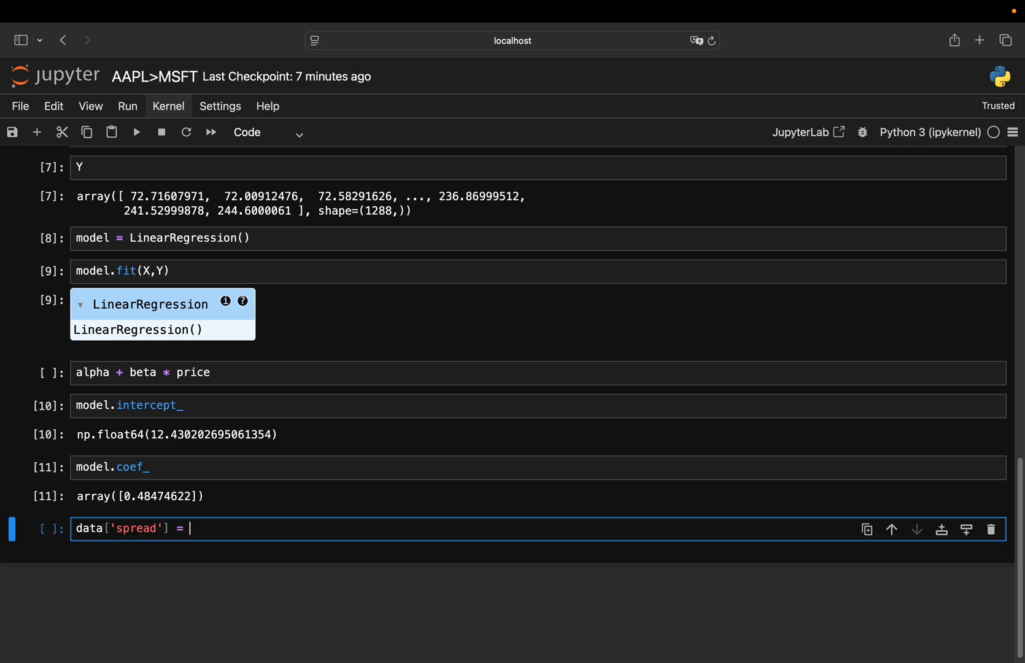
type("data[")
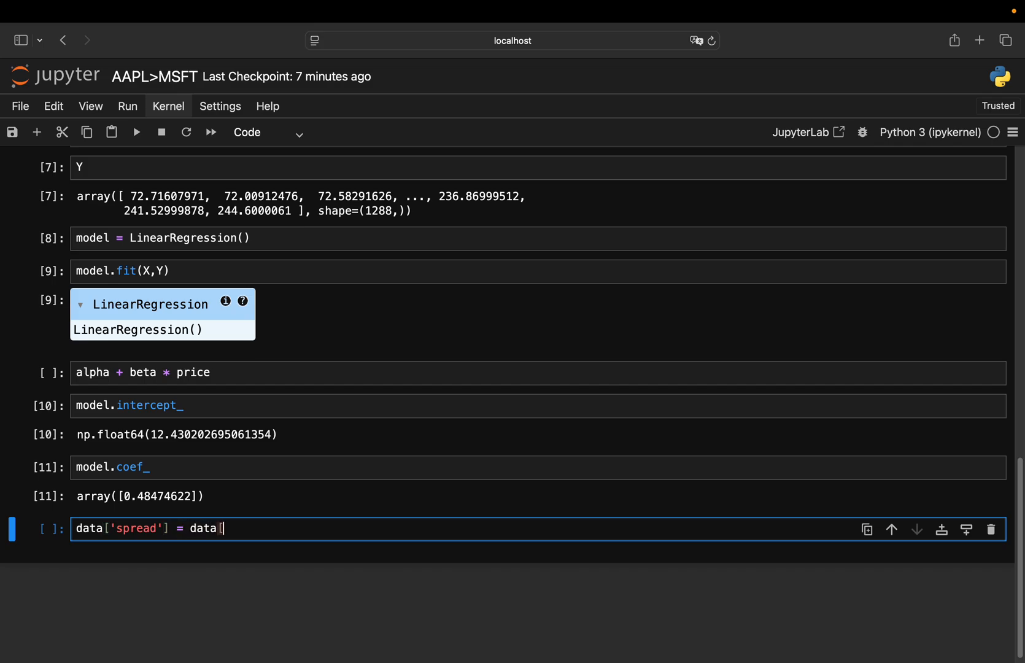
type("'AAPL']")
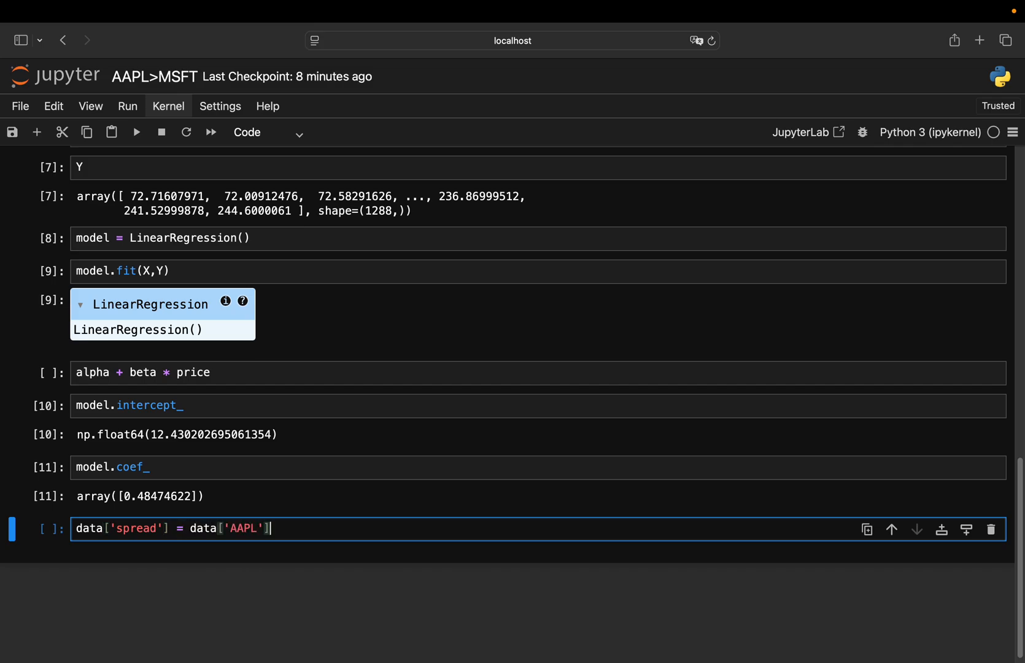
type("-")
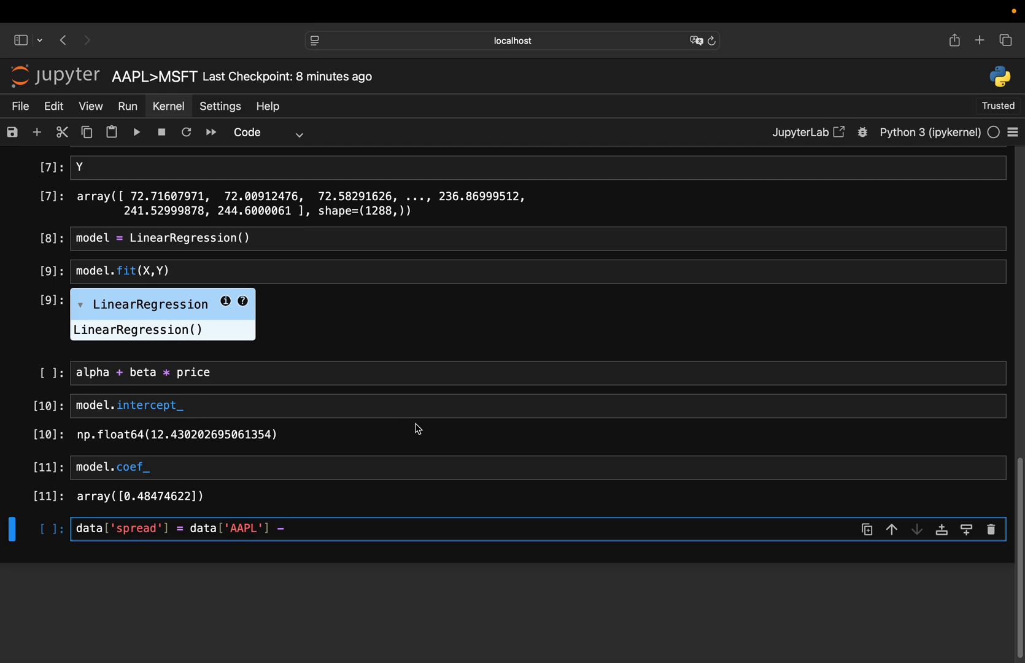
type("(")
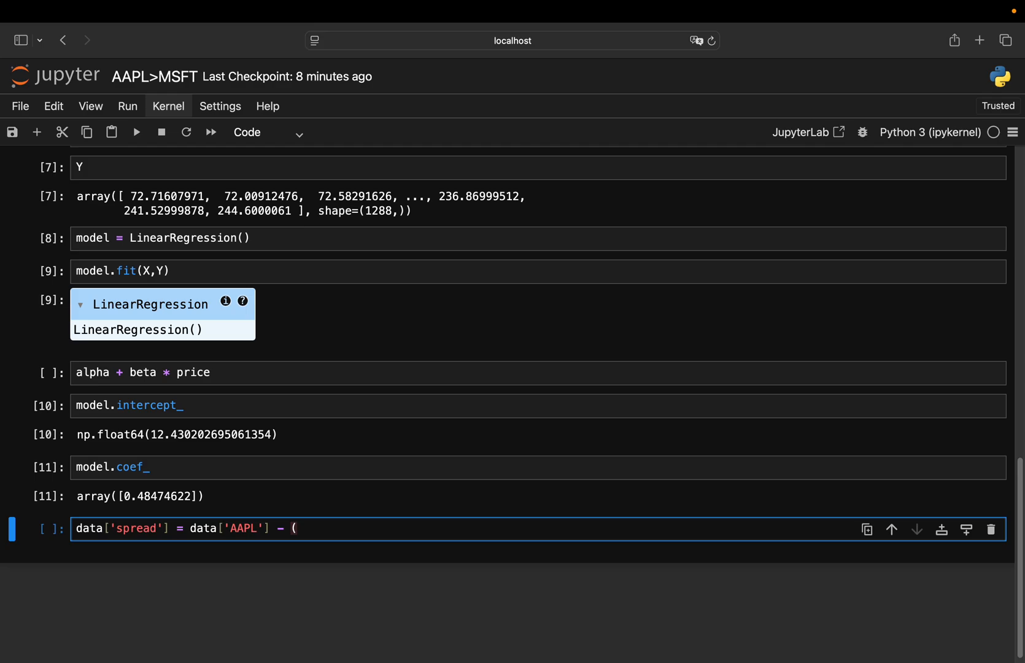
type("alpha")
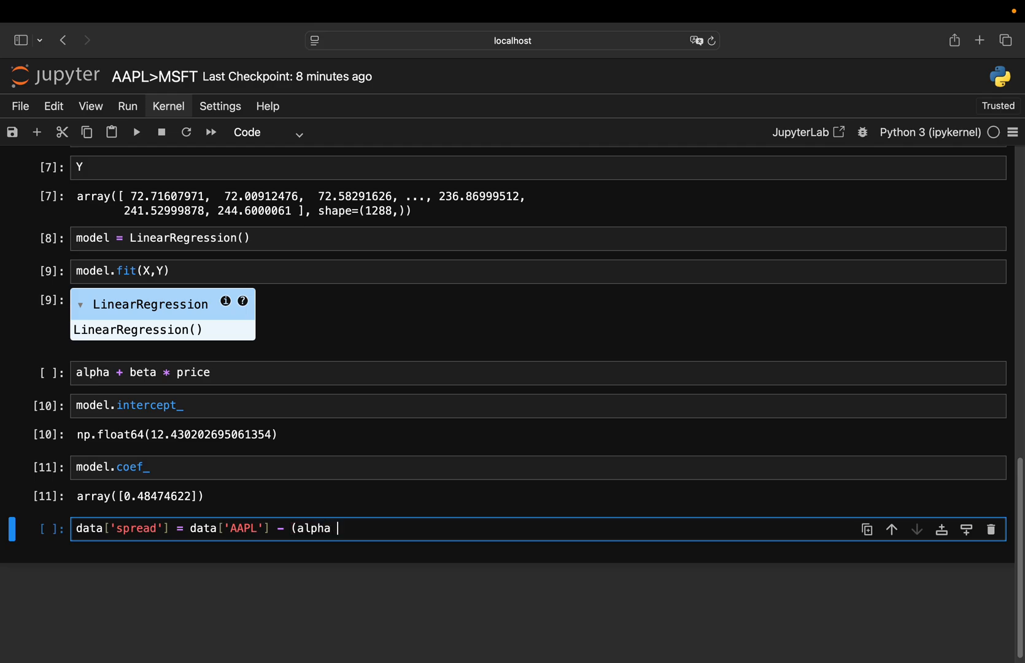
type("+ beta * data['MSF")
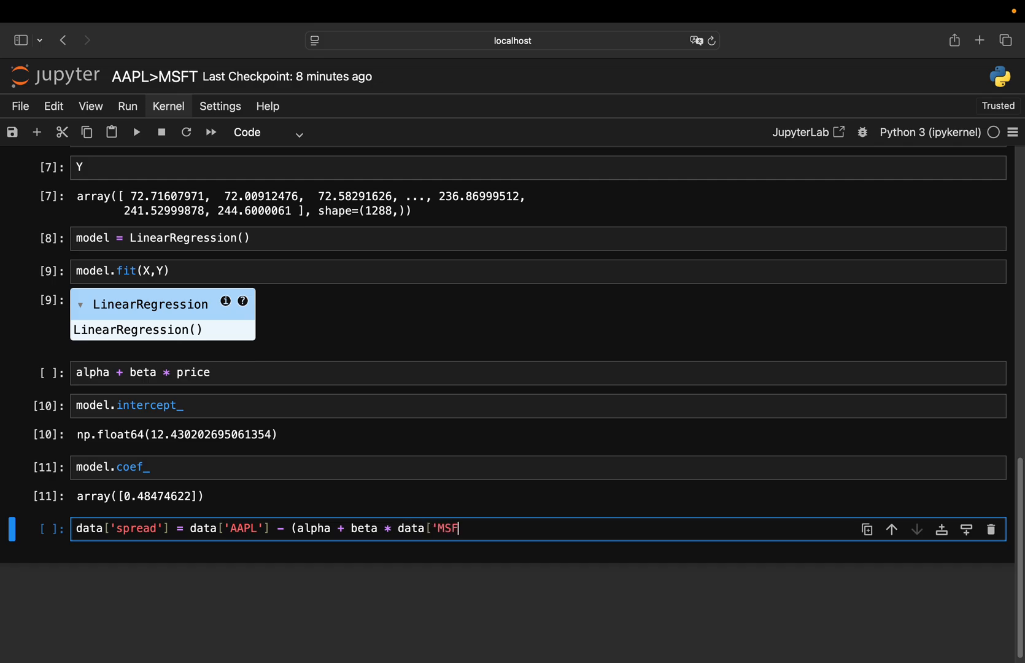
type("T'])")
left_click(538, 406)
type("alpha = ")
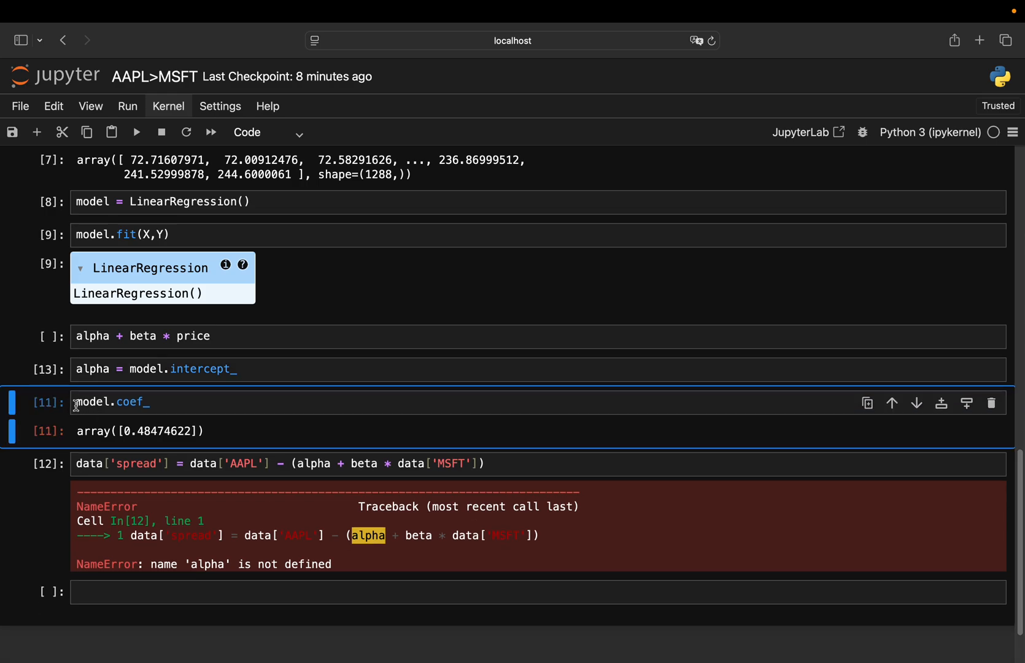
Assign beta as the model's first coefficient, model.coef_[0]
type("beta")
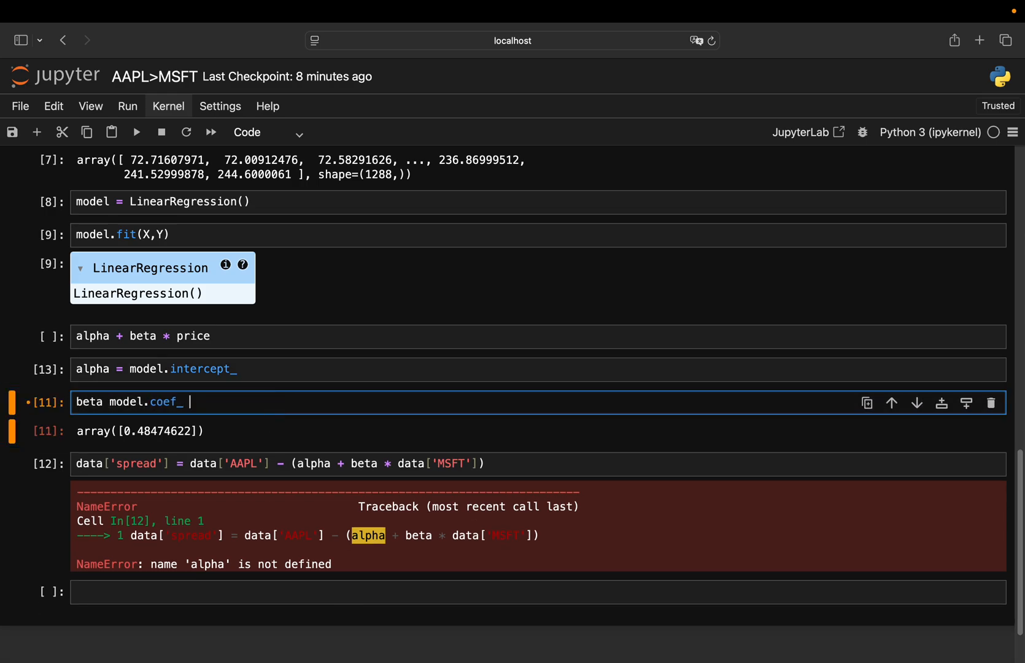
type("[0]")
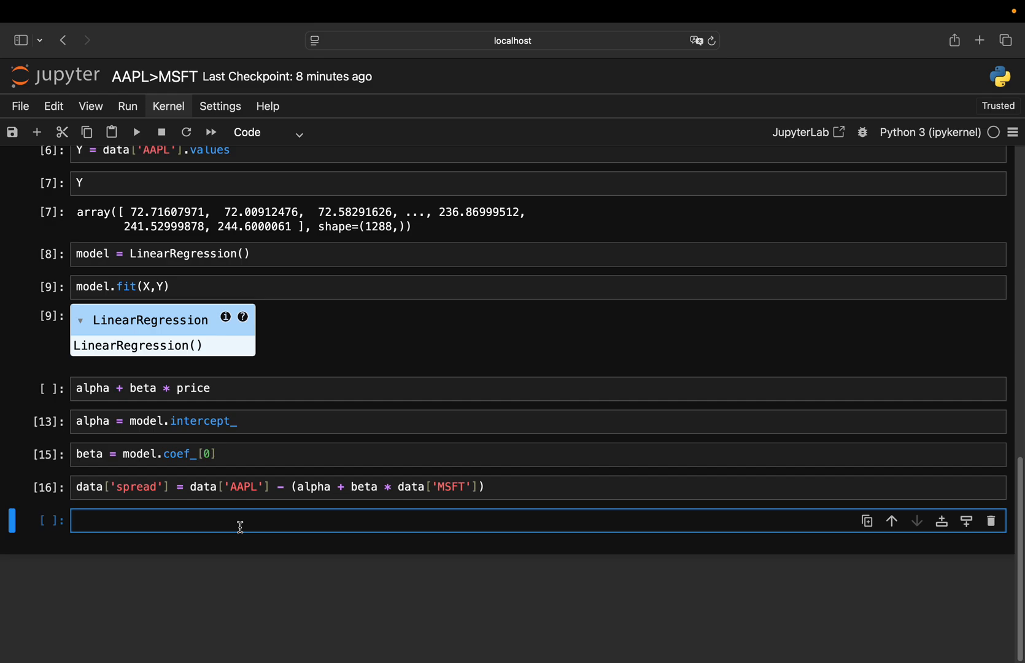
Plot data['spread'] against data.index in blue, labelled 'spread'
type("plt")
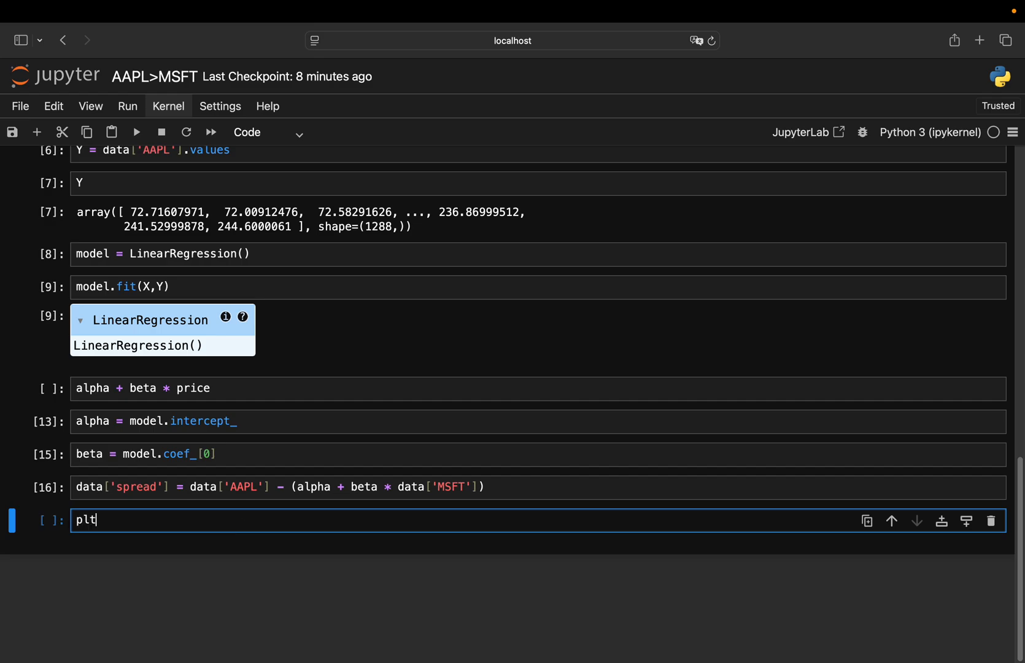
type(".plopt")
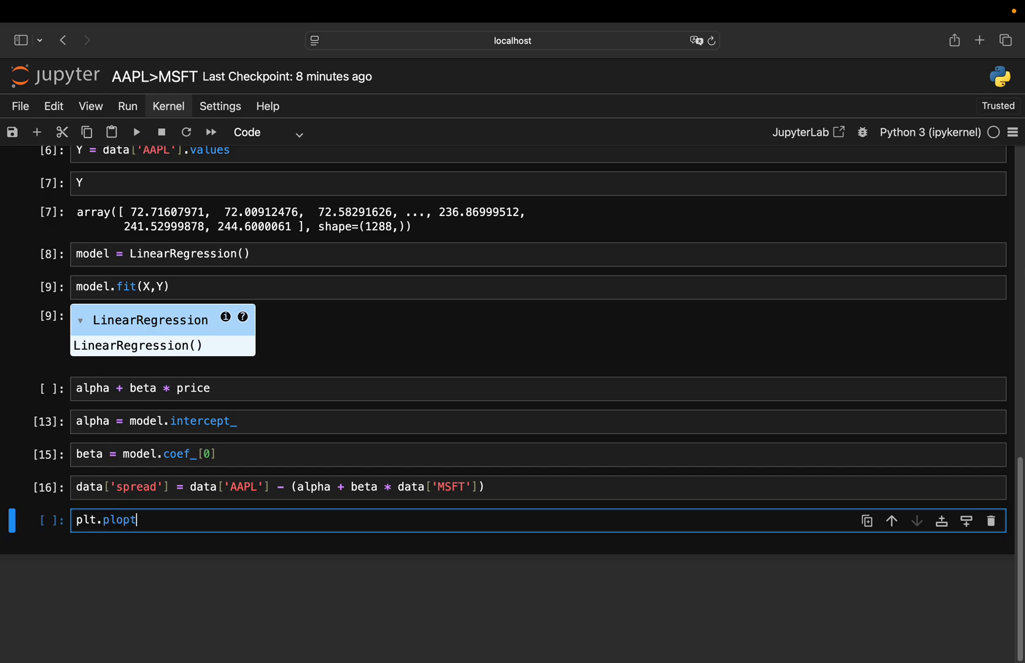
type("(d")
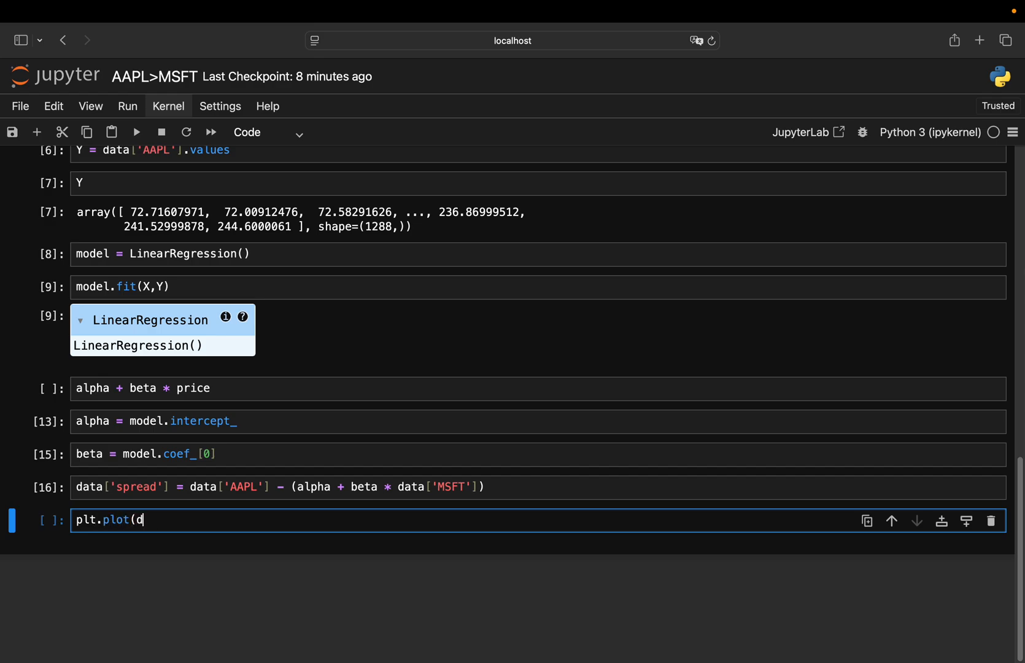
type("ata.index,")
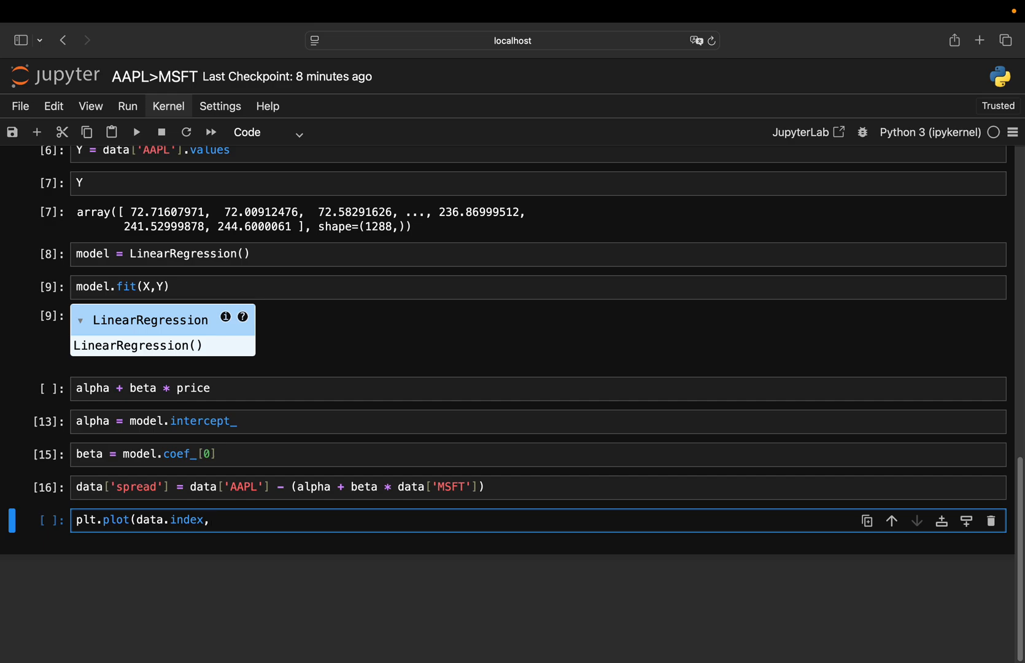
type("data")
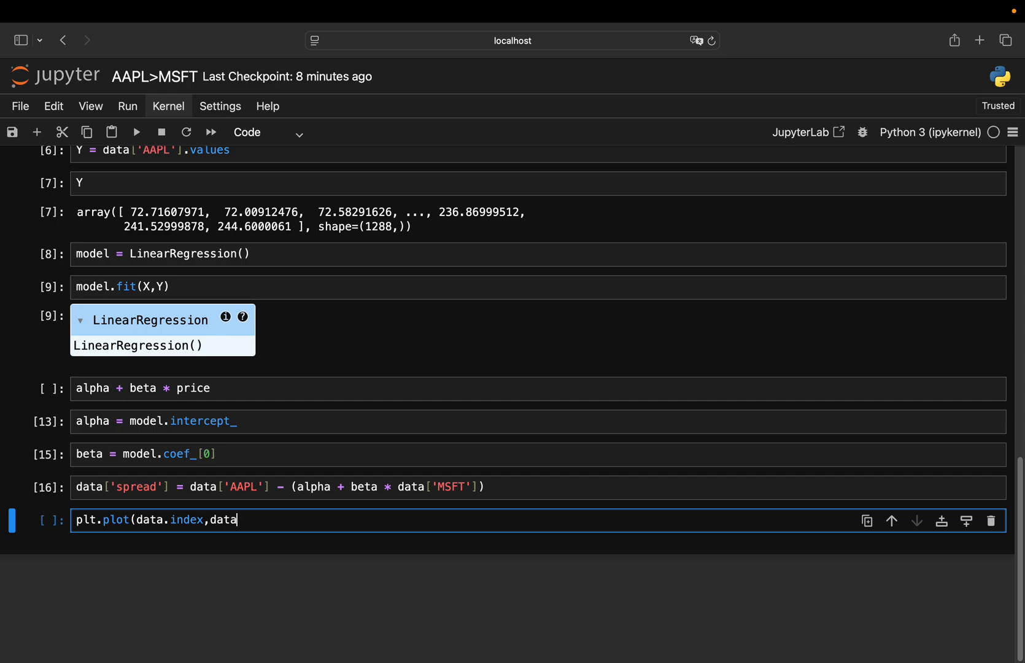
type("['spread")
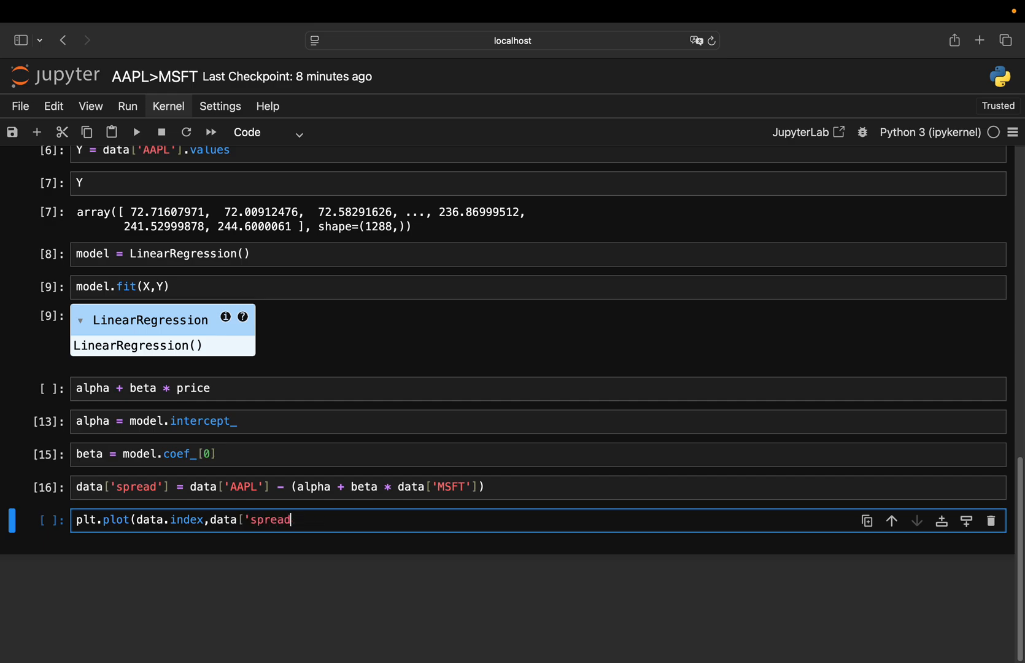
type("'], l")
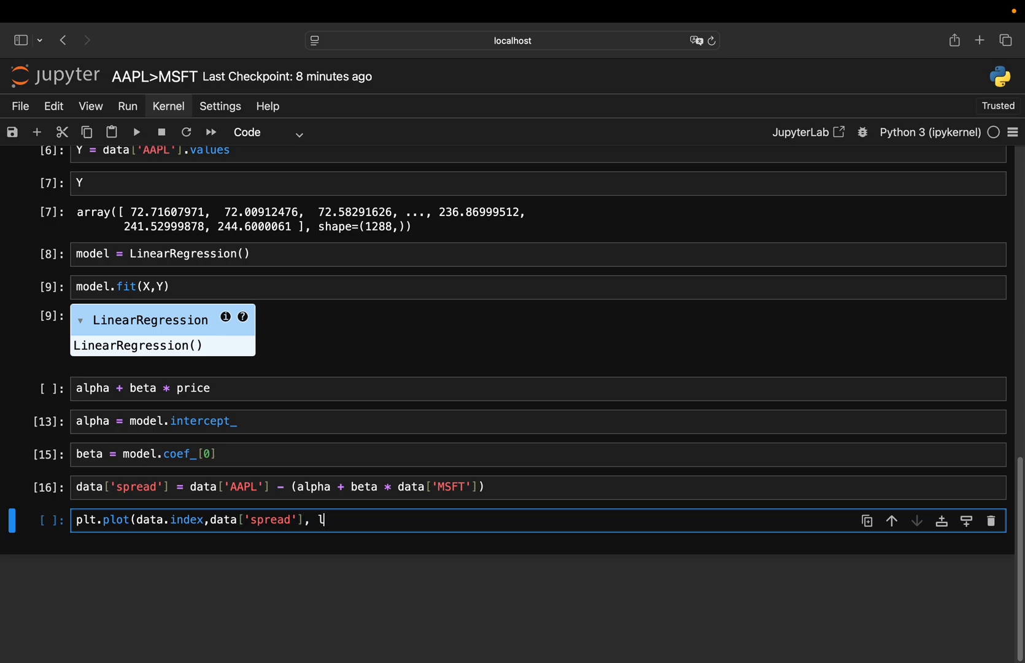
type("abel=*s")
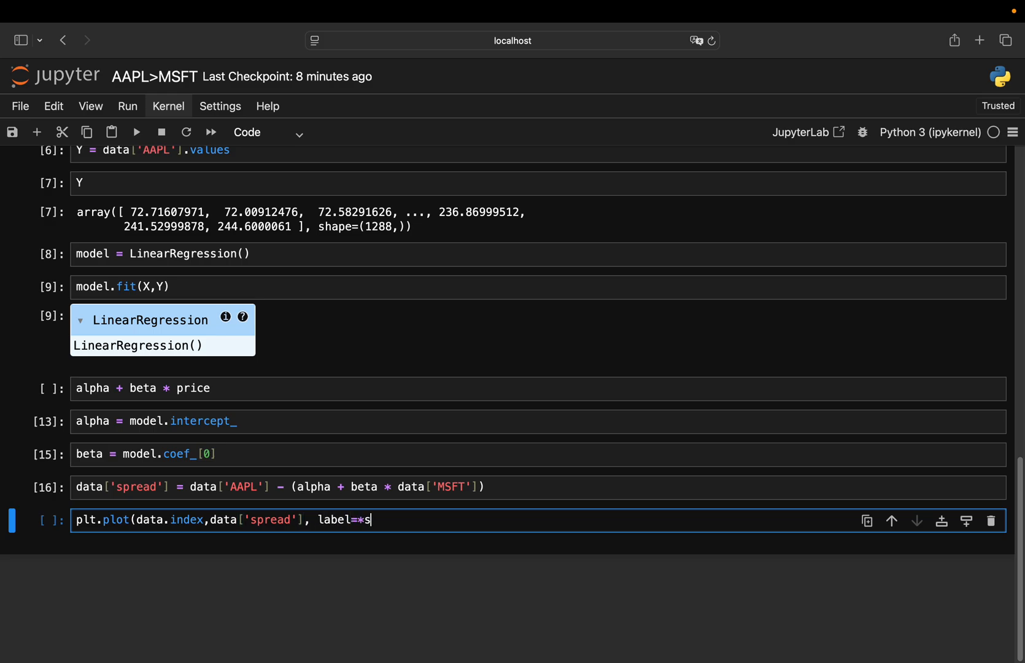
type("pread'")
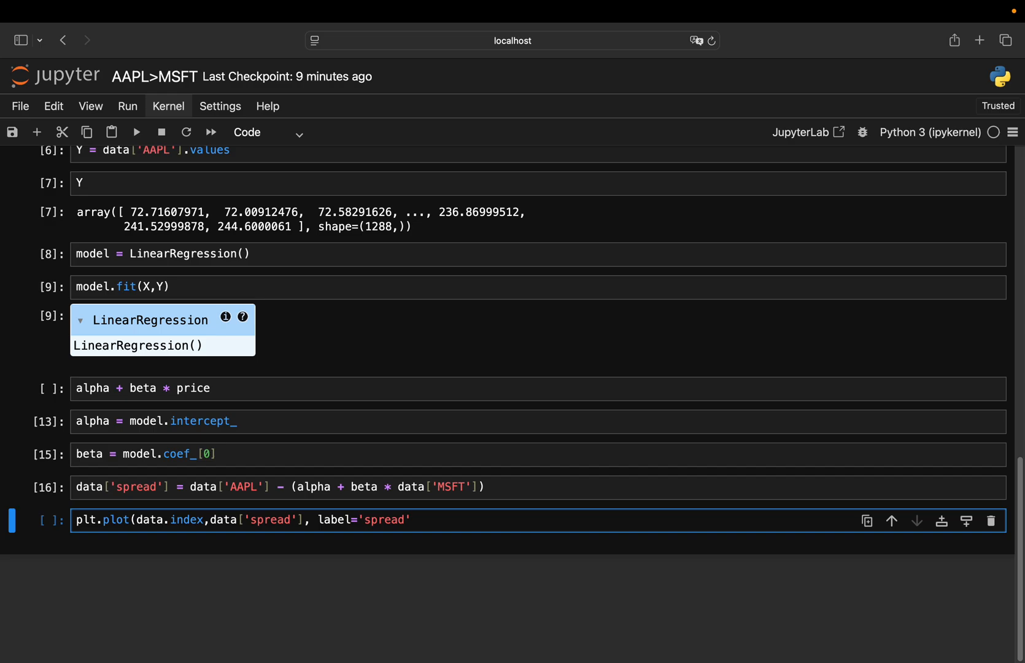
type(",color")
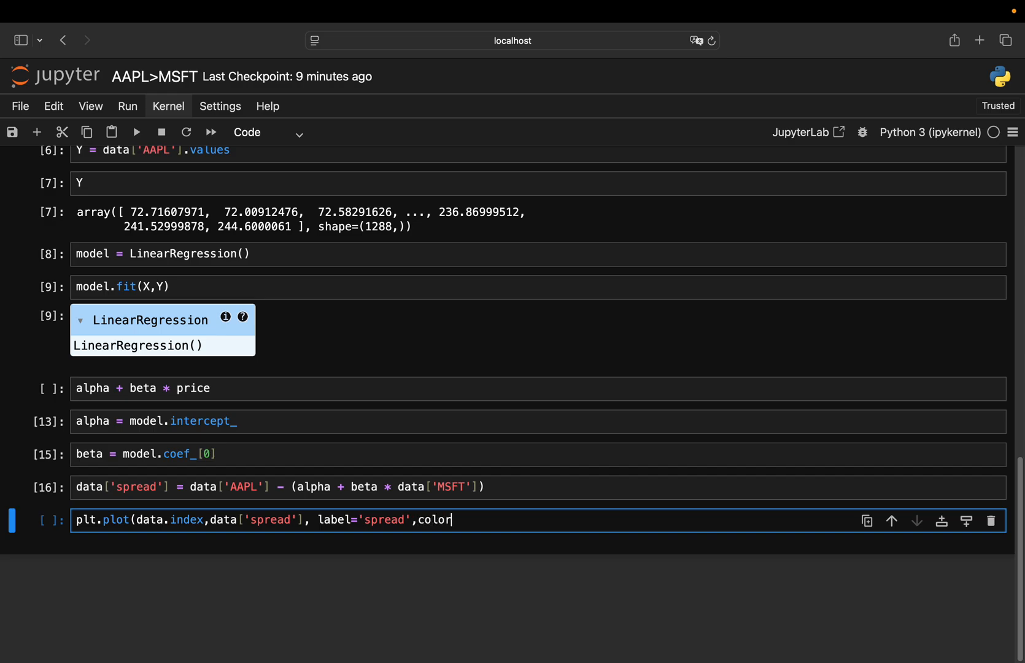
type("='blu")
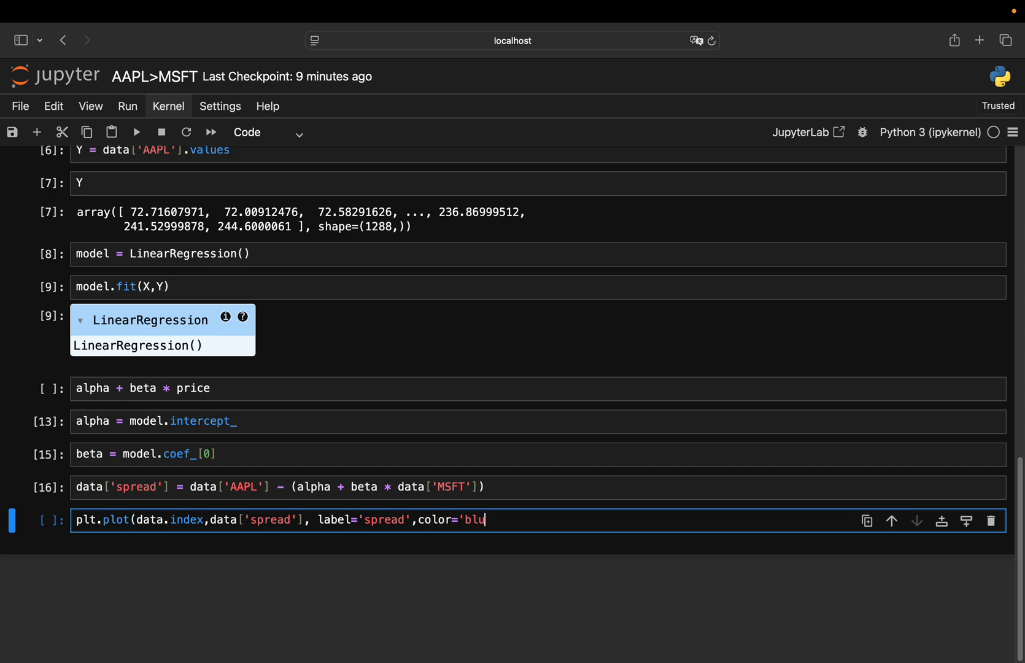
type("e'()")
type("plt.")
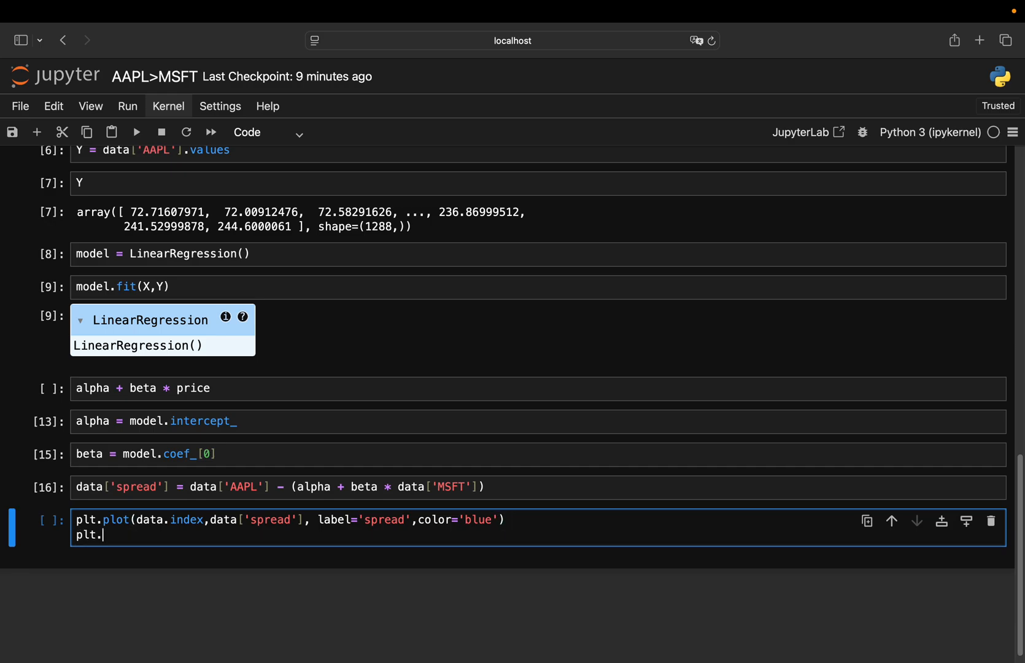
Add a red dashed axhline at the spread mean labelled 'Mean spread', then plt.legend()
type("axh")
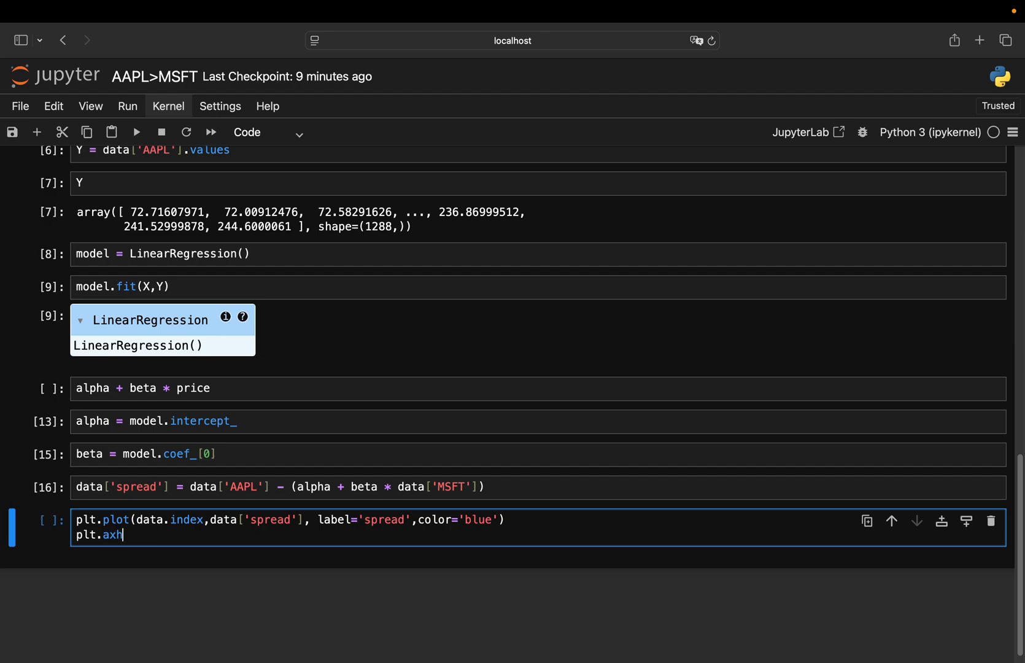
type("line(data")
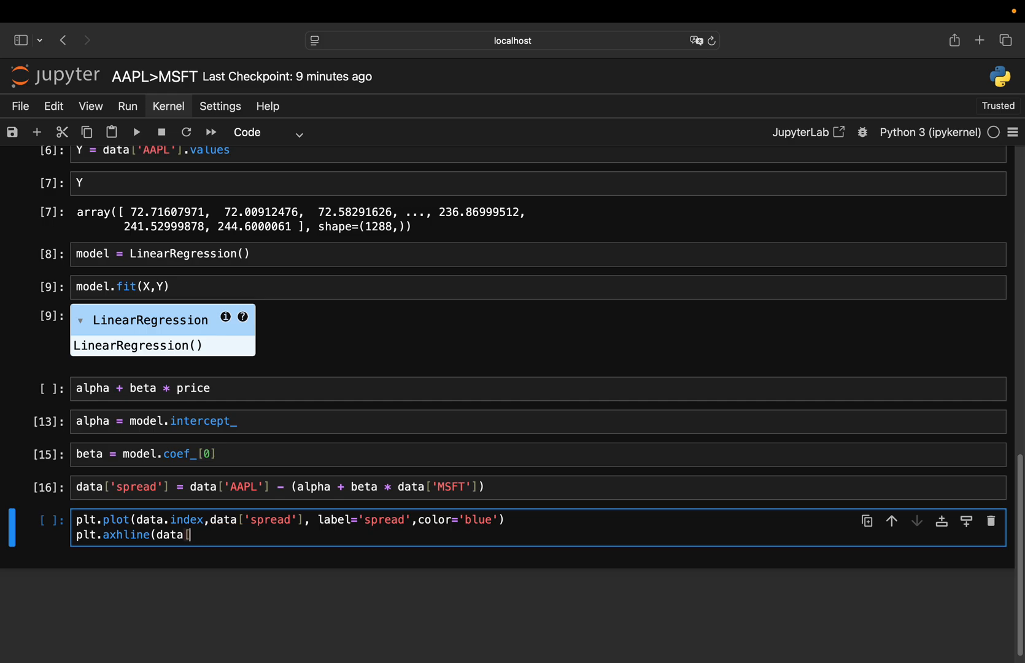
type("['spread'].mean/")
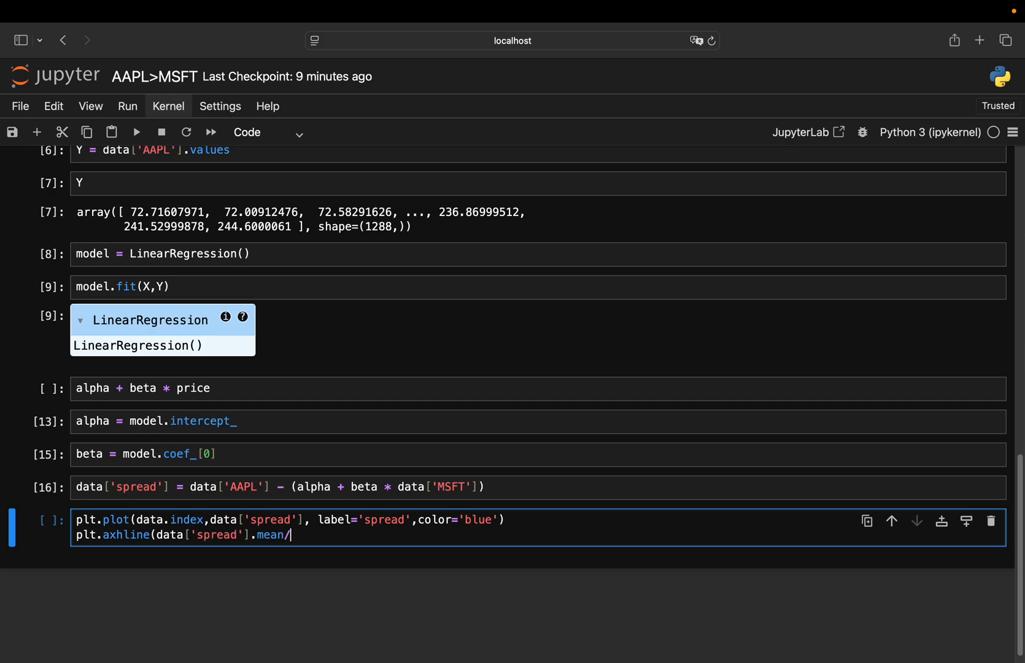
type("(")
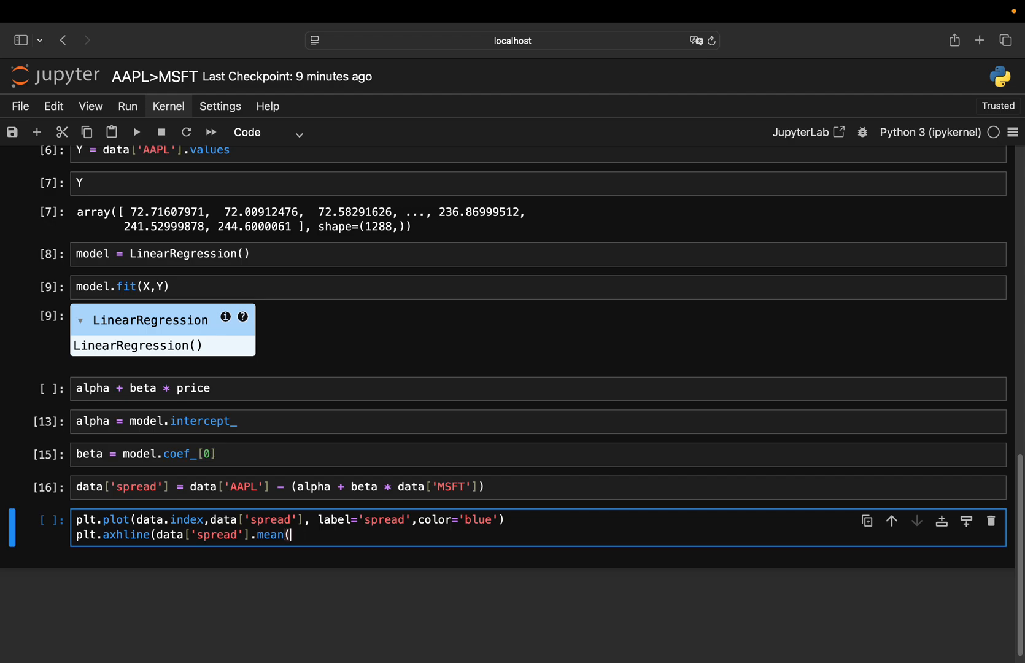
type("),")
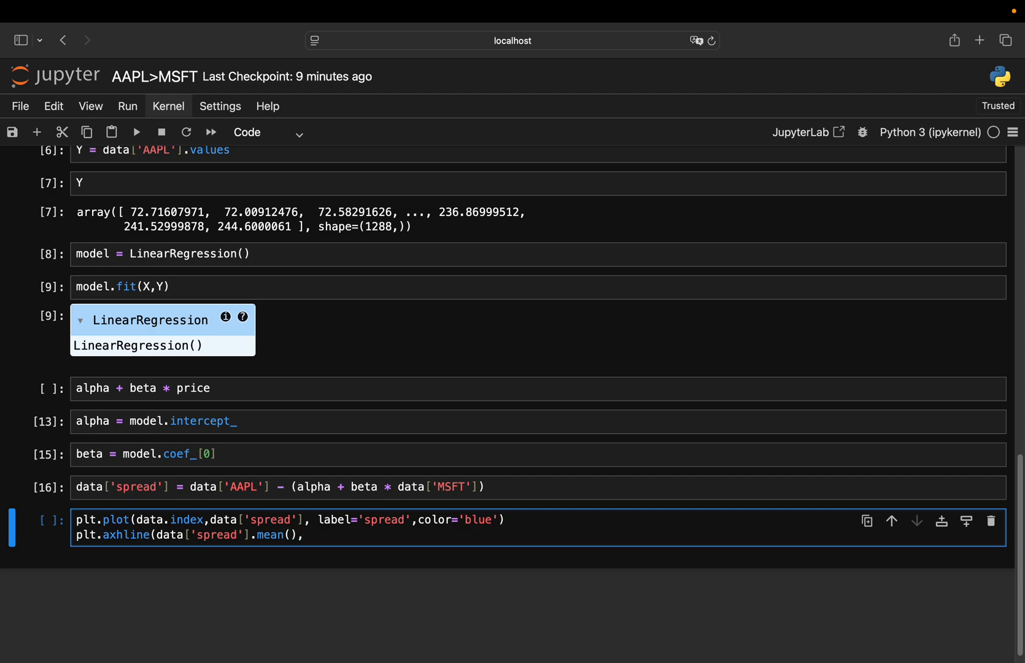
type(",color")
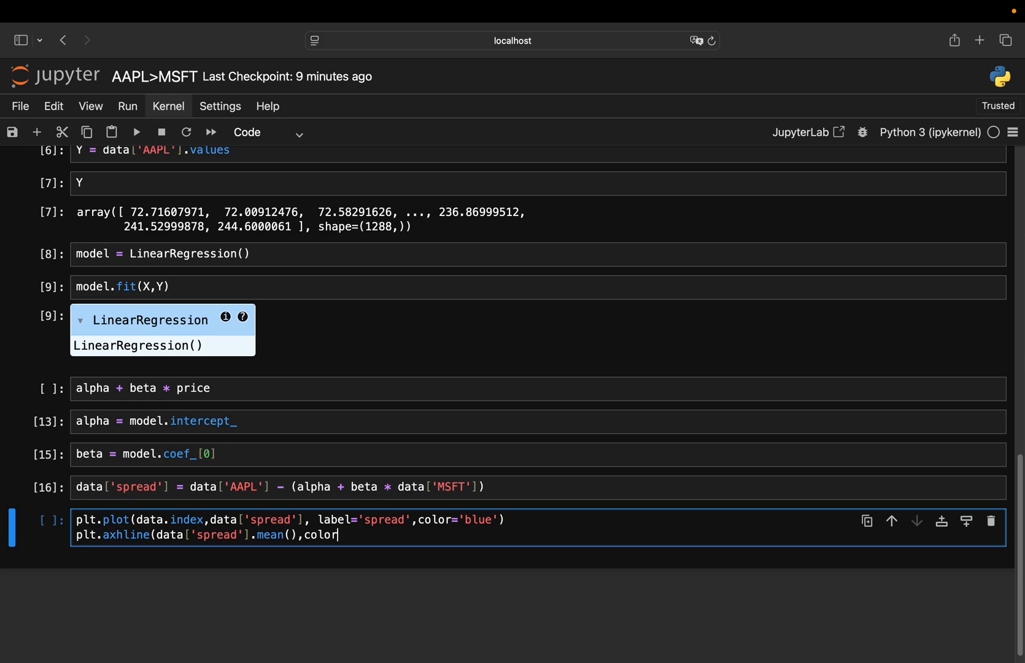
type("='red',linest")
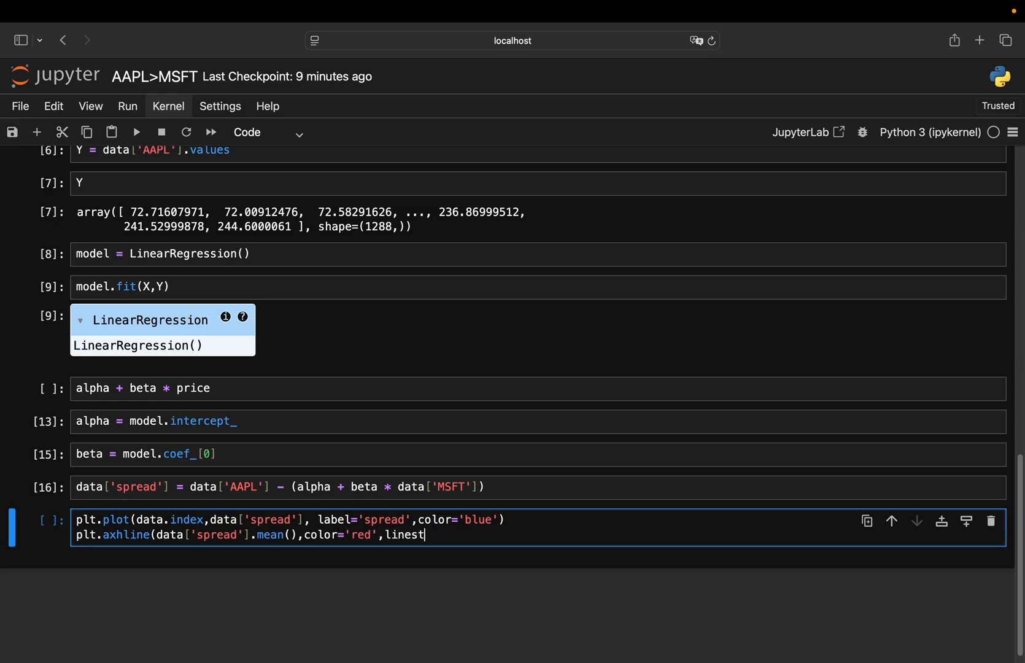
type("yle='..")
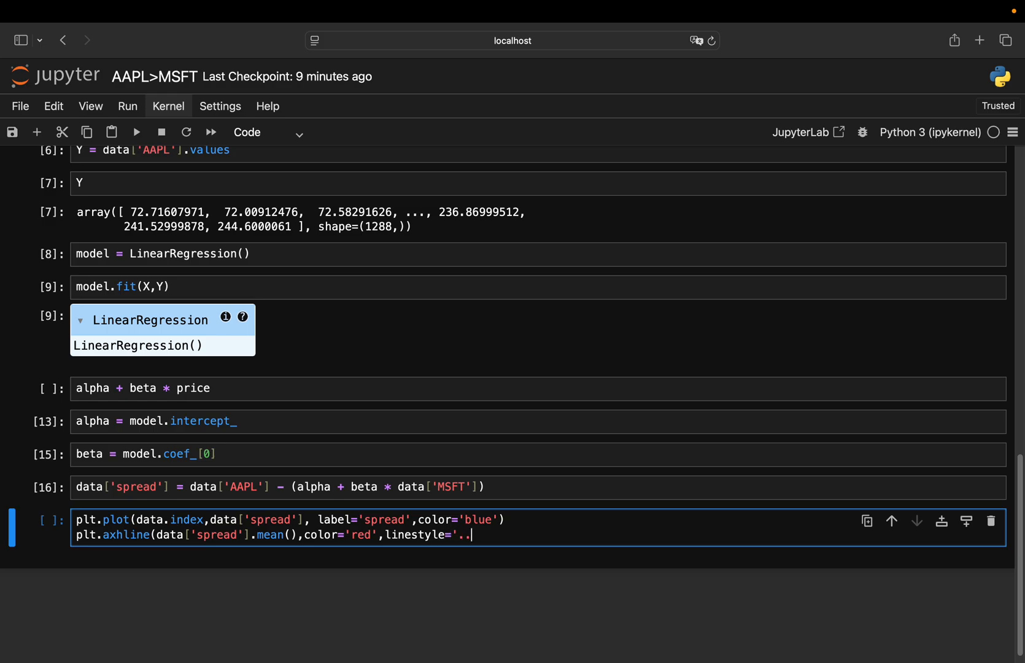
type("--")
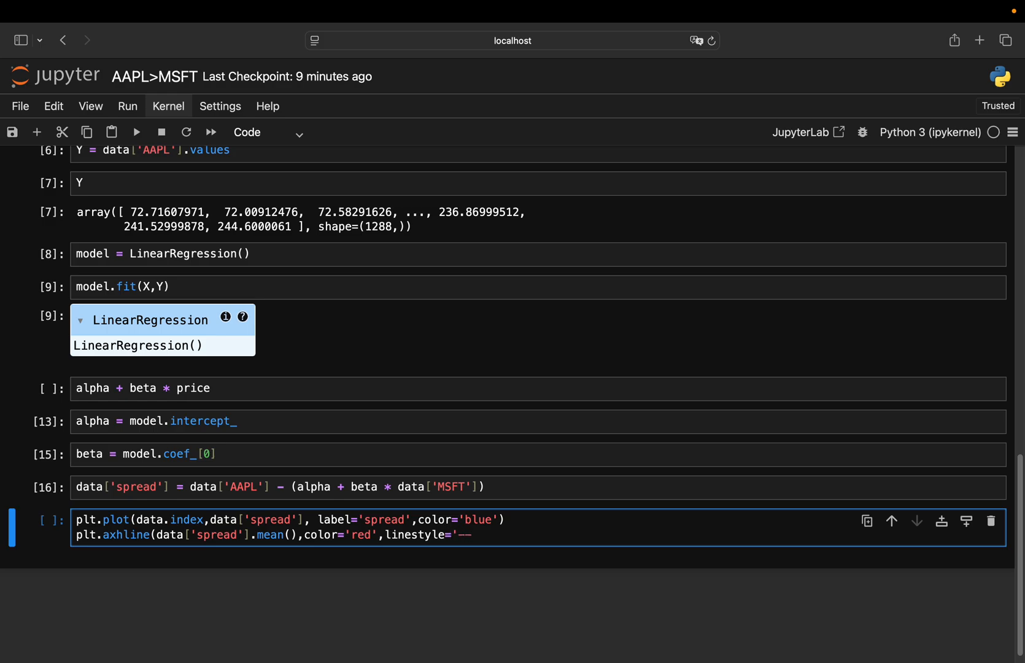
type(",le")
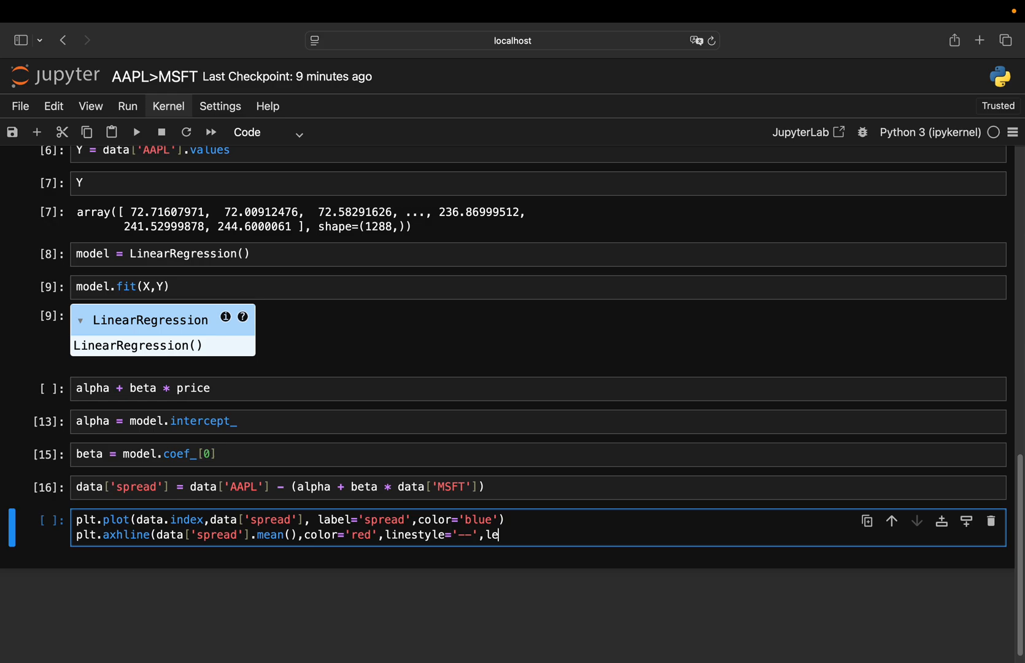
type("bel=")
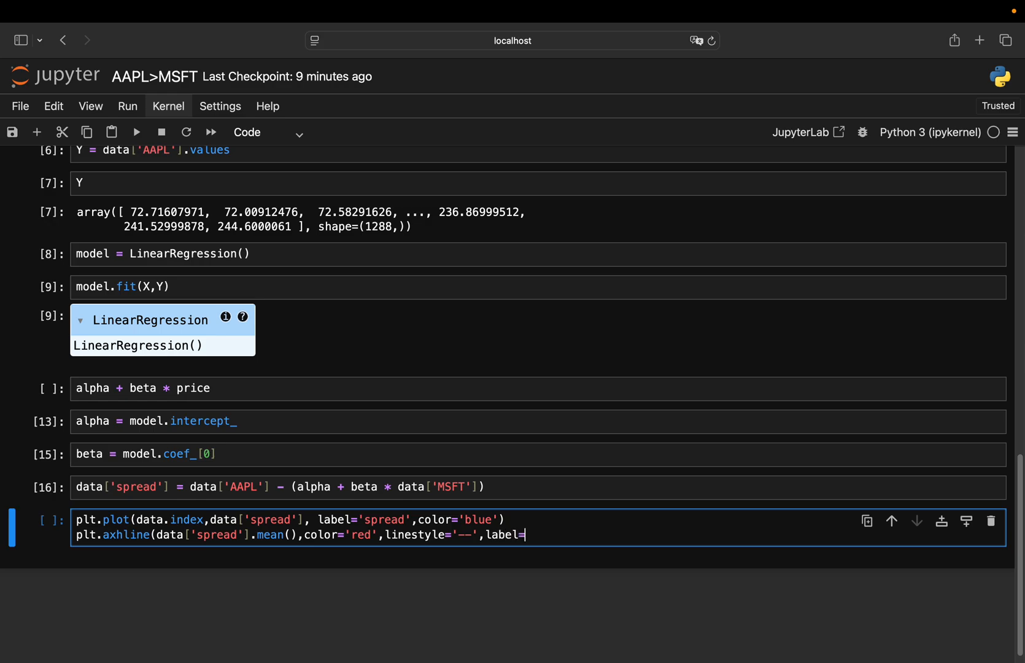
type("'Mean spread'(")
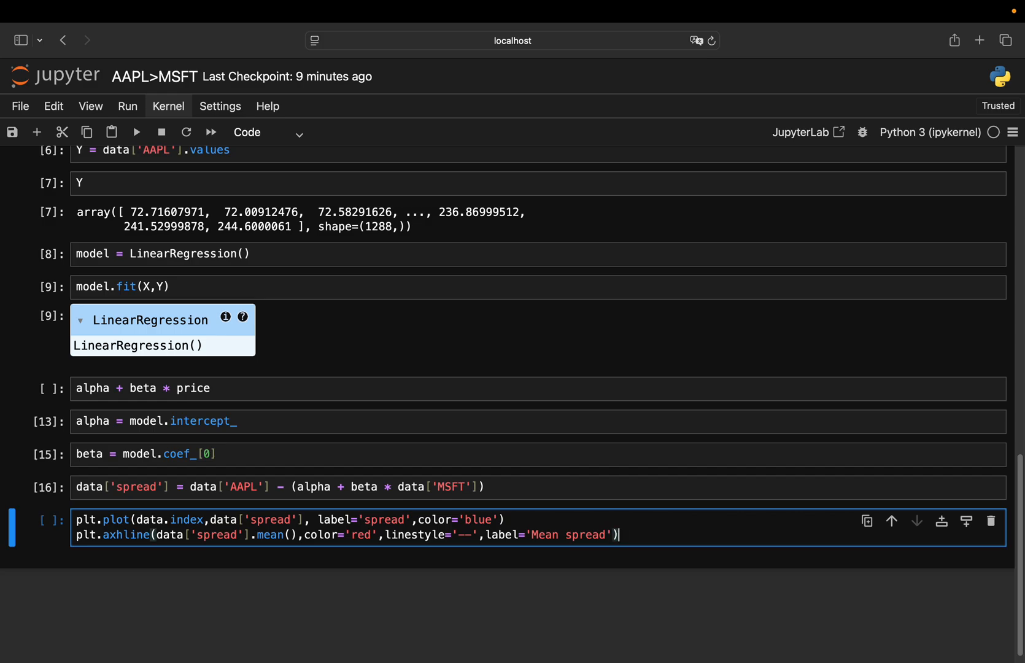
type("plt.legend(")
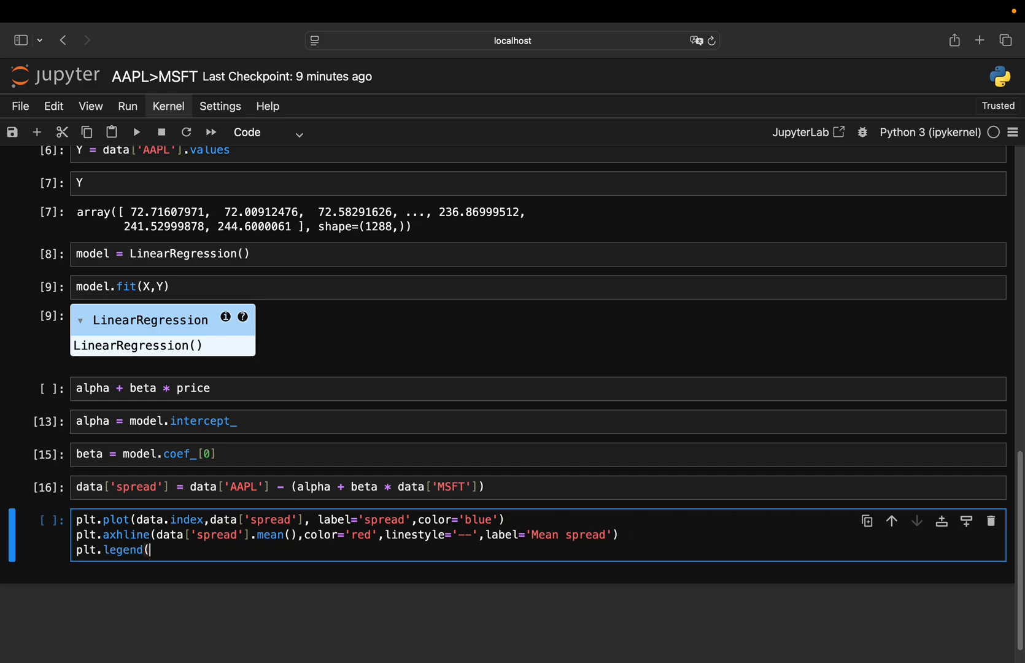
type("pltshow(")
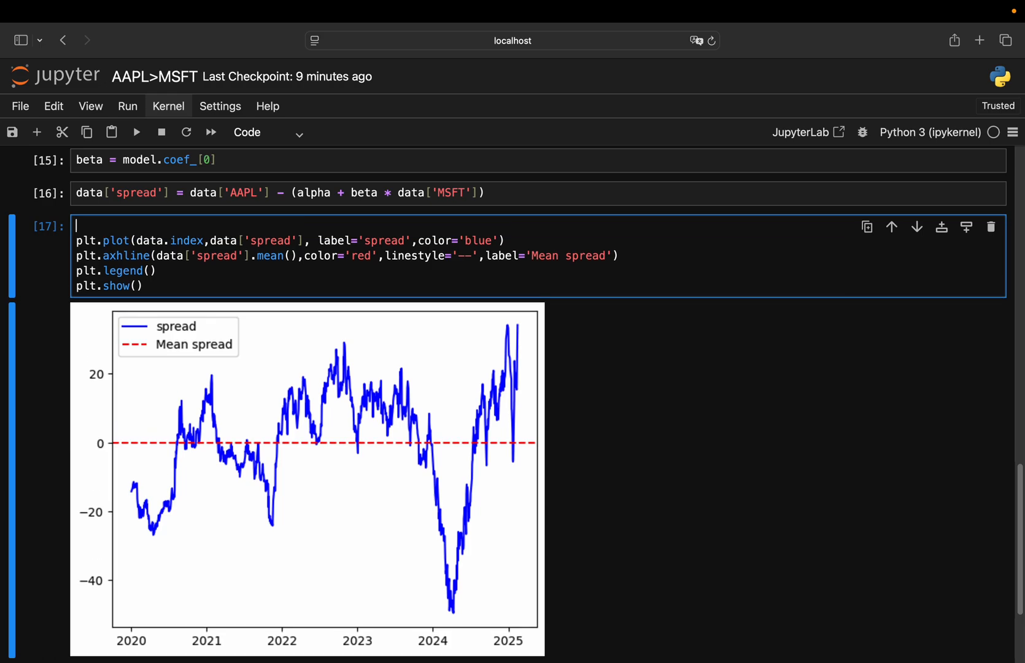
Add plt.figure(figsize=(12,5)) to enlarge the spread chart
type("plt.fig")
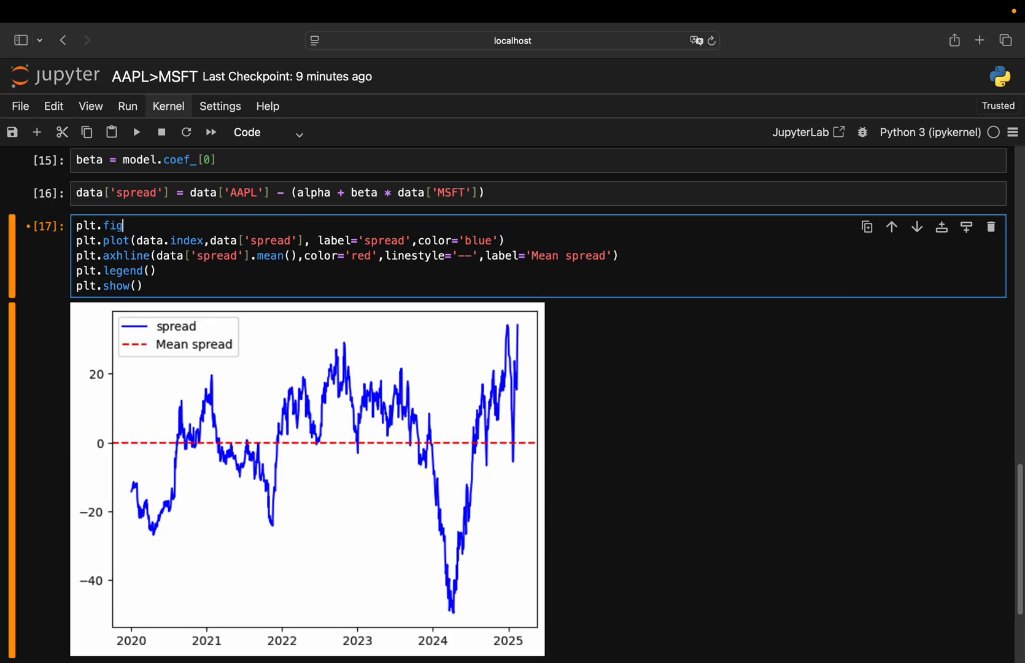
type("ure)")
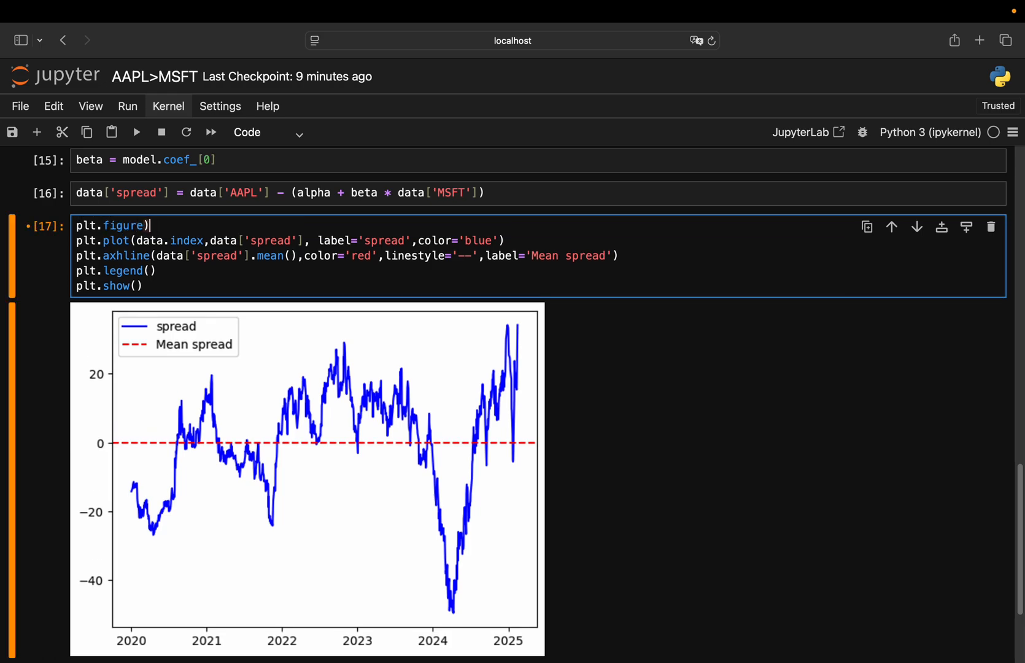
type("(figsize")
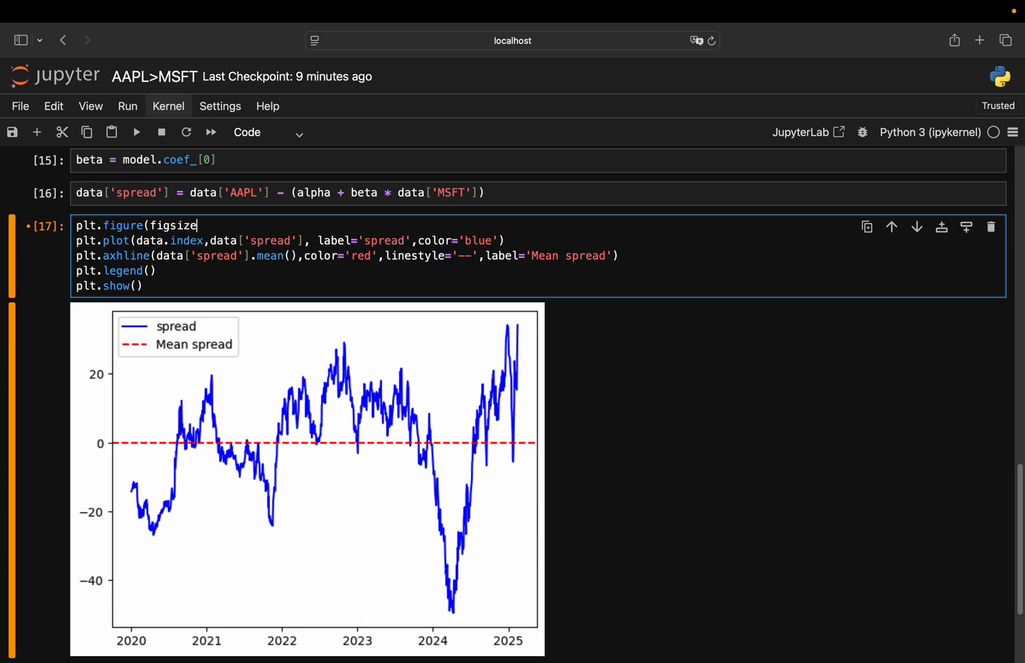
type("=(12,5")
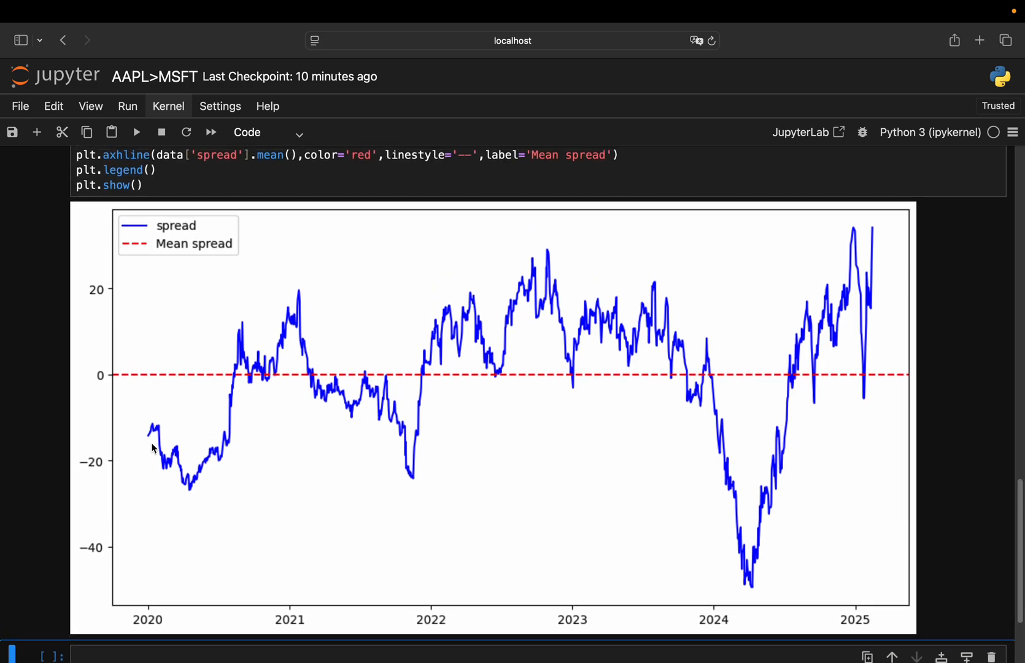
mouse_move(586, 321)
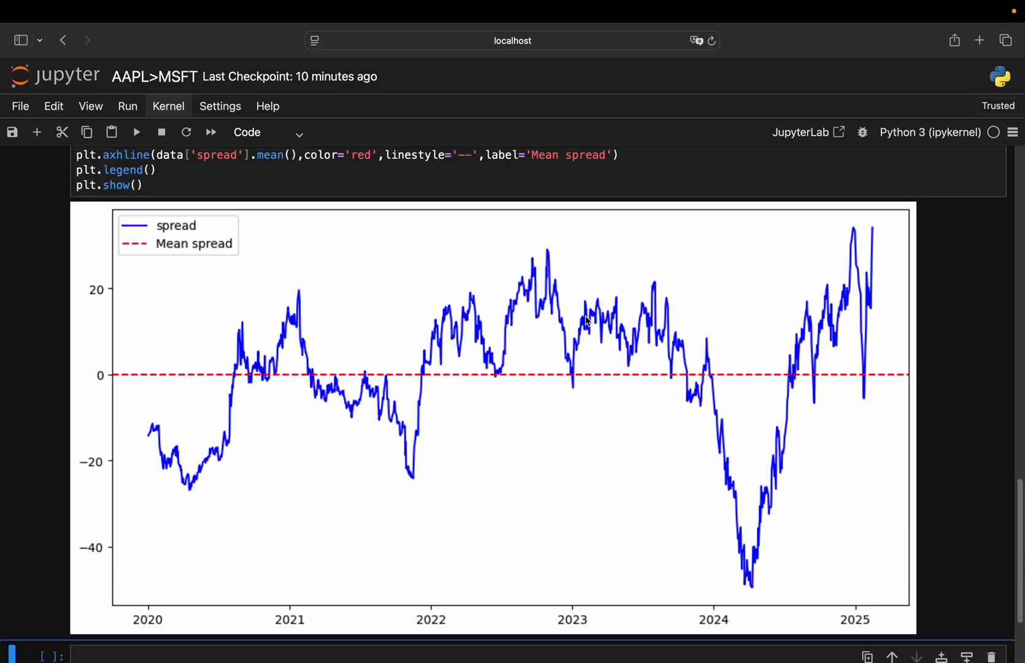
mouse_move(291, 311)
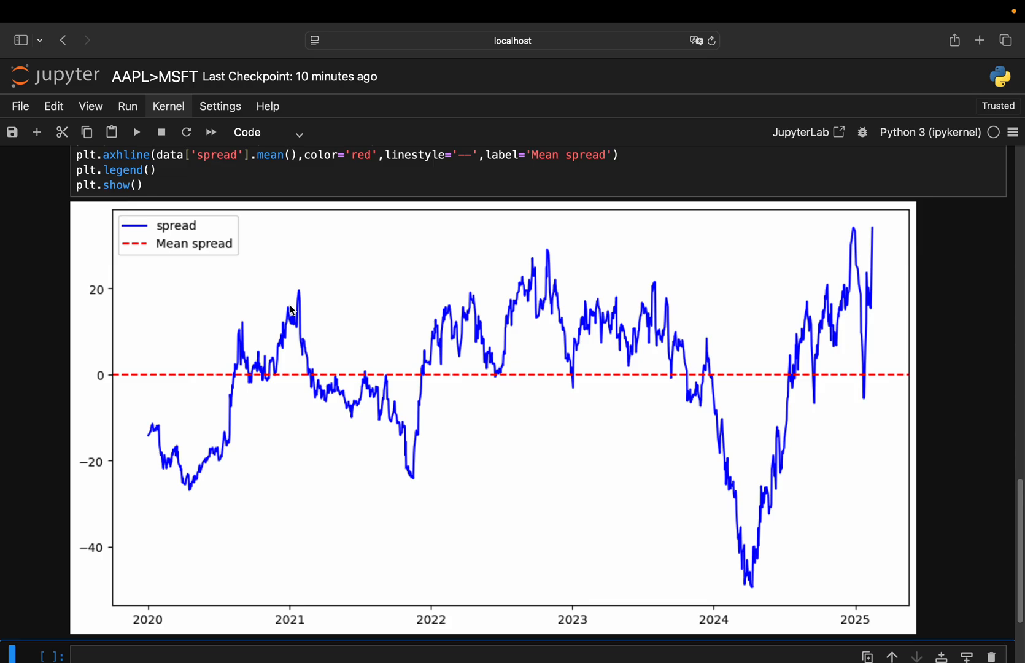
mouse_move(293, 305)
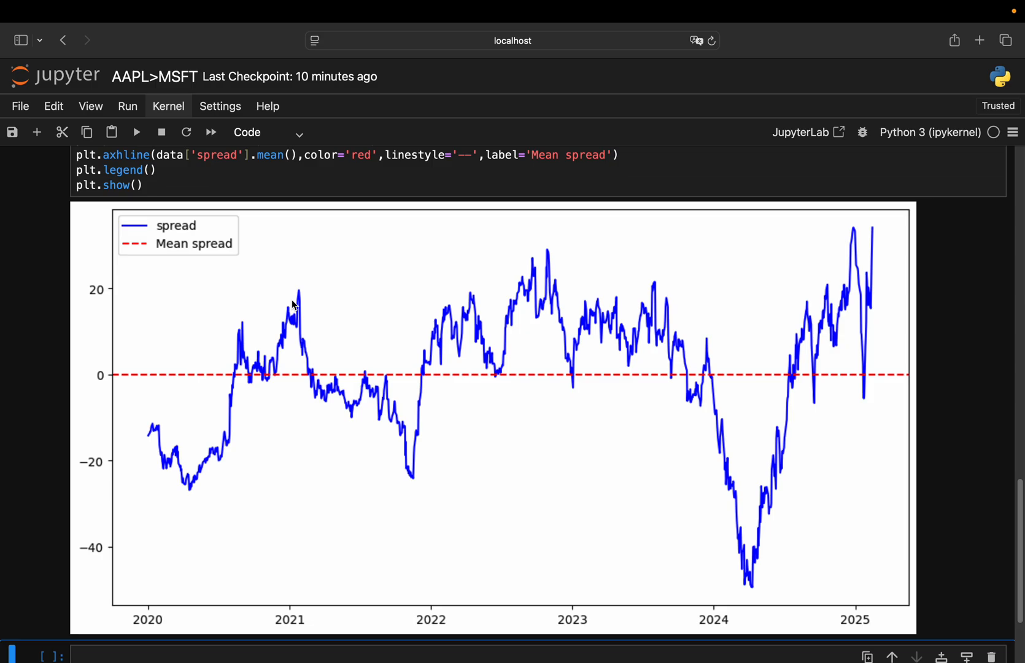
mouse_move(302, 373)
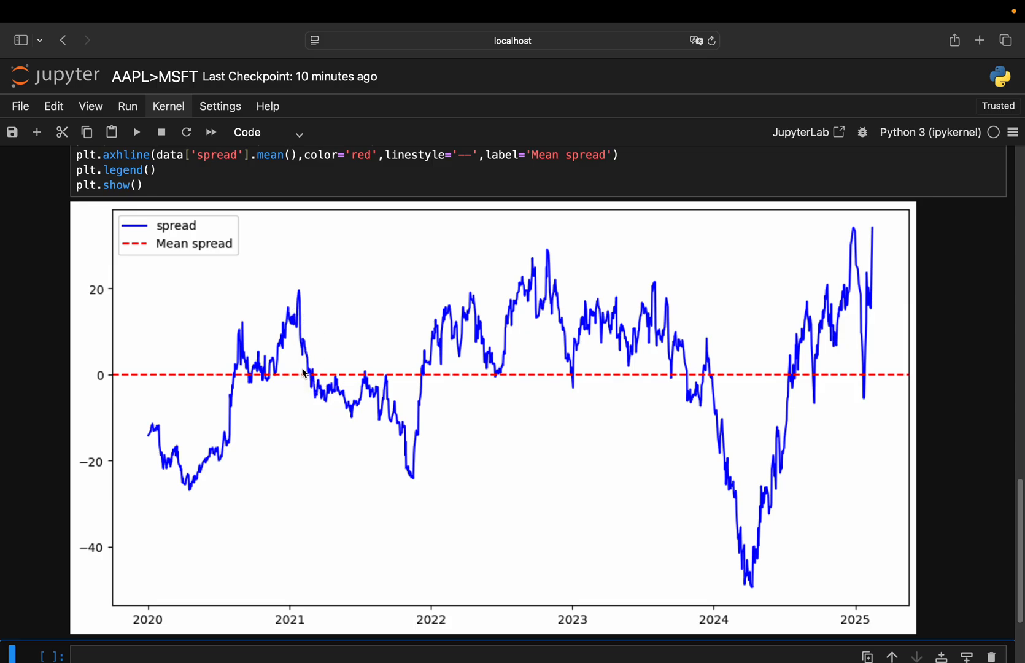
mouse_move(289, 350)
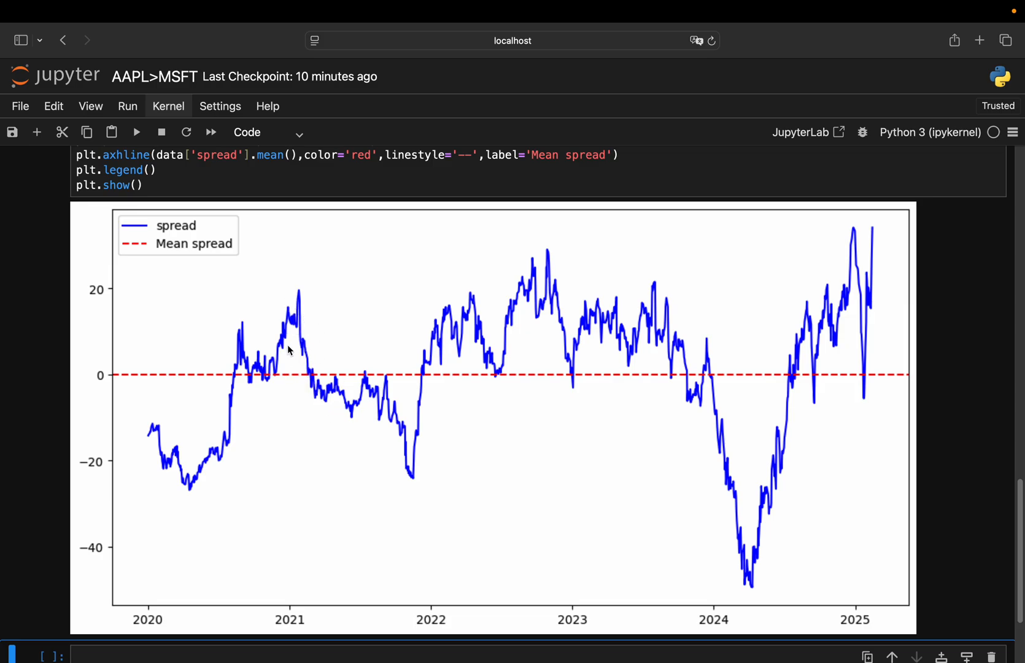
mouse_move(650, 353)
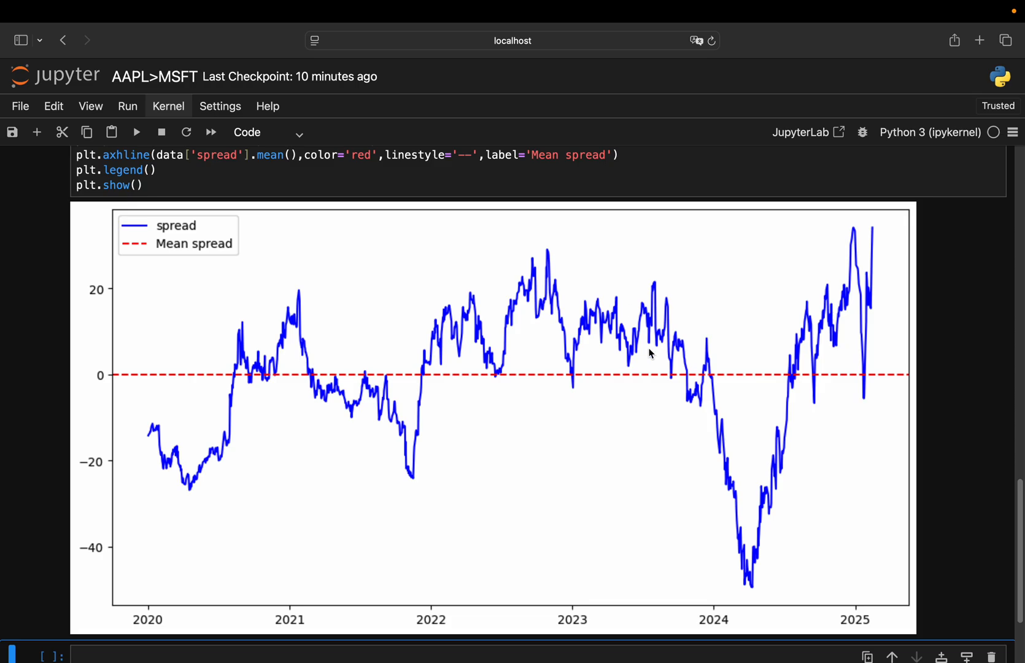
mouse_move(812, 331)
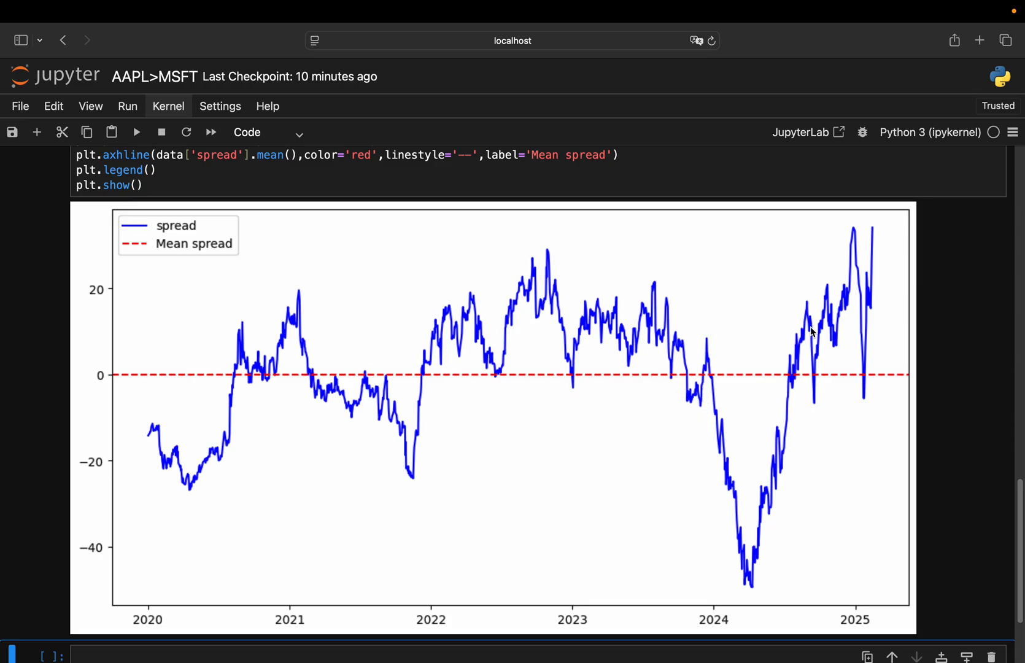
mouse_move(847, 317)
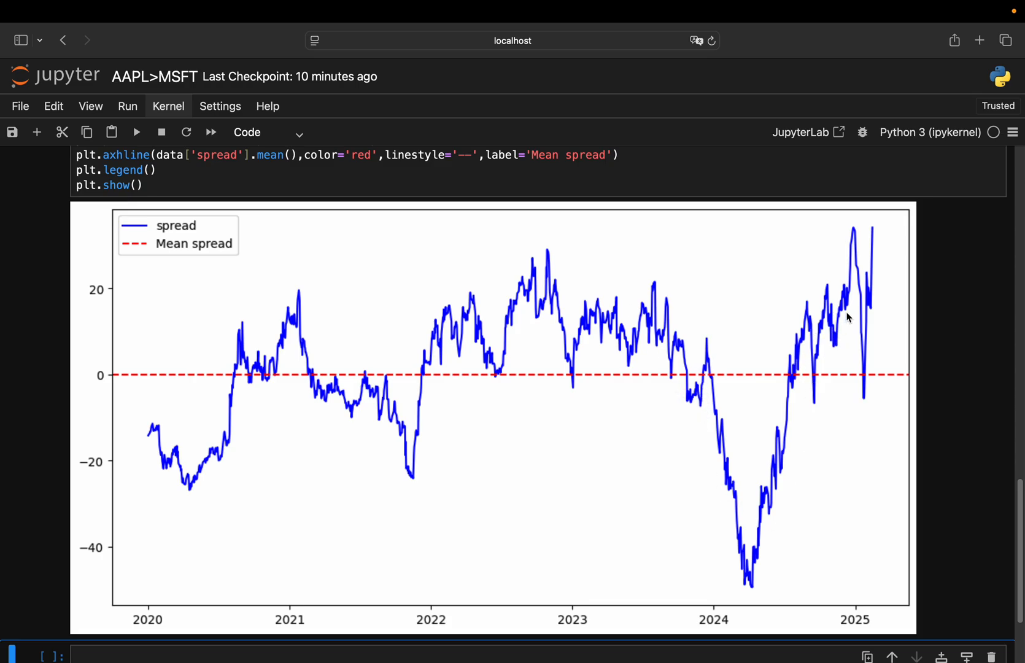